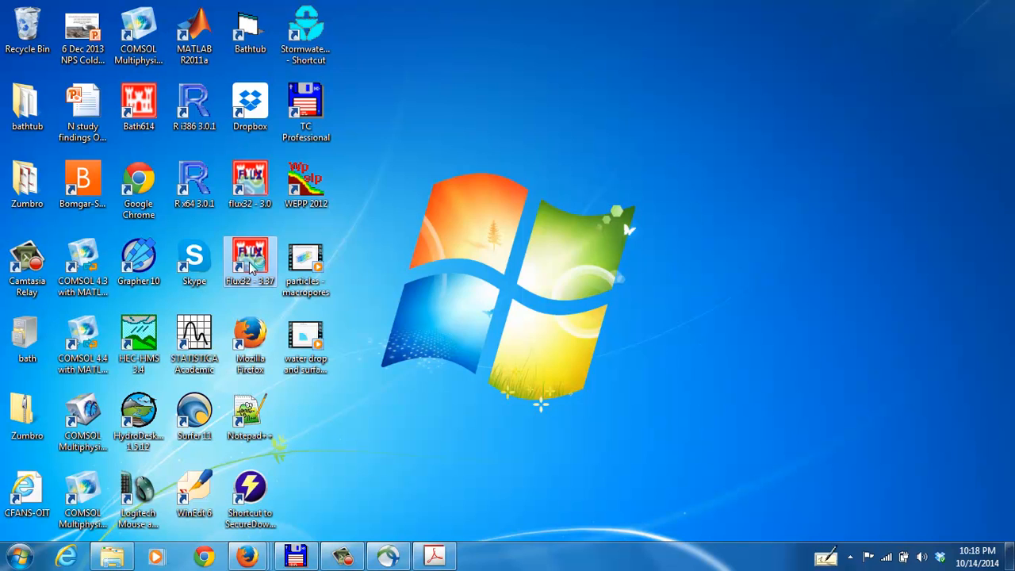
Launch FLUX32 3.37, accept the welcome disclaimer, and maximize the window
{"action": "double_click", "coordinate": [250, 261]}
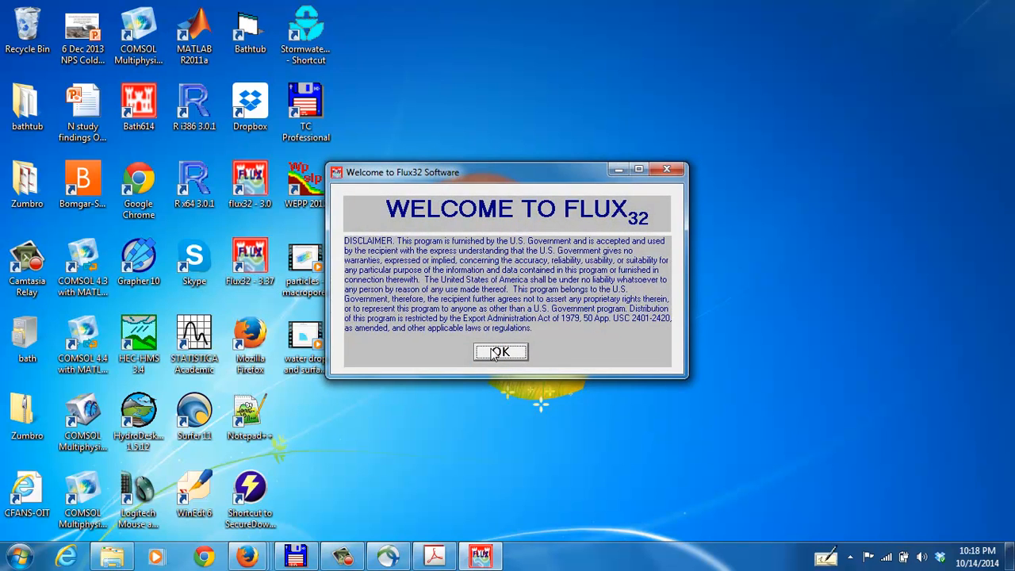
{"action": "left_click", "coordinate": [501, 351]}
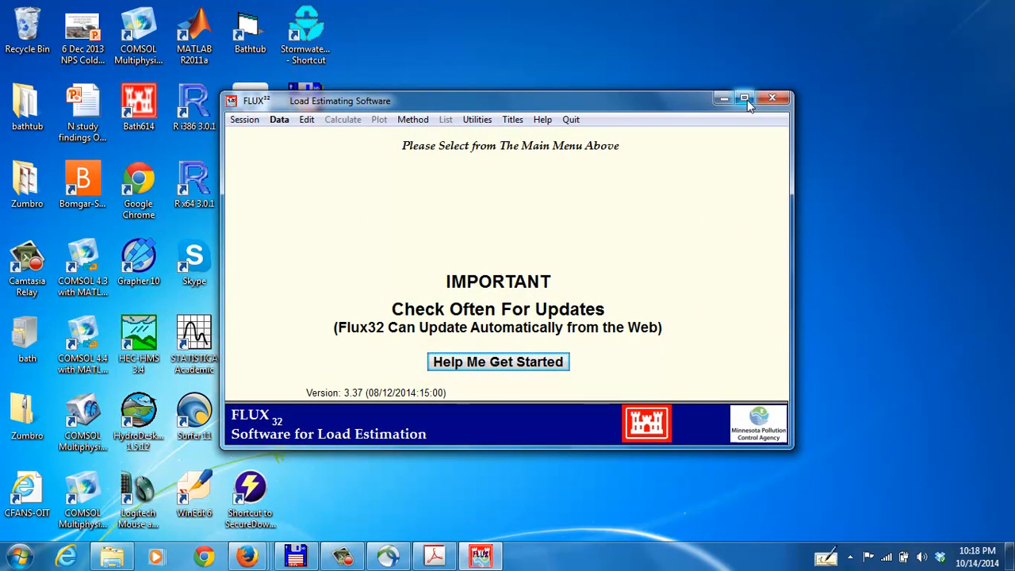
{"action": "left_click", "coordinate": [744, 98]}
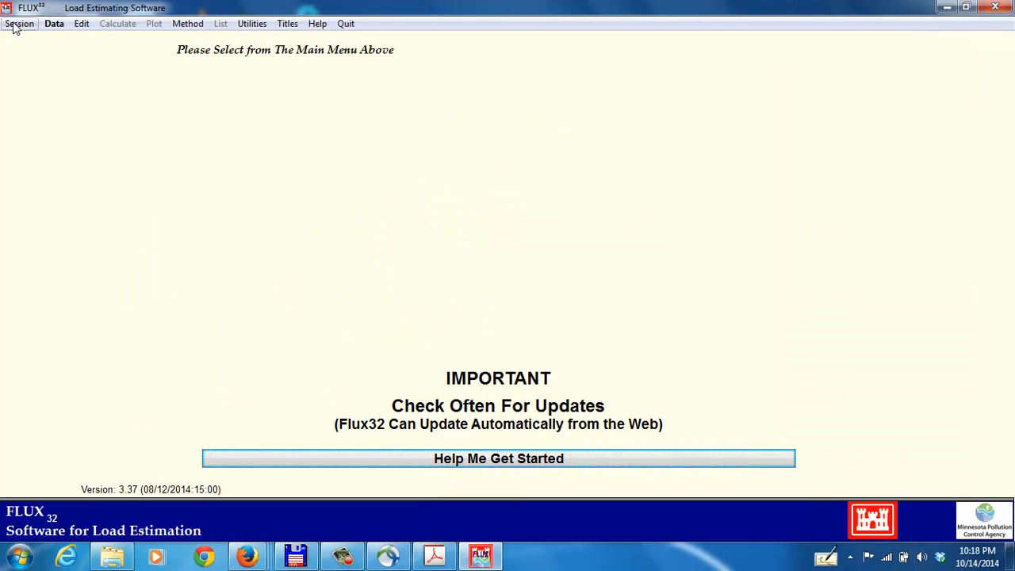
Resume the saved session Poplar River_2007-2012.FSS with its saved units
{"action": "left_click", "coordinate": [19, 23]}
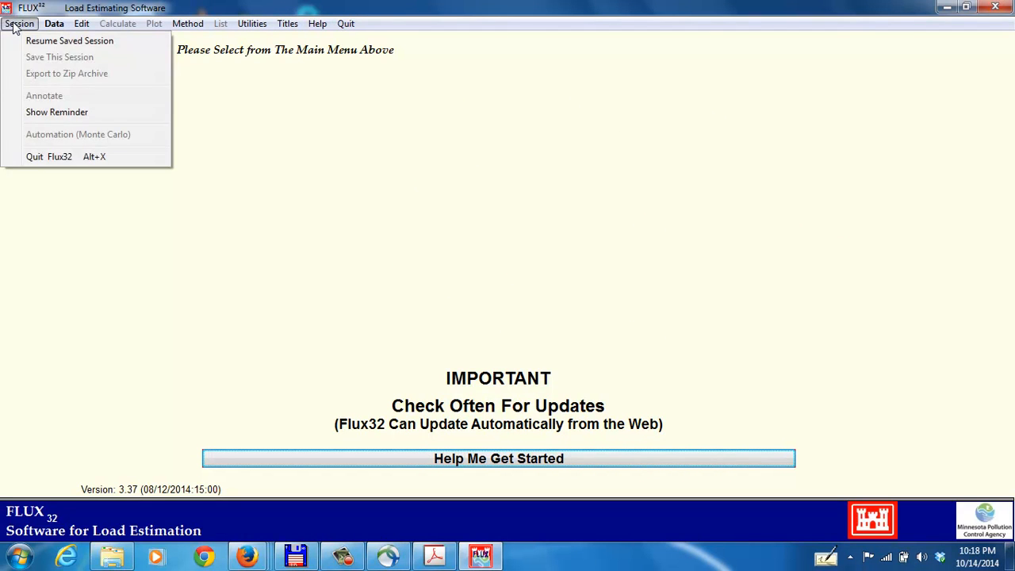
{"action": "left_click", "coordinate": [69, 40]}
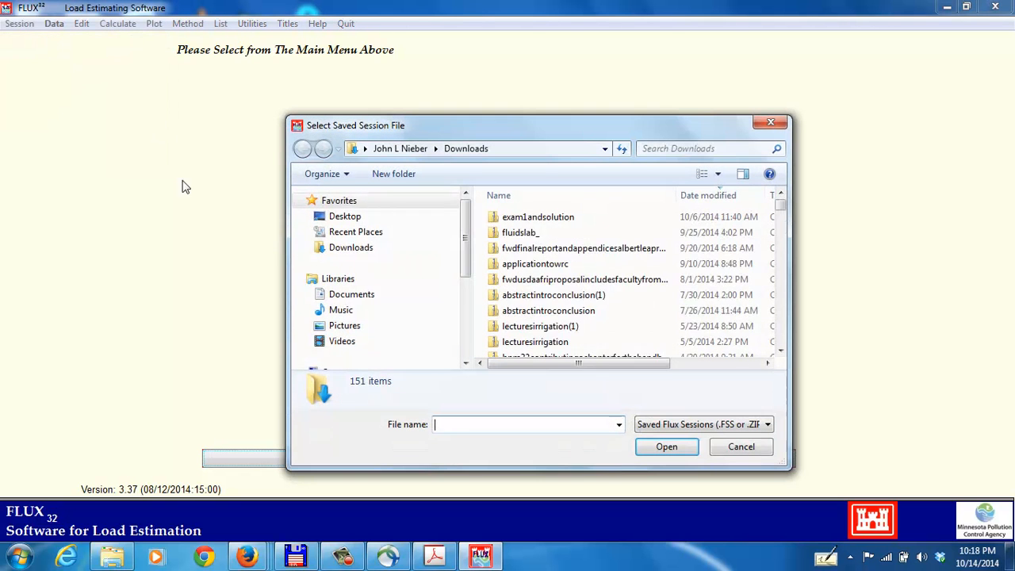
{"action": "left_click", "coordinate": [555, 216]}
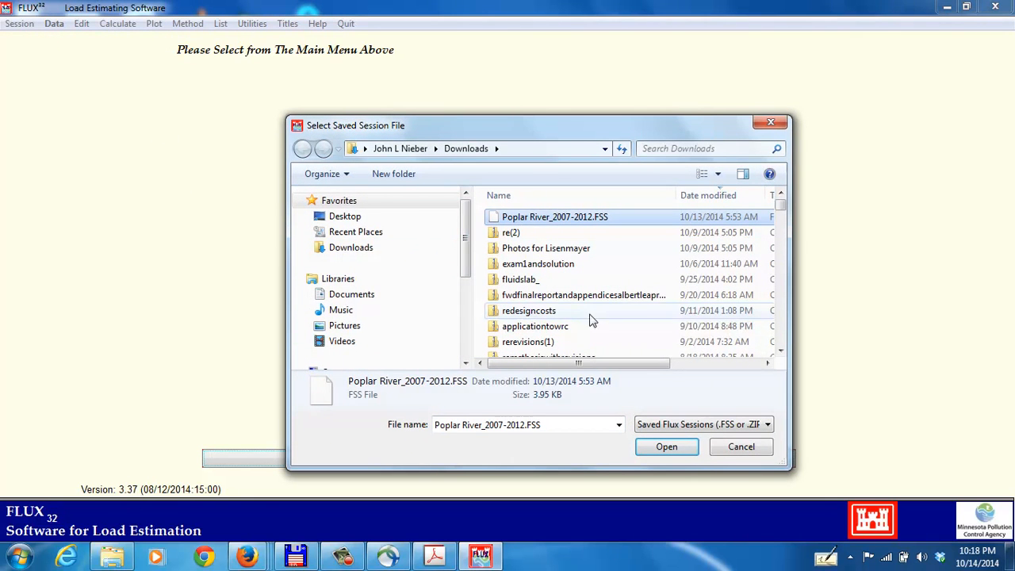
{"action": "mouse_move", "coordinate": [563, 309]}
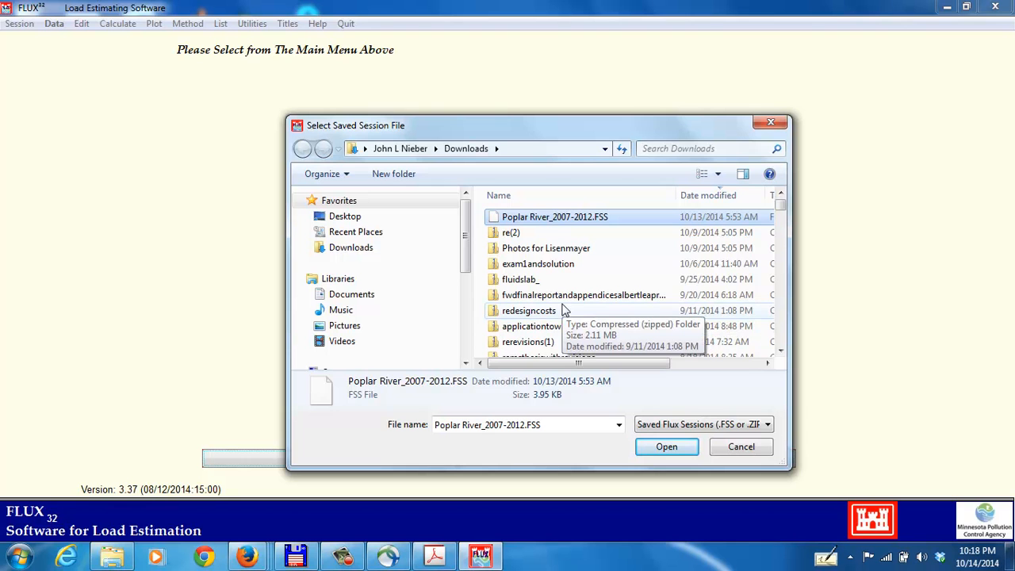
{"action": "mouse_move", "coordinate": [666, 446]}
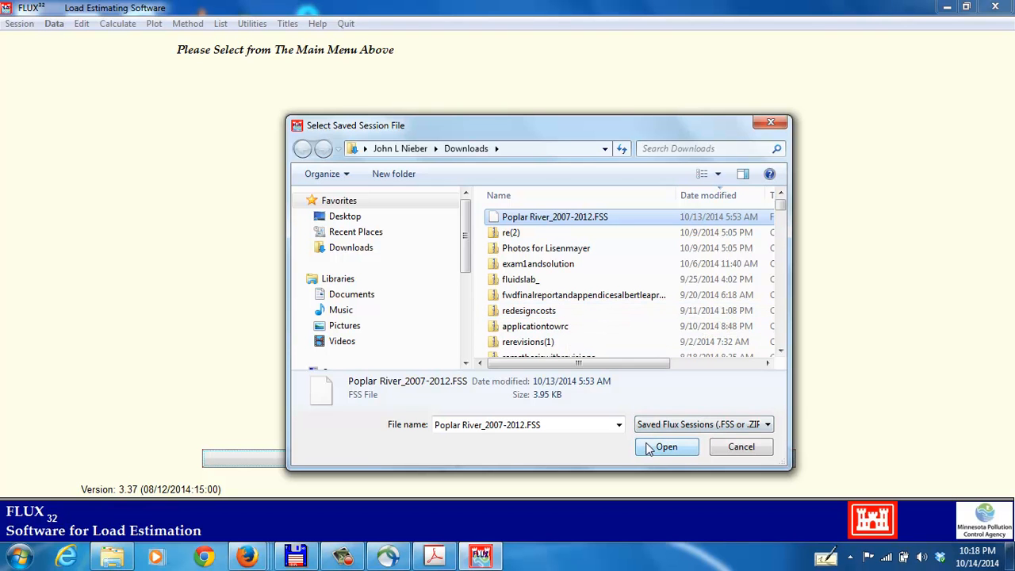
{"action": "left_click", "coordinate": [667, 447]}
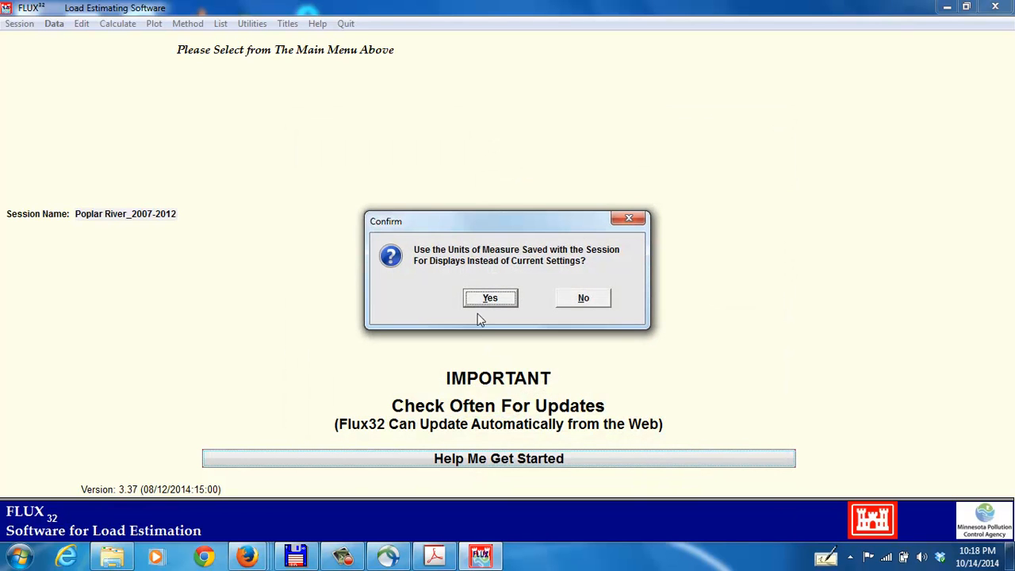
{"action": "left_click", "coordinate": [489, 297]}
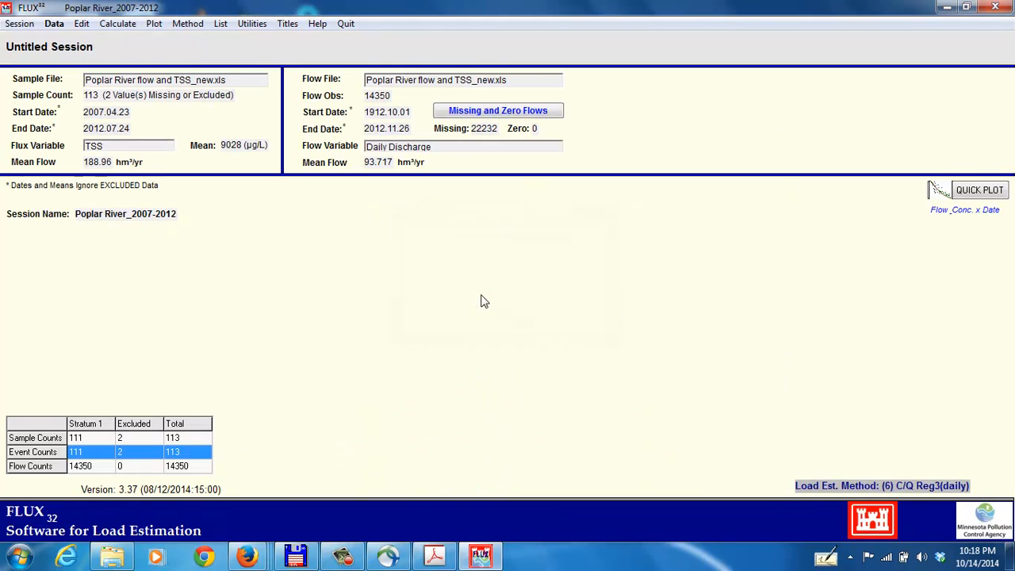
{"action": "mouse_move", "coordinate": [386, 299]}
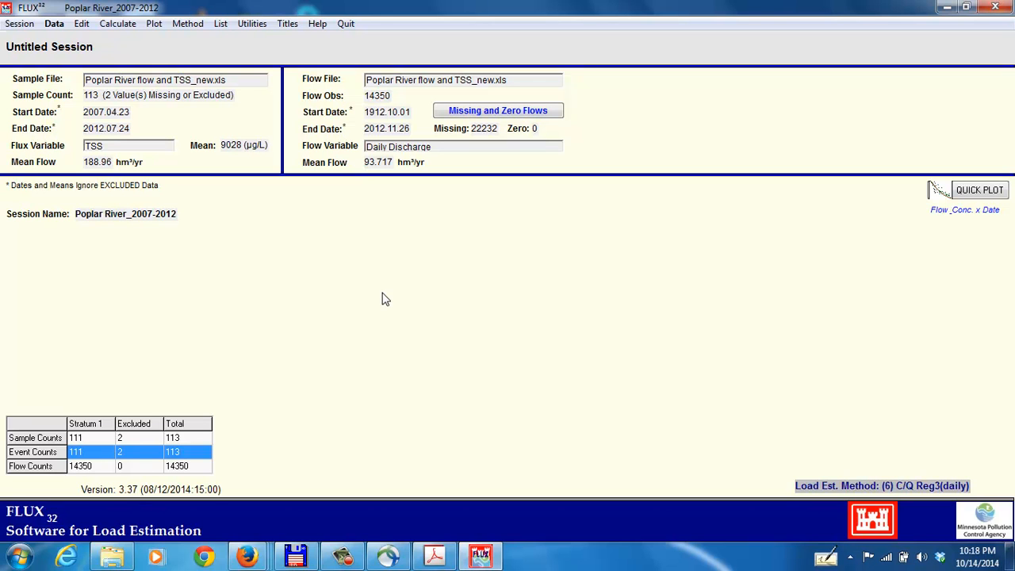
{"action": "mouse_move", "coordinate": [358, 311]}
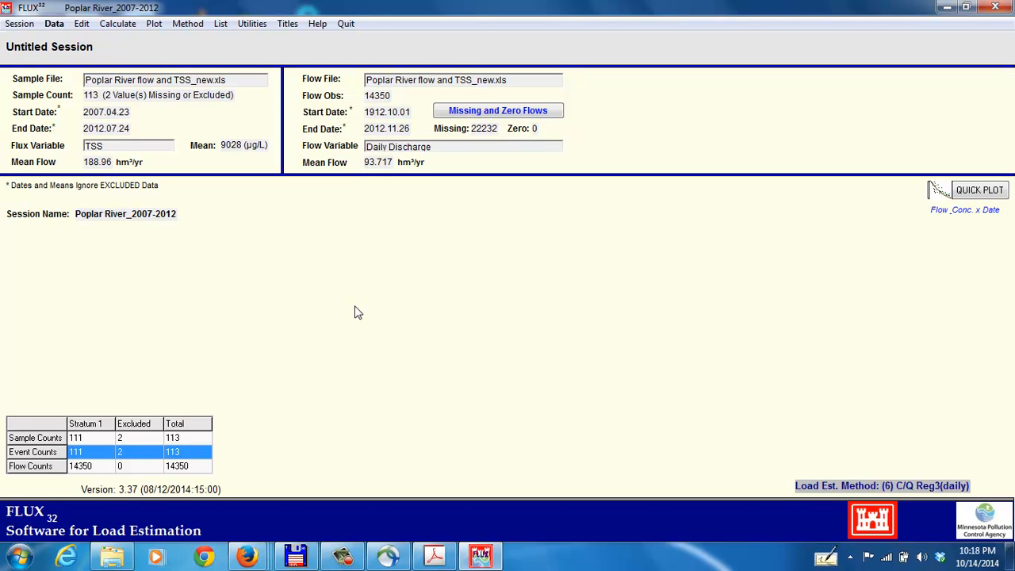
{"action": "mouse_move", "coordinate": [147, 38]}
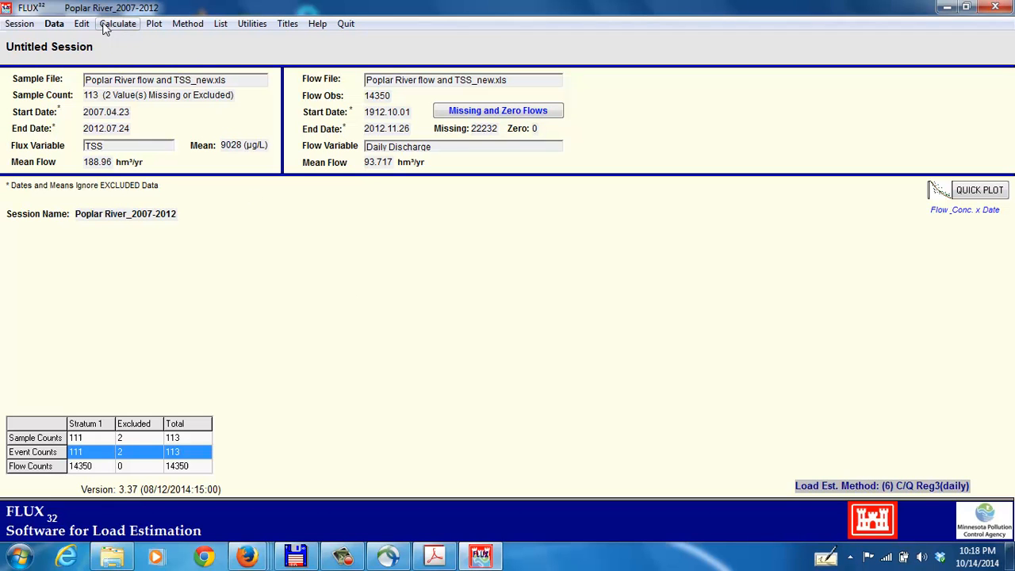
{"action": "mouse_move", "coordinate": [81, 23]}
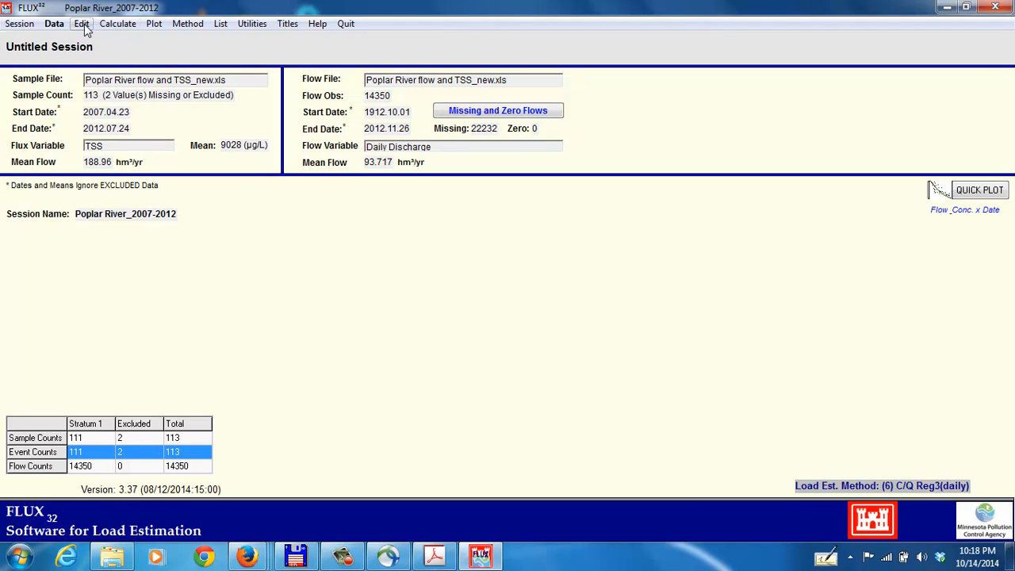
Look through the Edit menu, then show the Calculate menu options including Loads
{"action": "left_click", "coordinate": [81, 23]}
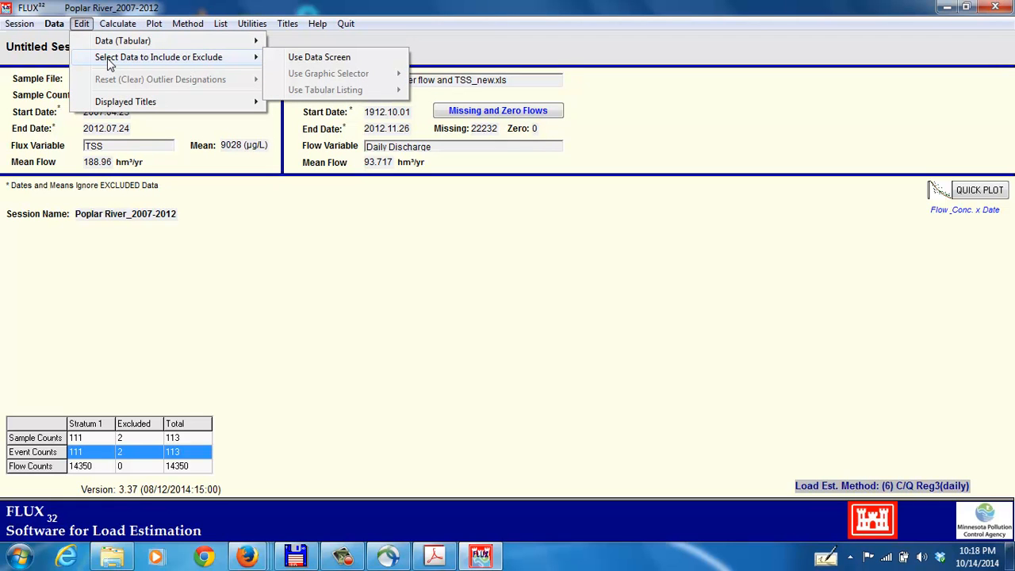
{"action": "left_click", "coordinate": [116, 23]}
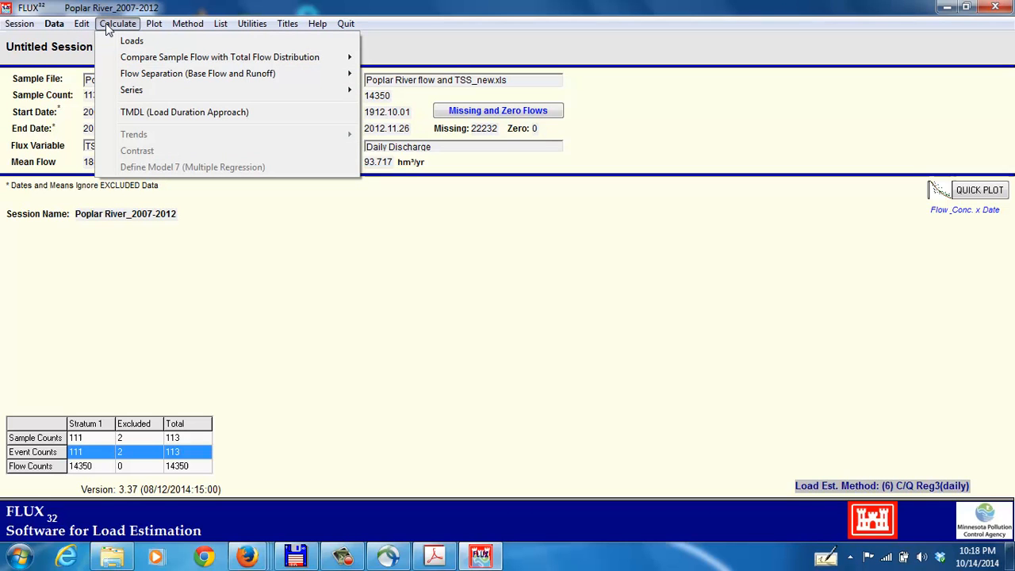
{"action": "mouse_move", "coordinate": [184, 112]}
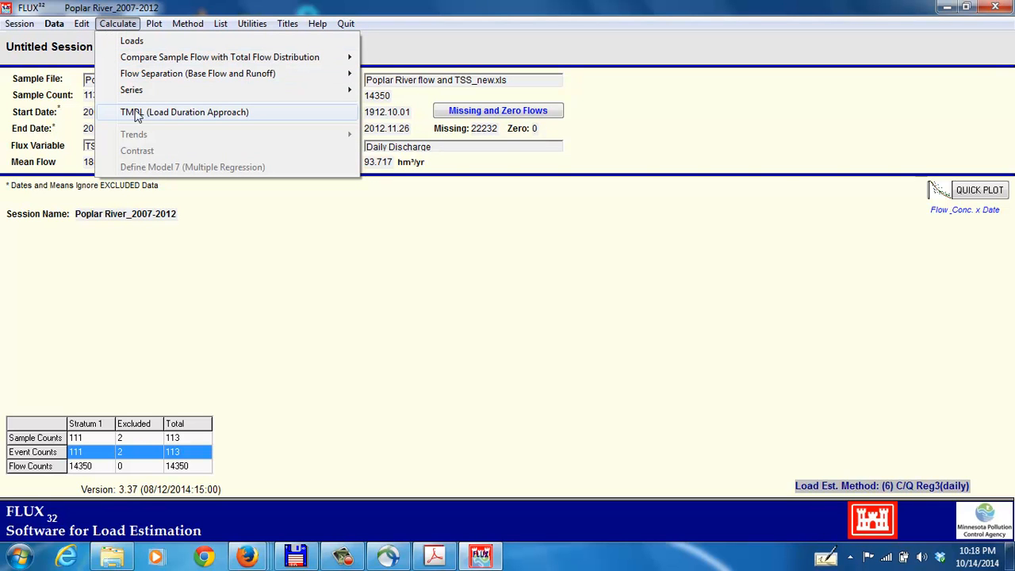
{"action": "mouse_move", "coordinate": [132, 90]}
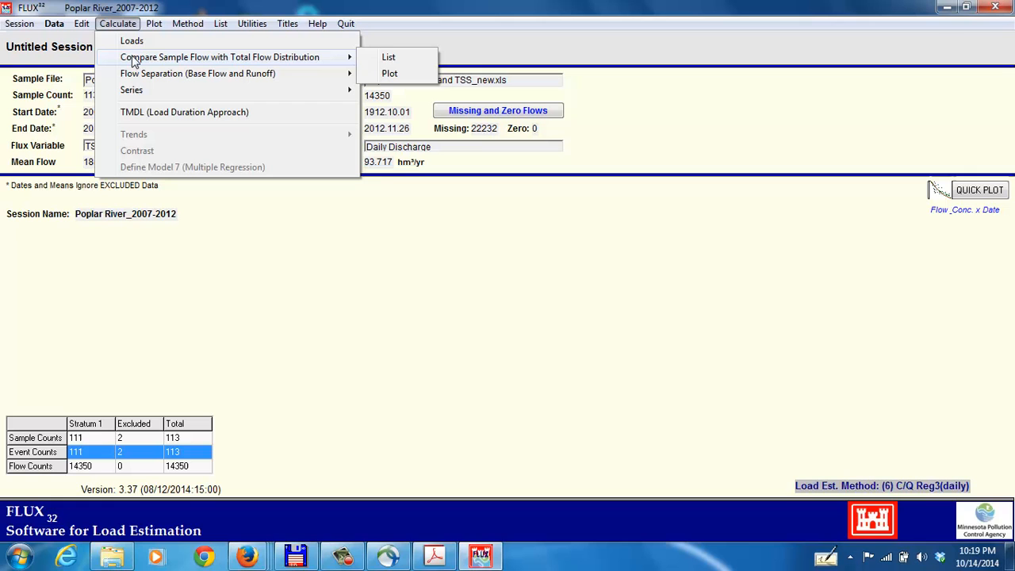
{"action": "mouse_move", "coordinate": [131, 40]}
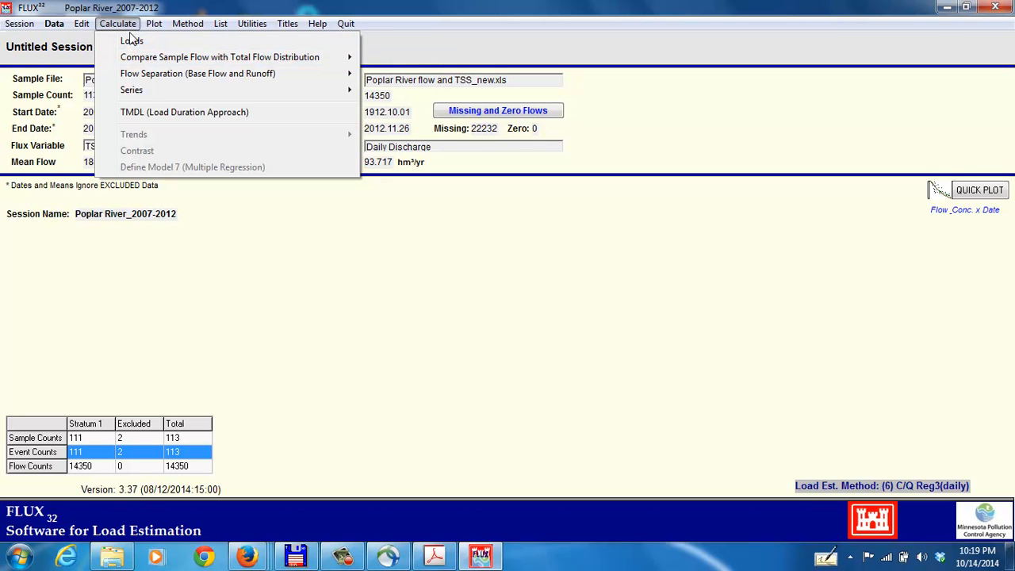
{"action": "mouse_move", "coordinate": [132, 40]}
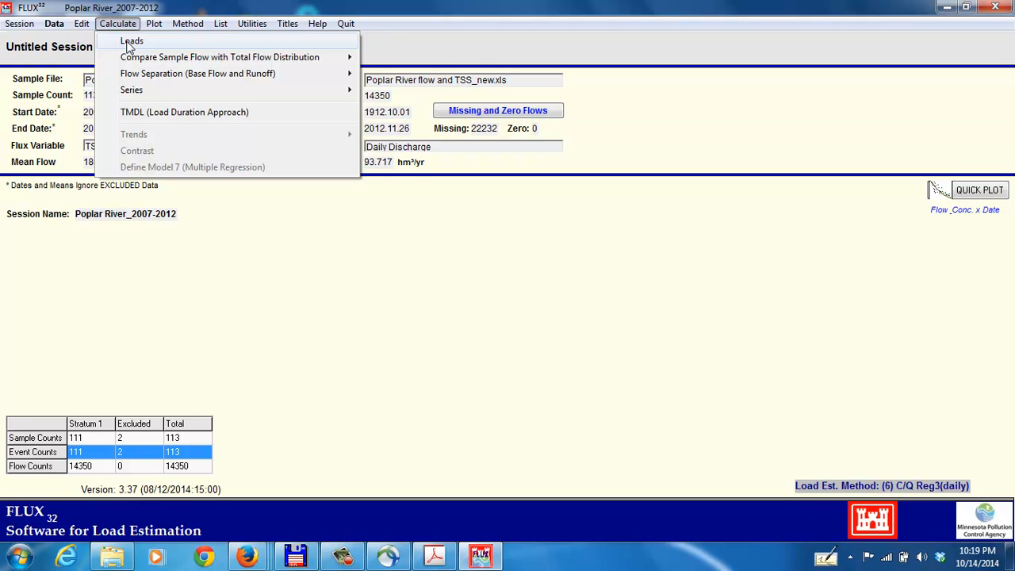
{"action": "mouse_move", "coordinate": [131, 41]}
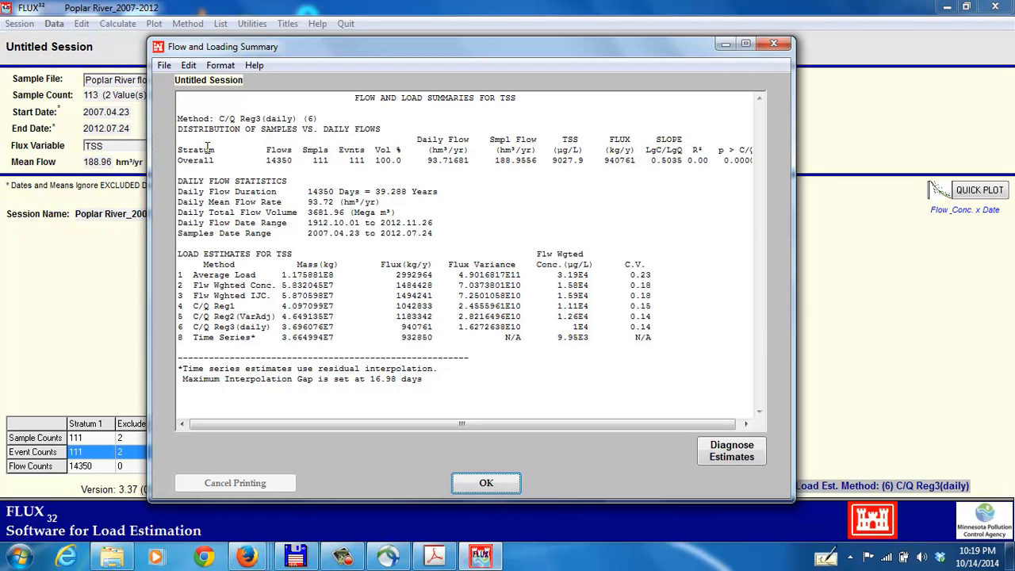
{"action": "mouse_move", "coordinate": [191, 142]}
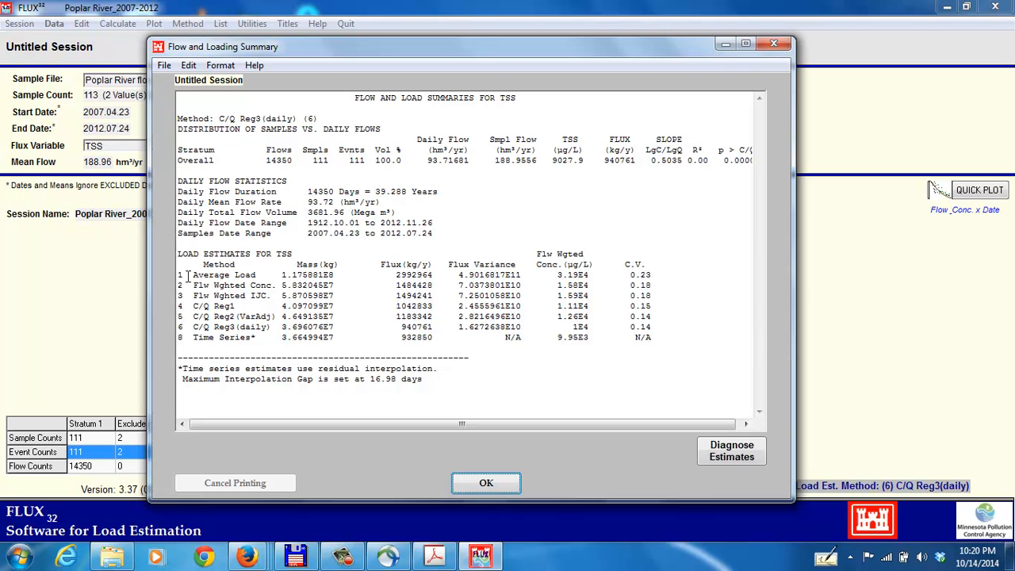
{"action": "mouse_move", "coordinate": [192, 269]}
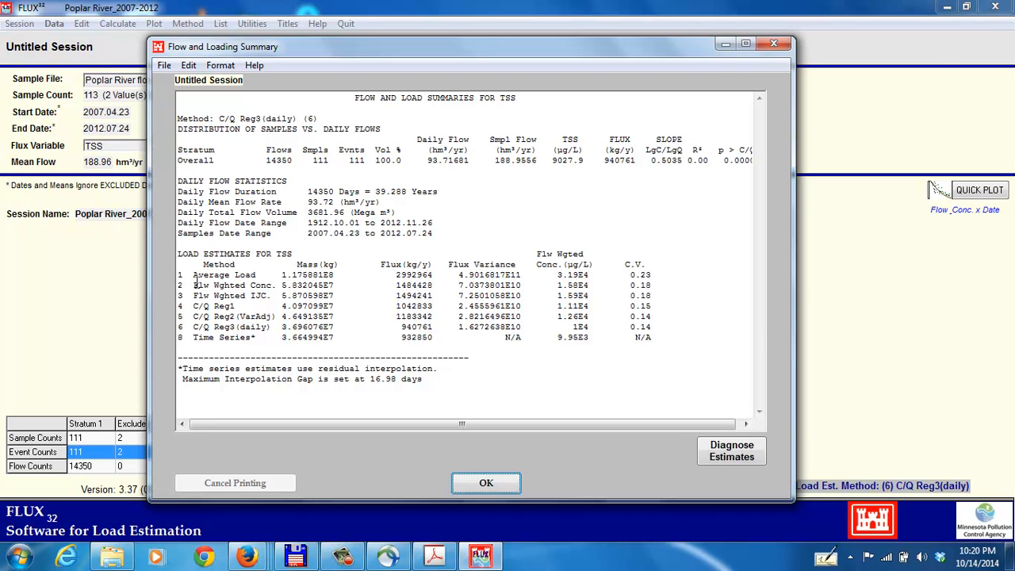
{"action": "mouse_move", "coordinate": [378, 276]}
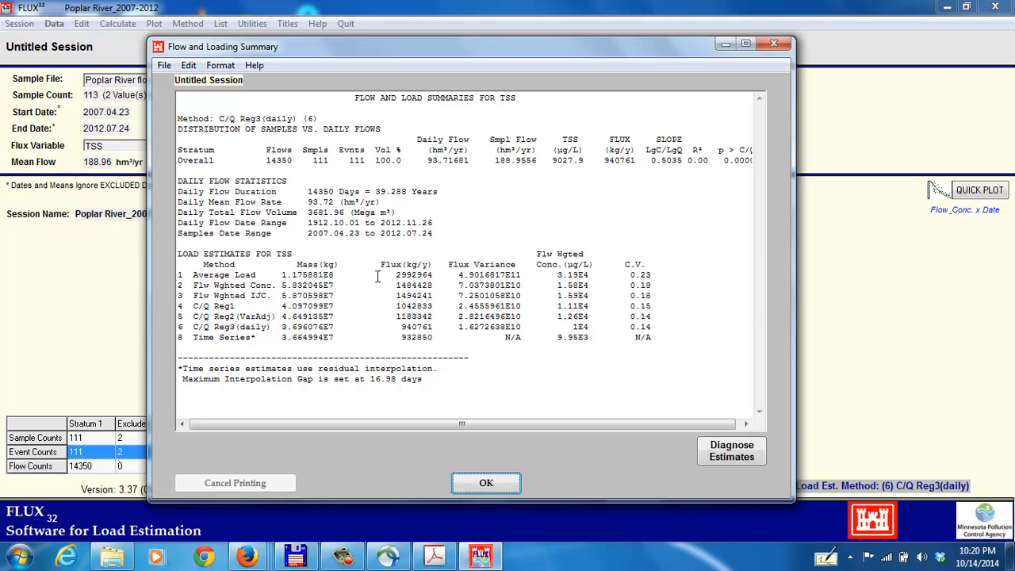
{"action": "mouse_move", "coordinate": [391, 274]}
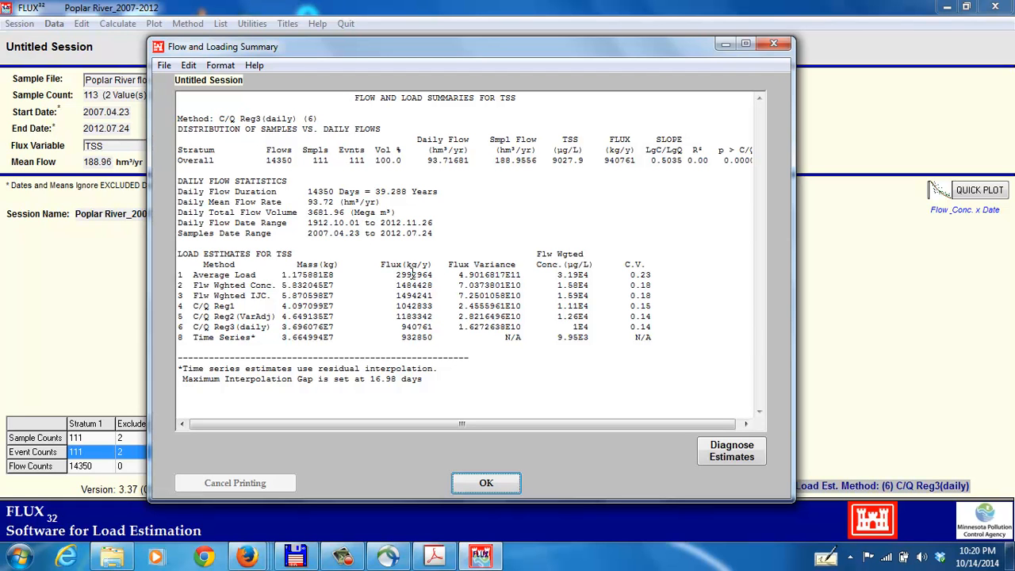
{"action": "mouse_move", "coordinate": [386, 283]}
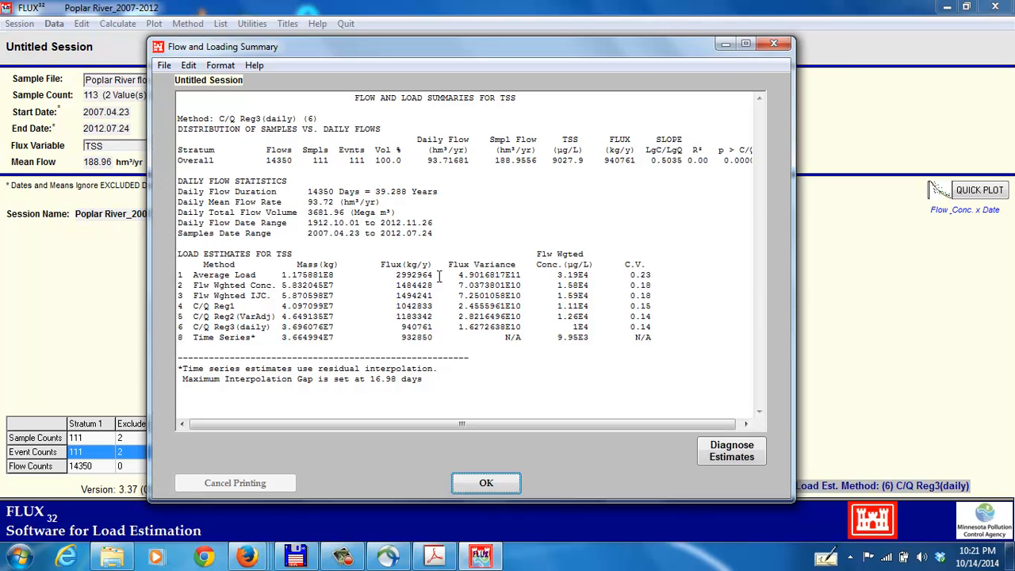
{"action": "mouse_move", "coordinate": [653, 290]}
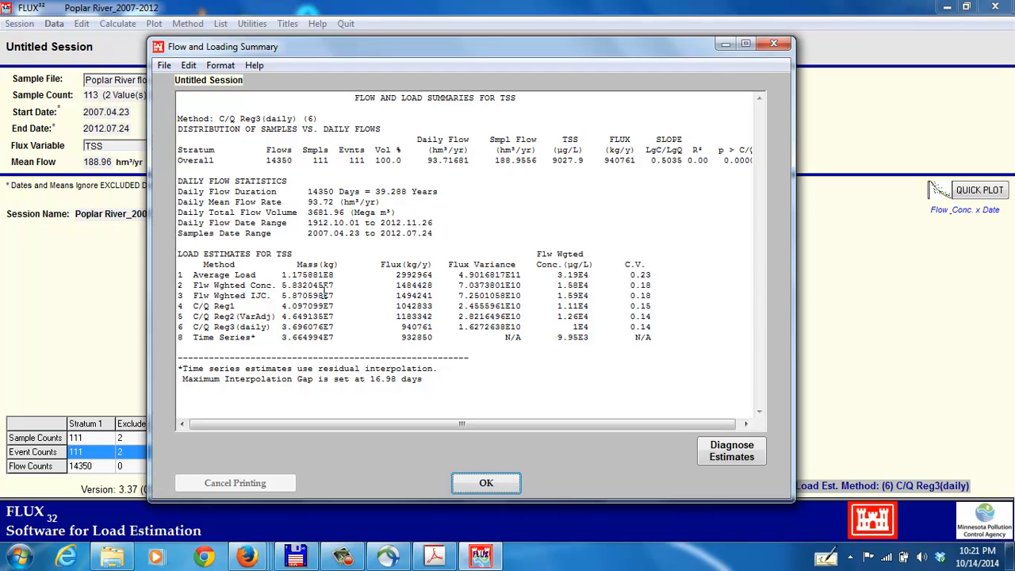
{"action": "mouse_move", "coordinate": [617, 306]}
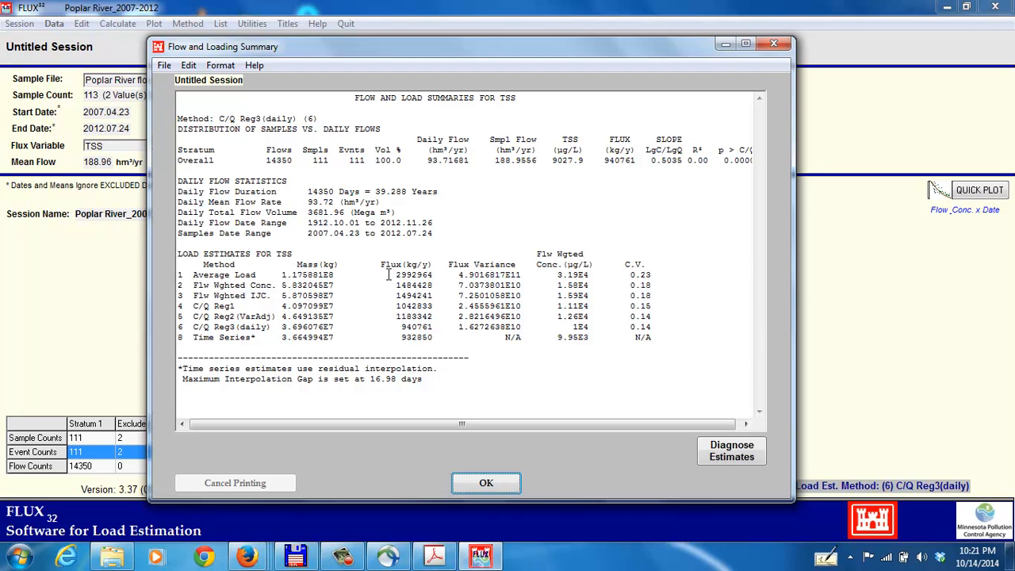
{"action": "mouse_move", "coordinate": [627, 299]}
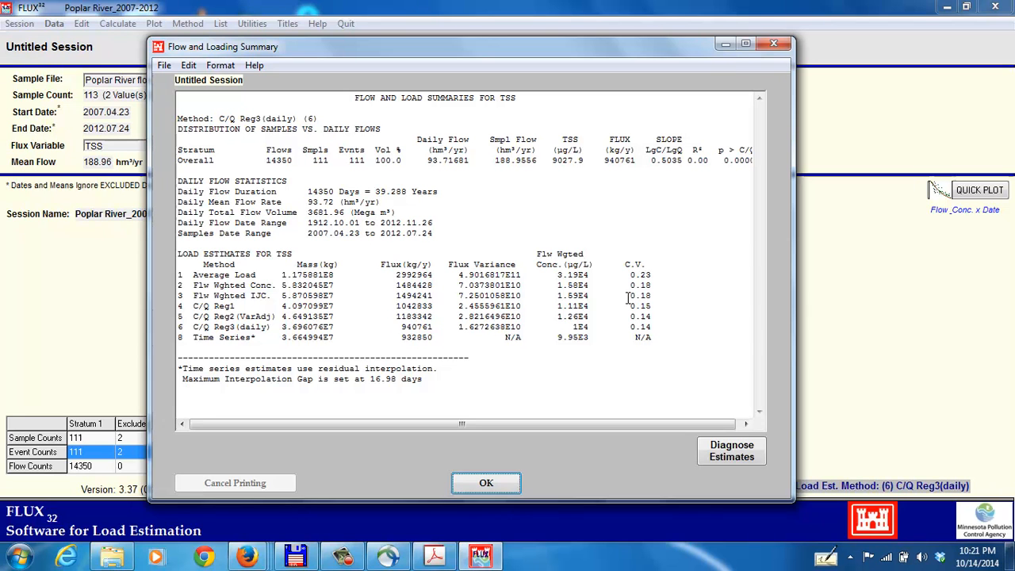
{"action": "mouse_move", "coordinate": [550, 308]}
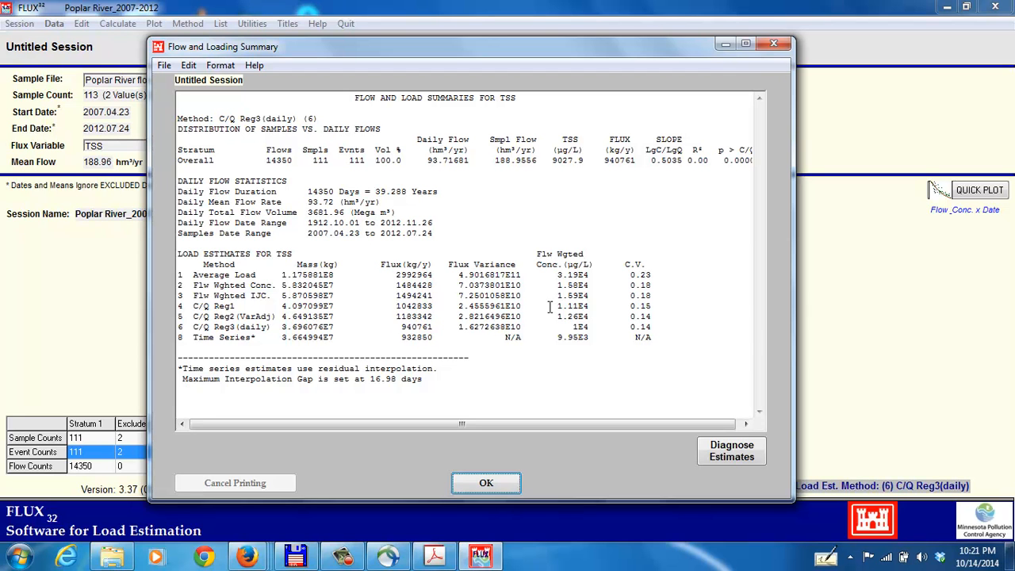
{"action": "mouse_move", "coordinate": [620, 311]}
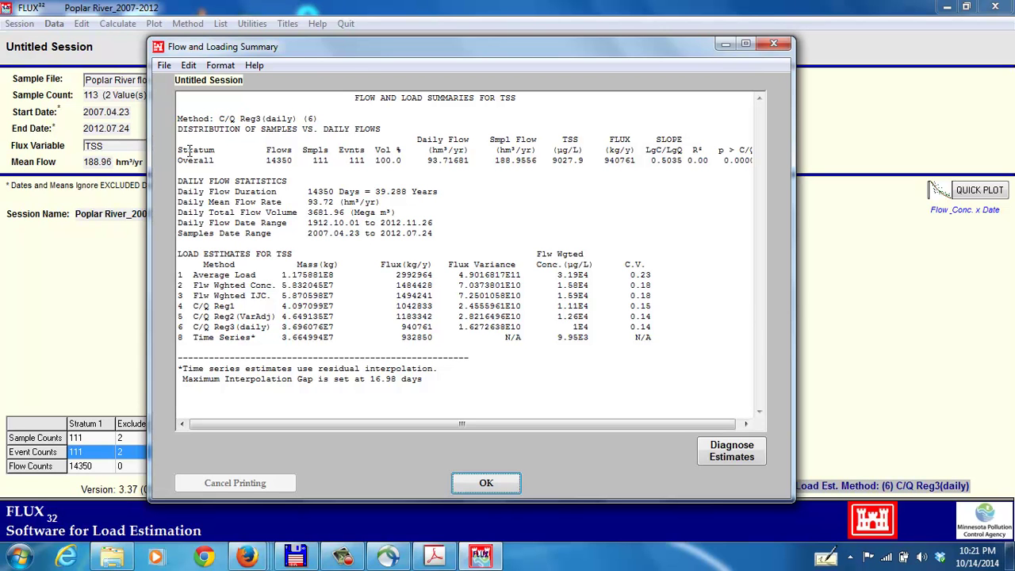
{"action": "mouse_move", "coordinate": [701, 284]}
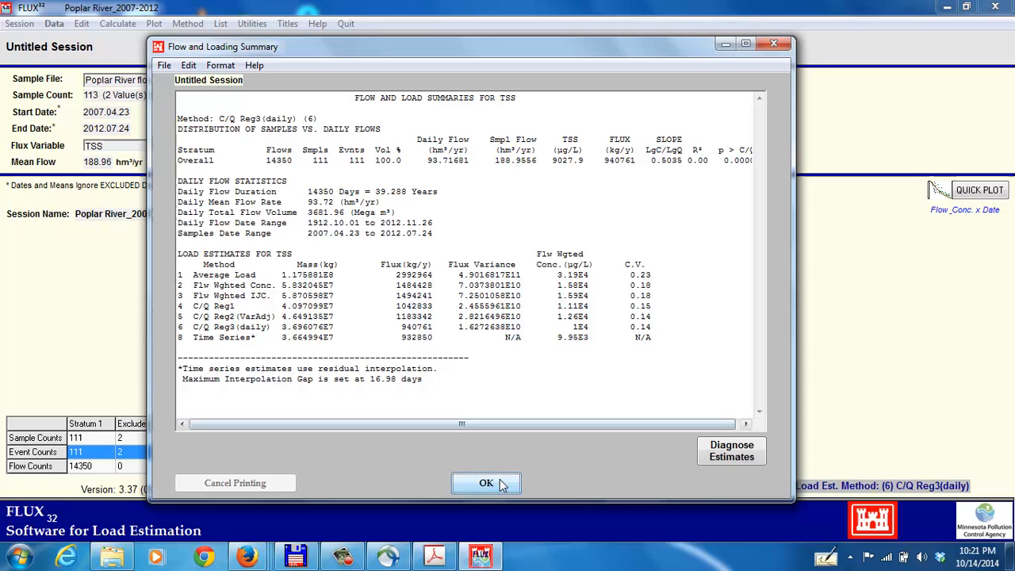
Close the unstratified TSS loading summary after reviewing C.V. values of 0.14–0.23
{"action": "left_click", "coordinate": [486, 483]}
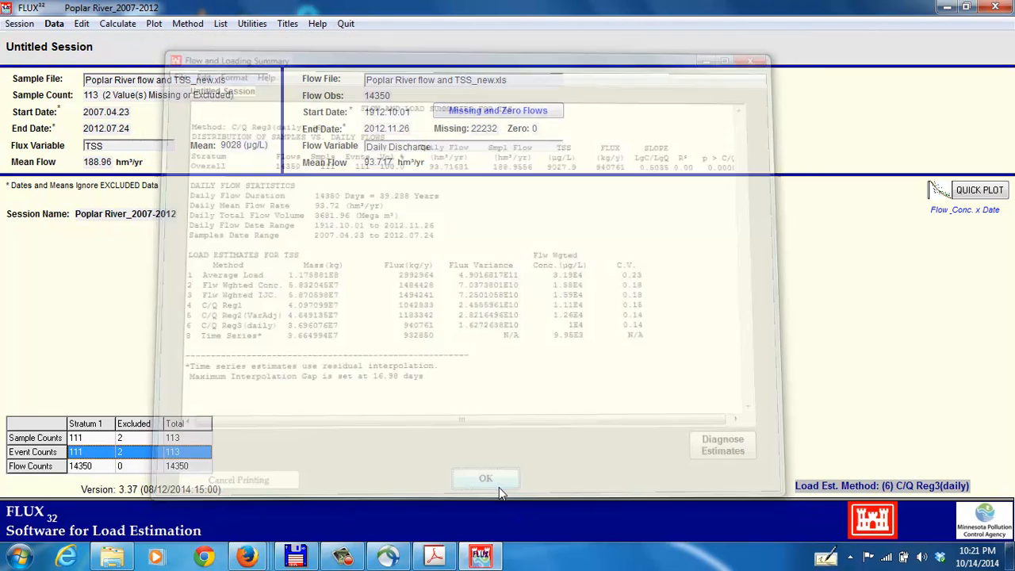
Dismiss the summary and show the Data menu's flow stratification choices
{"action": "left_click", "coordinate": [485, 477]}
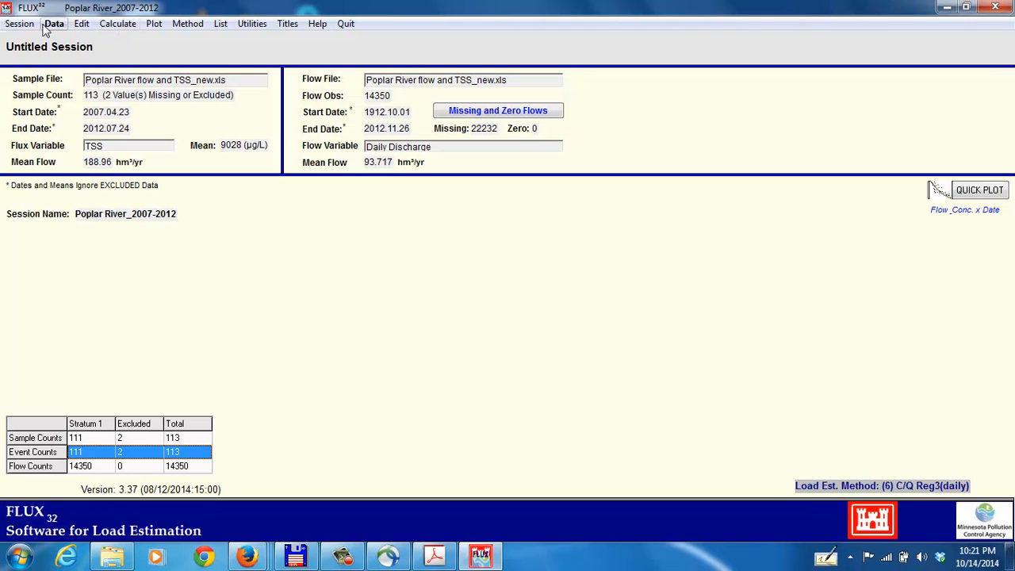
{"action": "left_click", "coordinate": [54, 23]}
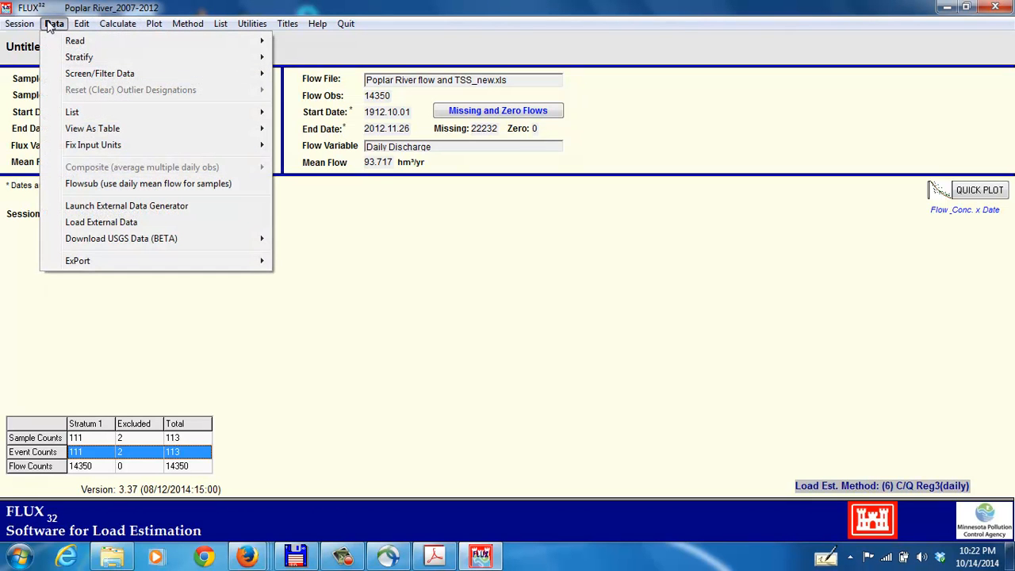
{"action": "mouse_move", "coordinate": [79, 56]}
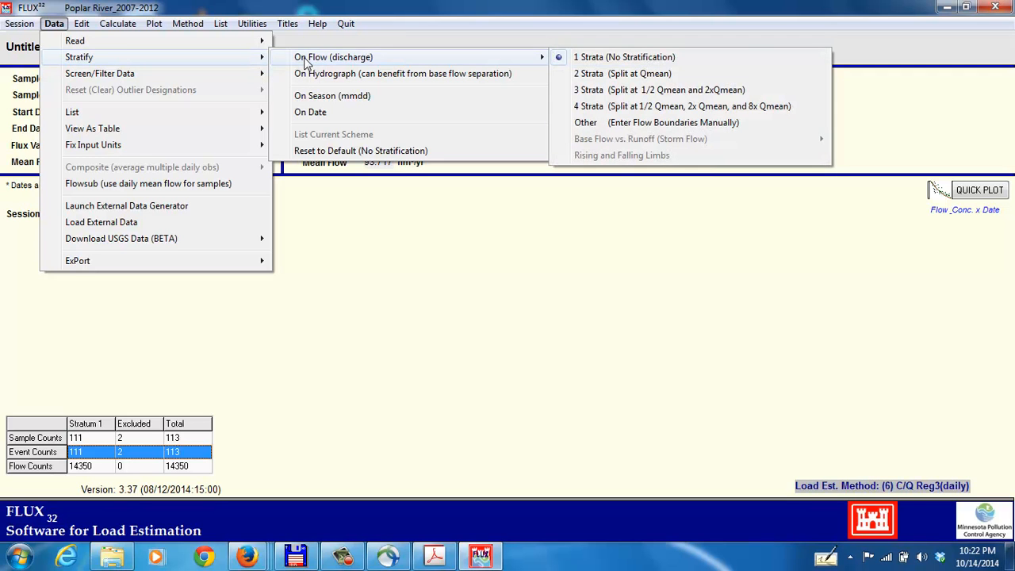
{"action": "mouse_move", "coordinate": [310, 112]}
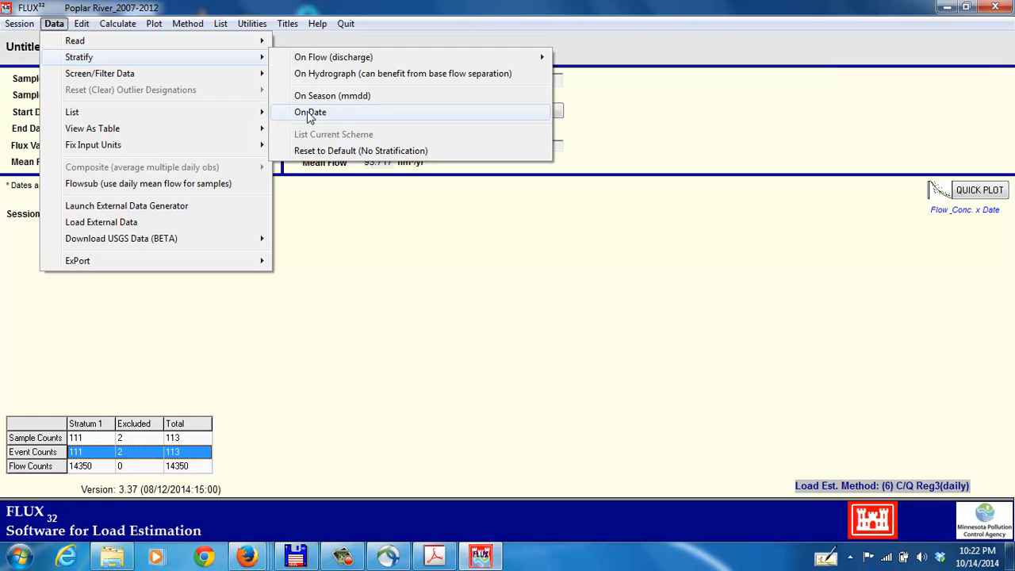
{"action": "mouse_move", "coordinate": [331, 95]}
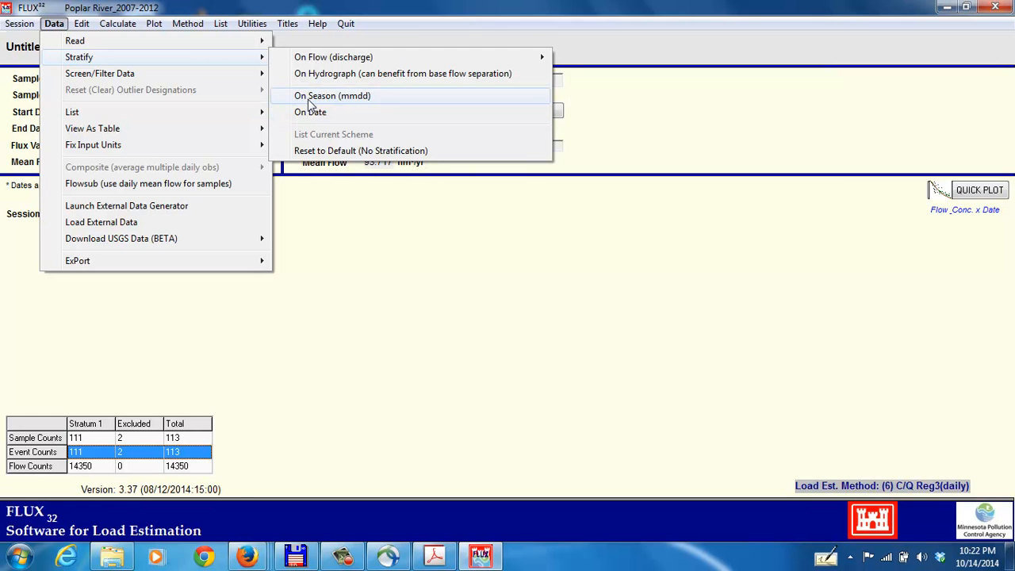
{"action": "mouse_move", "coordinate": [333, 56]}
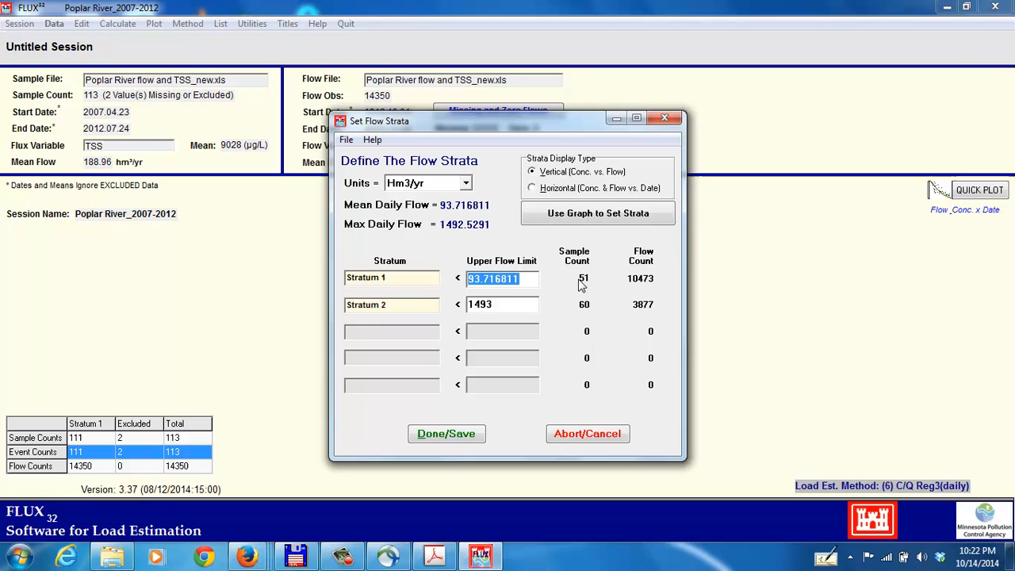
{"action": "mouse_move", "coordinate": [595, 312]}
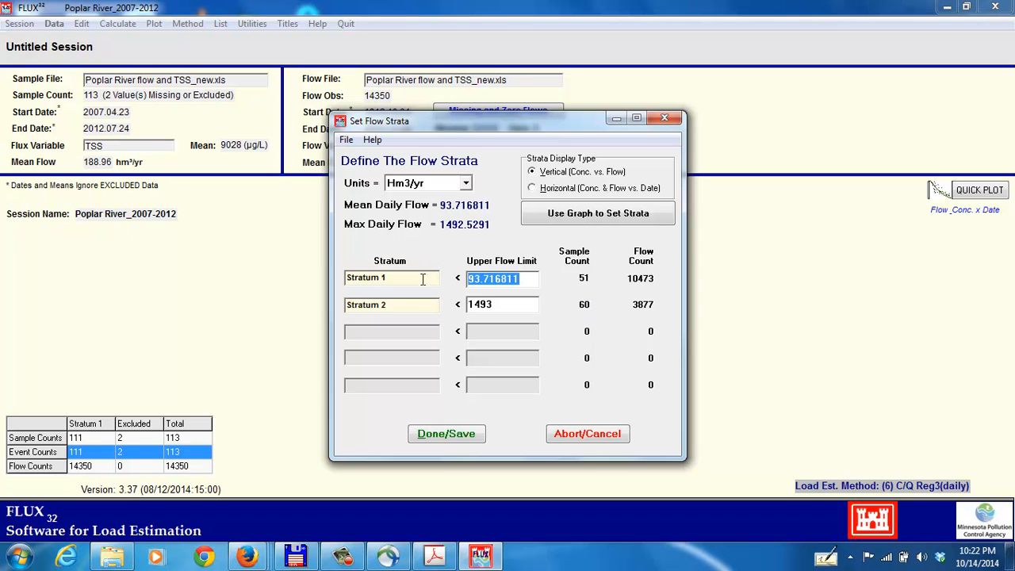
{"action": "mouse_move", "coordinate": [613, 353]}
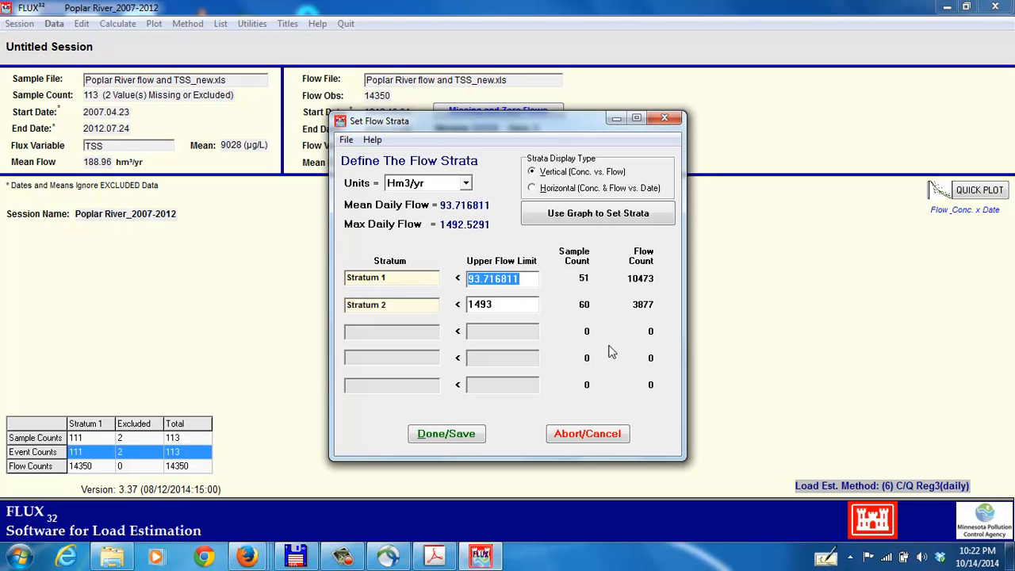
{"action": "mouse_move", "coordinate": [440, 387]}
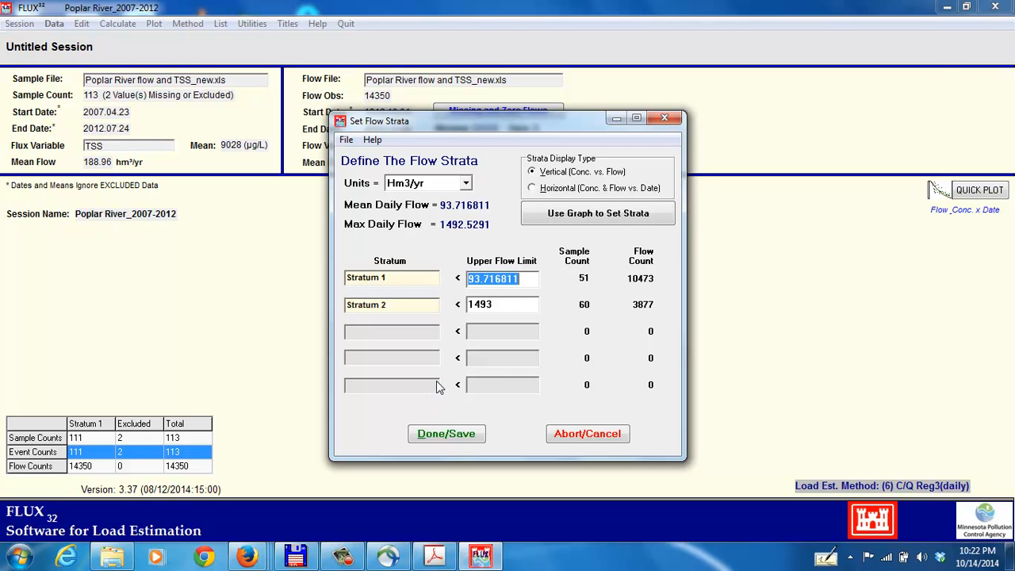
{"action": "mouse_move", "coordinate": [448, 353]}
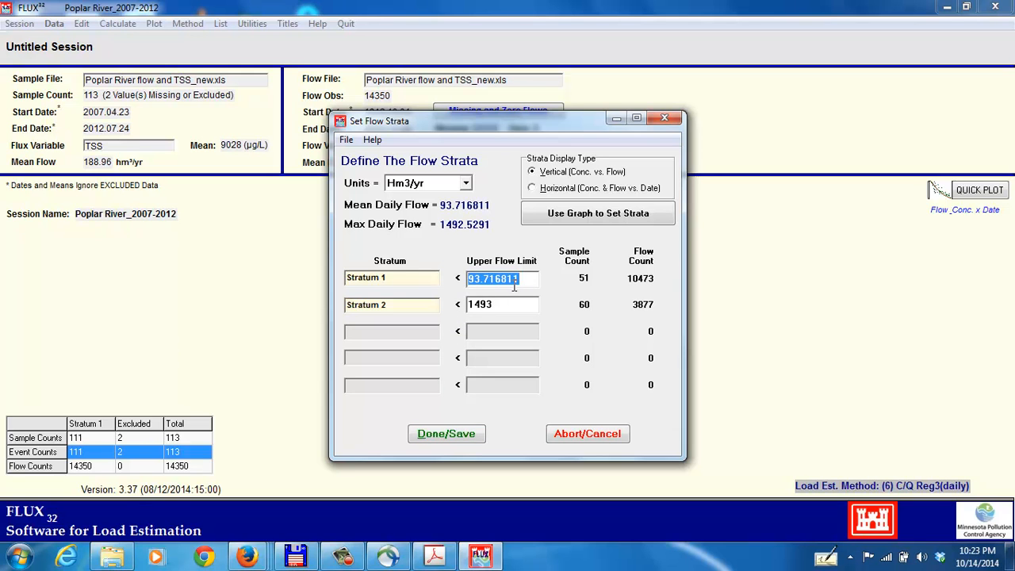
{"action": "mouse_move", "coordinate": [485, 361]}
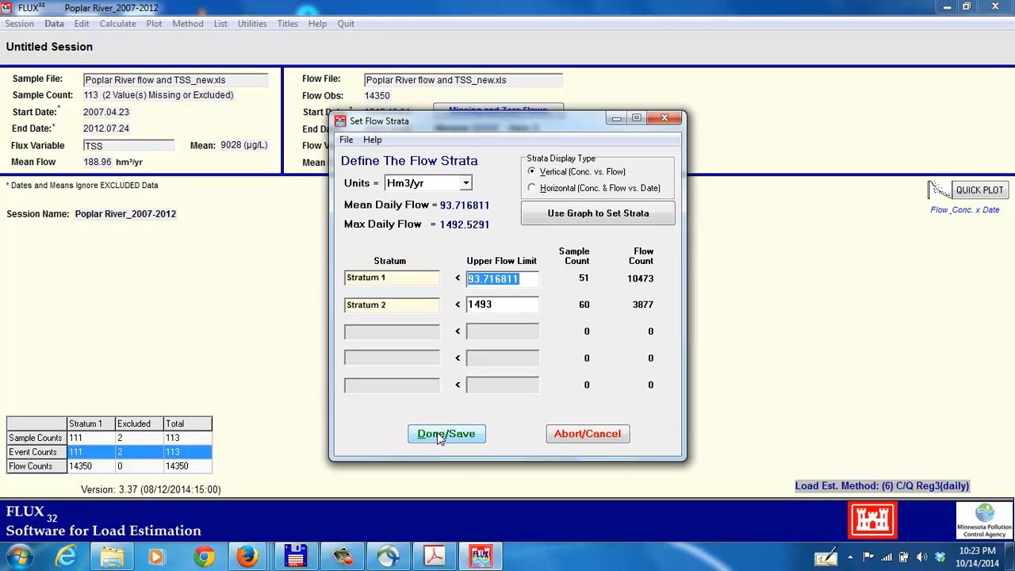
Save the mean-split two-strata setup, keeping changes and accepting automatic stratum titles
{"action": "left_click", "coordinate": [446, 434]}
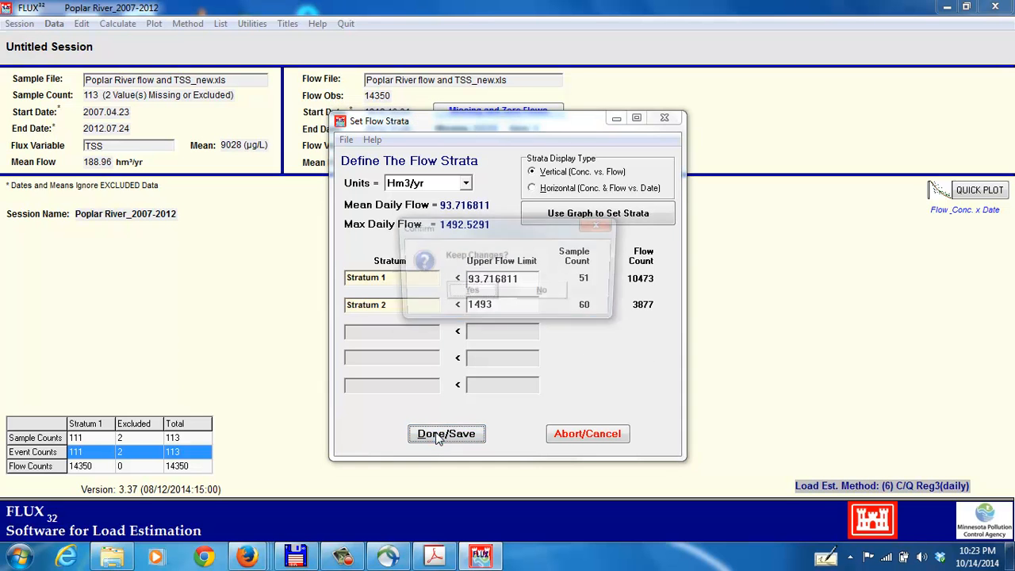
{"action": "left_click", "coordinate": [446, 434]}
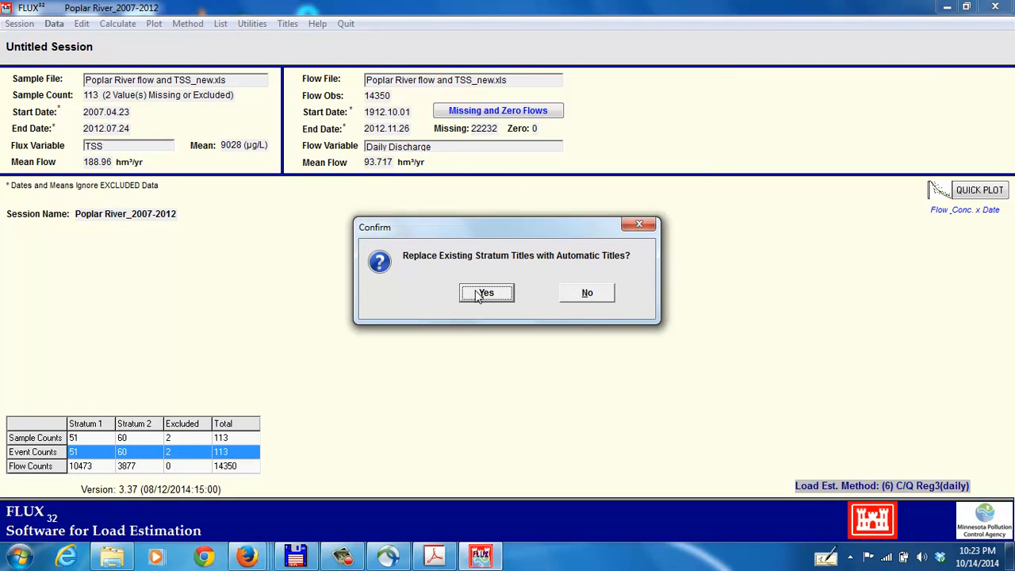
{"action": "left_click", "coordinate": [486, 292]}
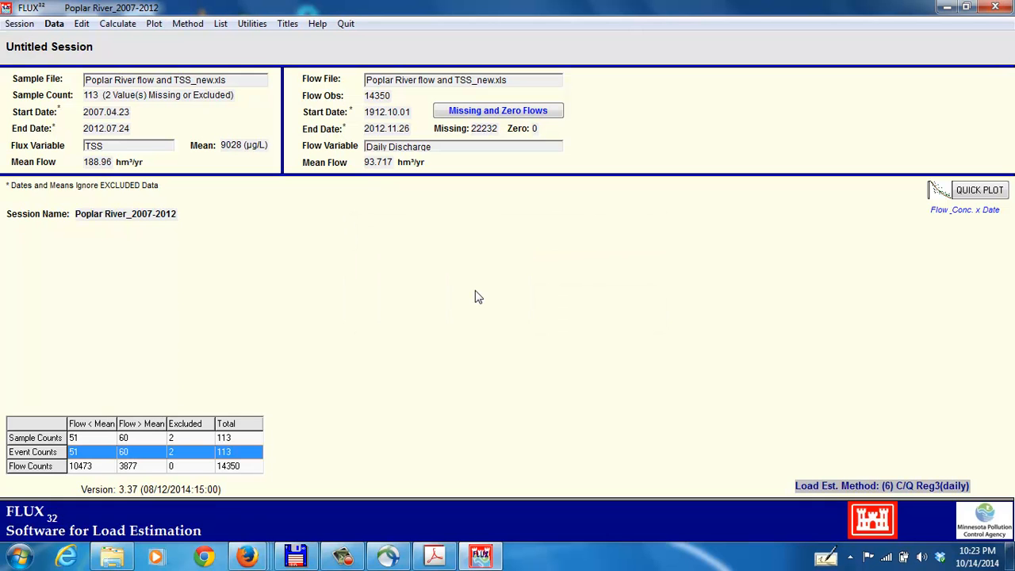
{"action": "mouse_move", "coordinate": [118, 24]}
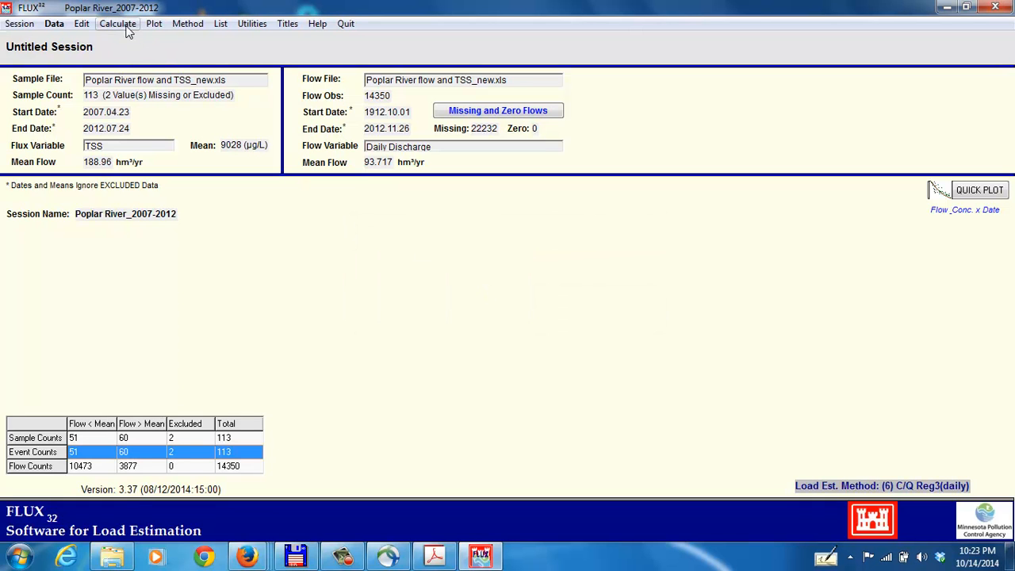
Recalculate TSS loads for two strata, review C.V. 0.13–0.21, and close the summary
{"action": "left_click", "coordinate": [117, 23]}
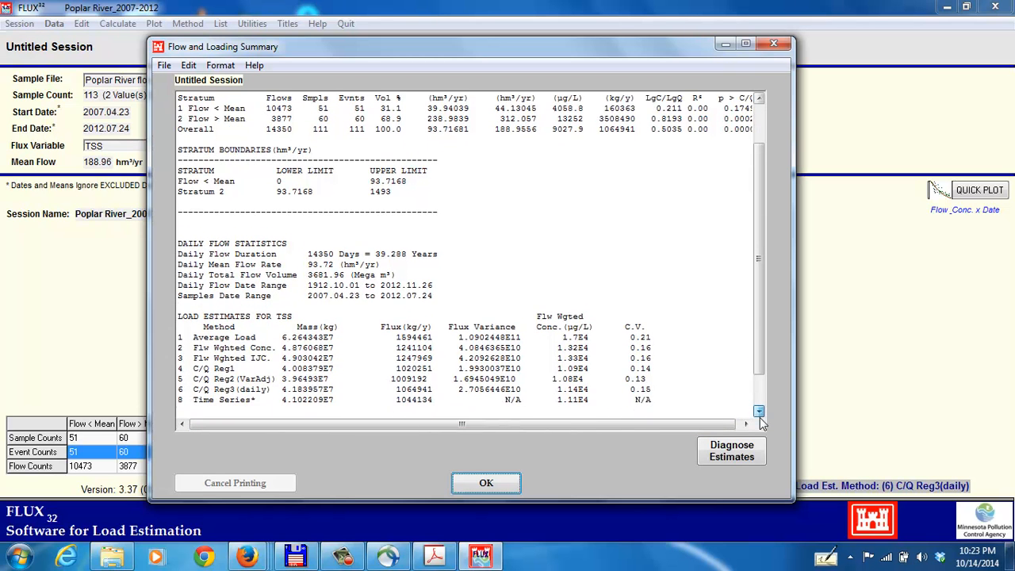
{"action": "scroll", "scroll_direction": "down", "scroll_amount": 3}
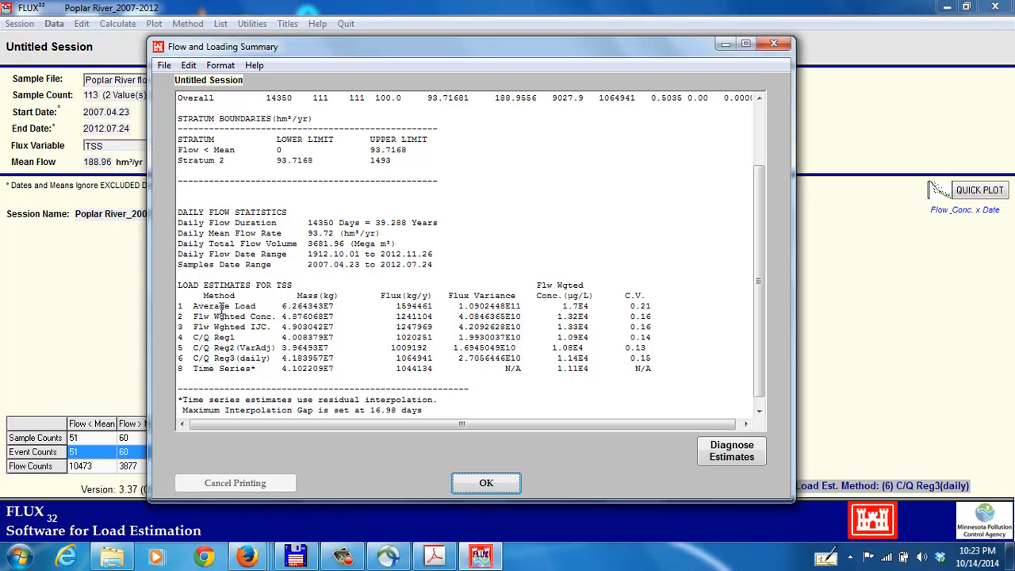
{"action": "mouse_move", "coordinate": [607, 339]}
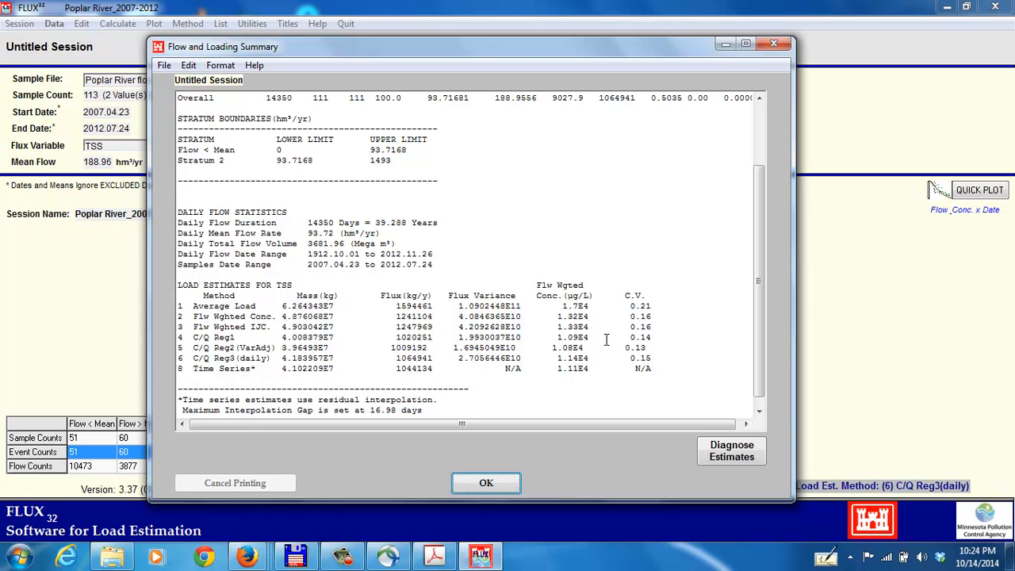
{"action": "mouse_move", "coordinate": [630, 342]}
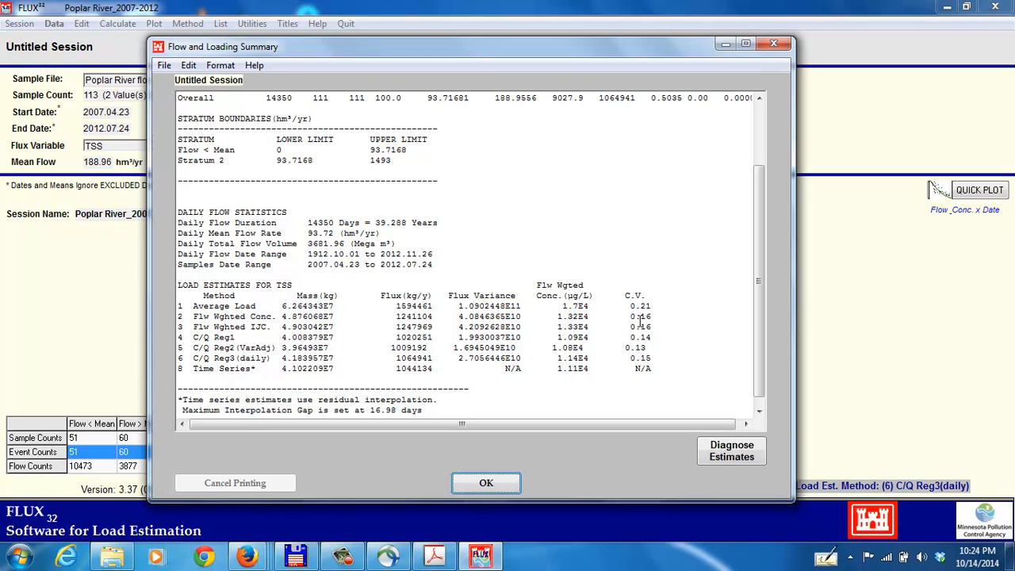
{"action": "mouse_move", "coordinate": [625, 305]}
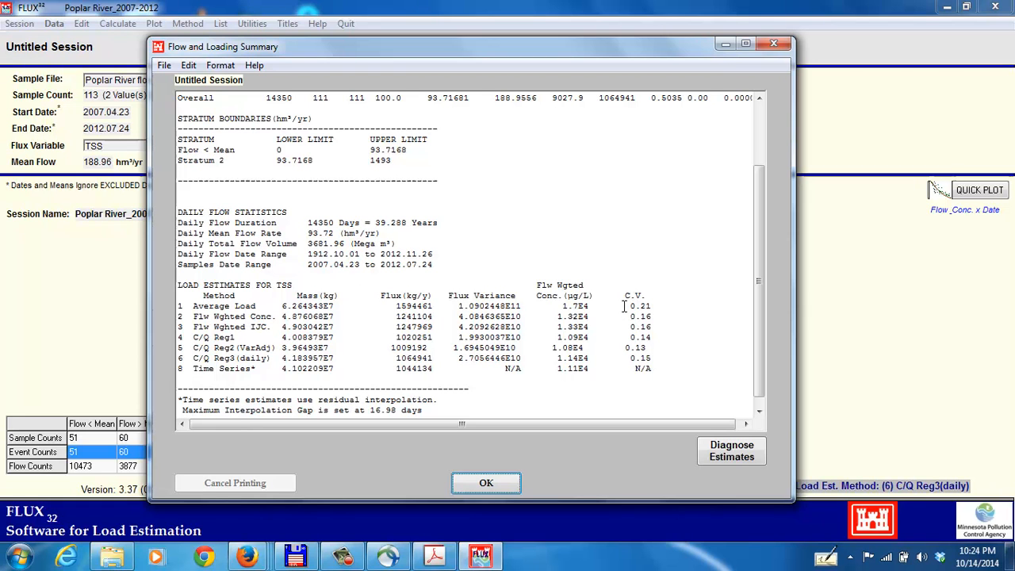
{"action": "mouse_move", "coordinate": [615, 320]}
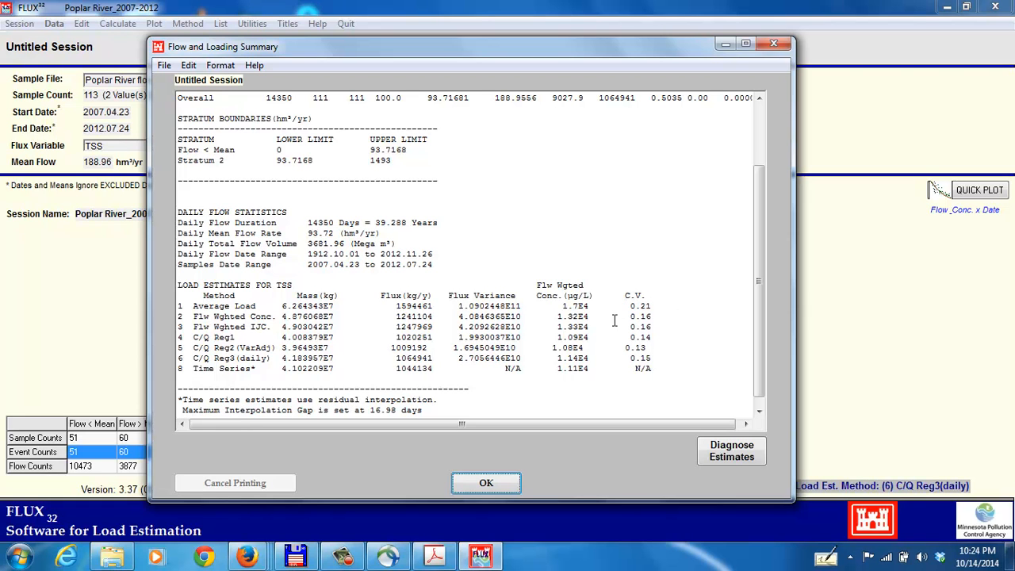
{"action": "mouse_move", "coordinate": [306, 317]}
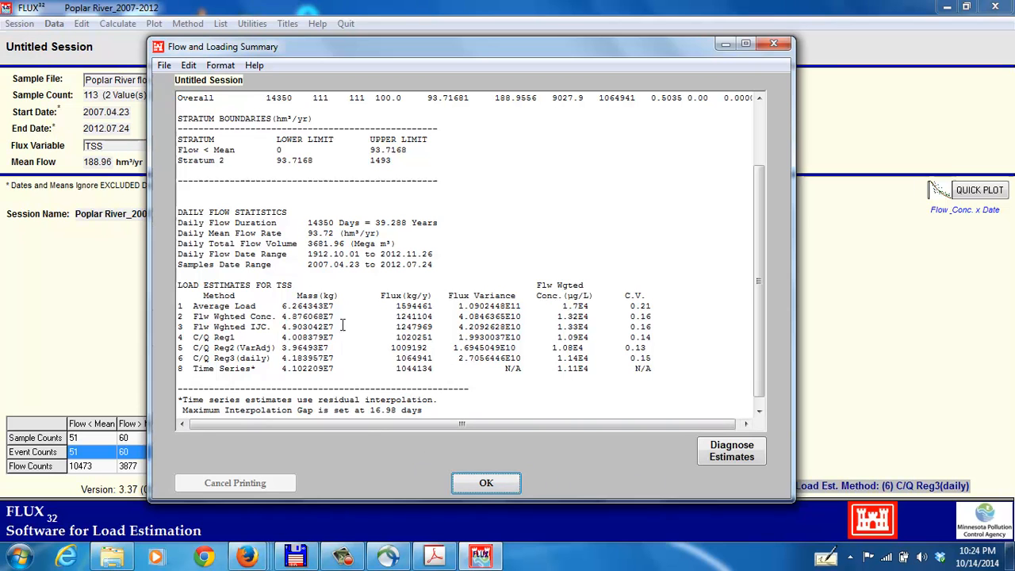
{"action": "left_click", "coordinate": [486, 483]}
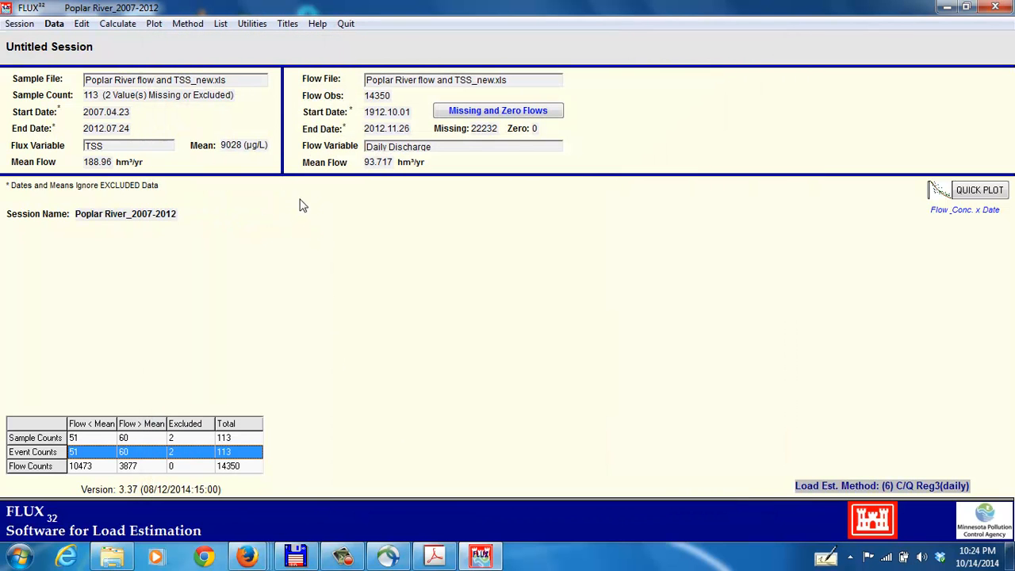
{"action": "left_click", "coordinate": [154, 23]}
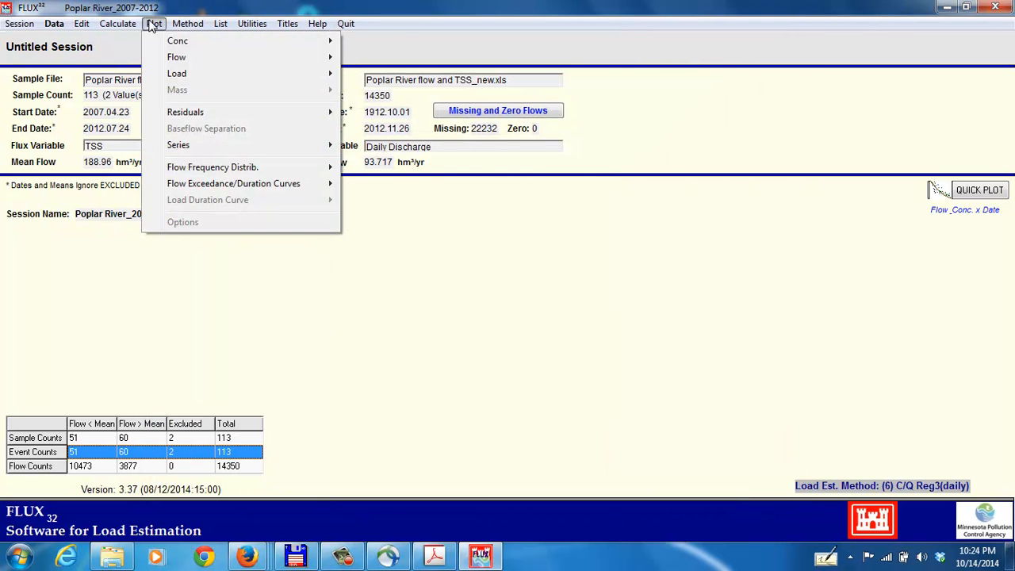
{"action": "mouse_move", "coordinate": [177, 73]}
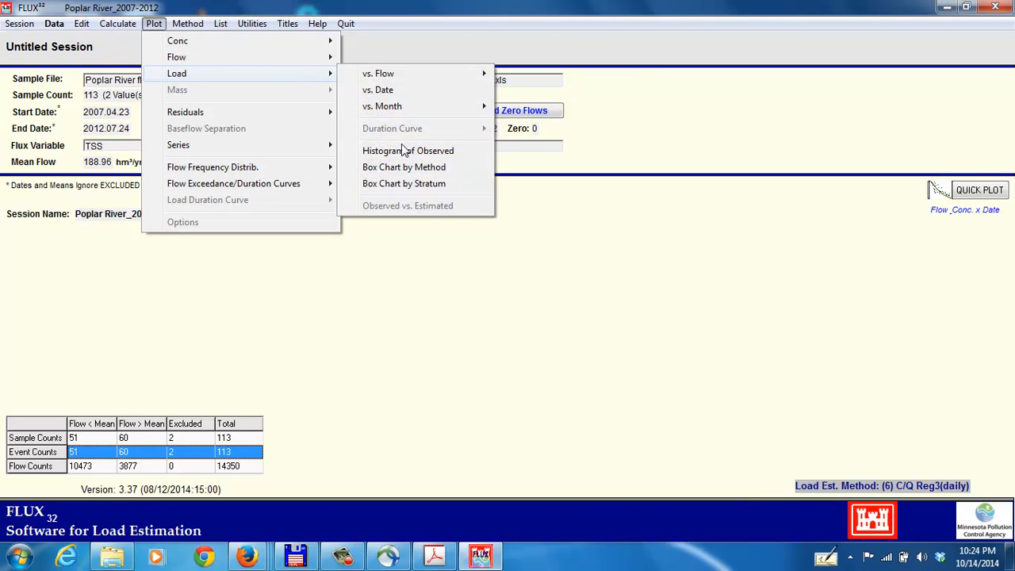
{"action": "mouse_move", "coordinate": [404, 167]}
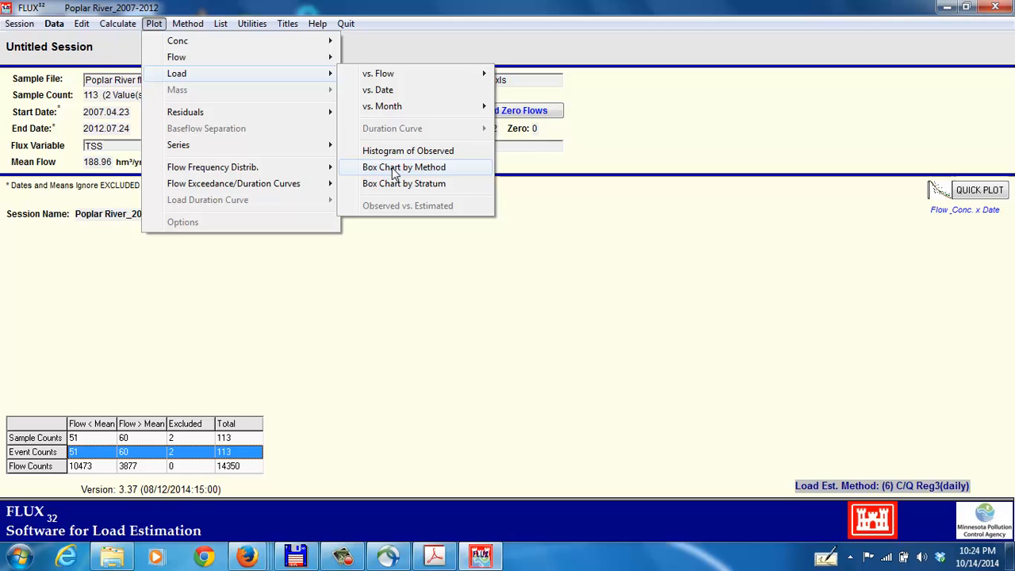
{"action": "left_click", "coordinate": [404, 166]}
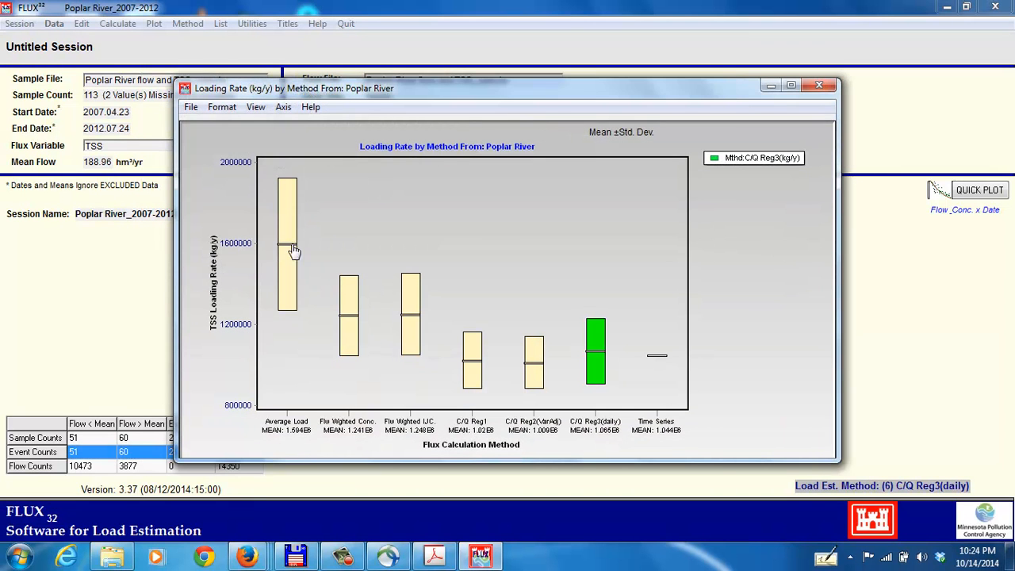
{"action": "mouse_move", "coordinate": [378, 335]}
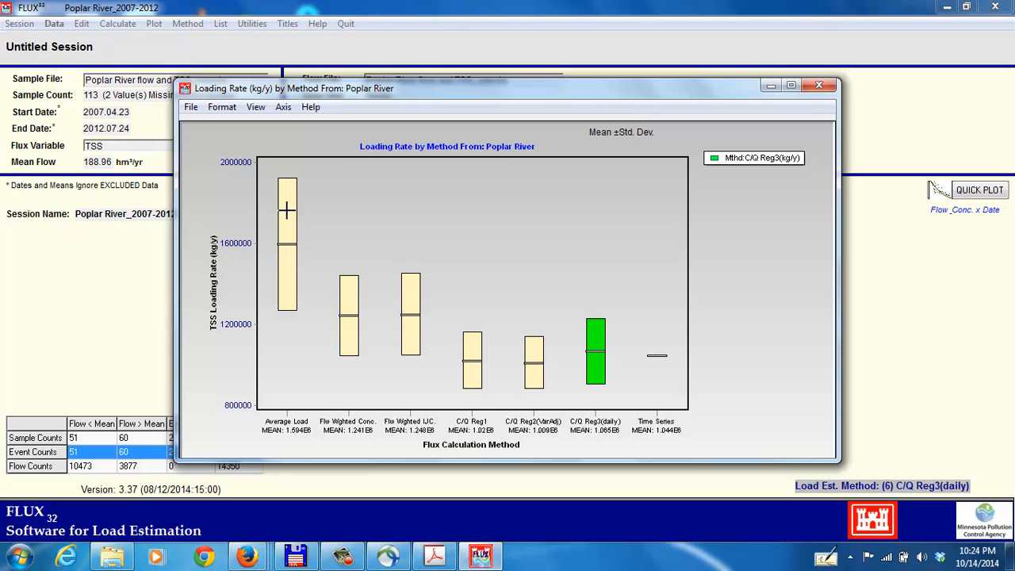
{"action": "mouse_move", "coordinate": [446, 360]}
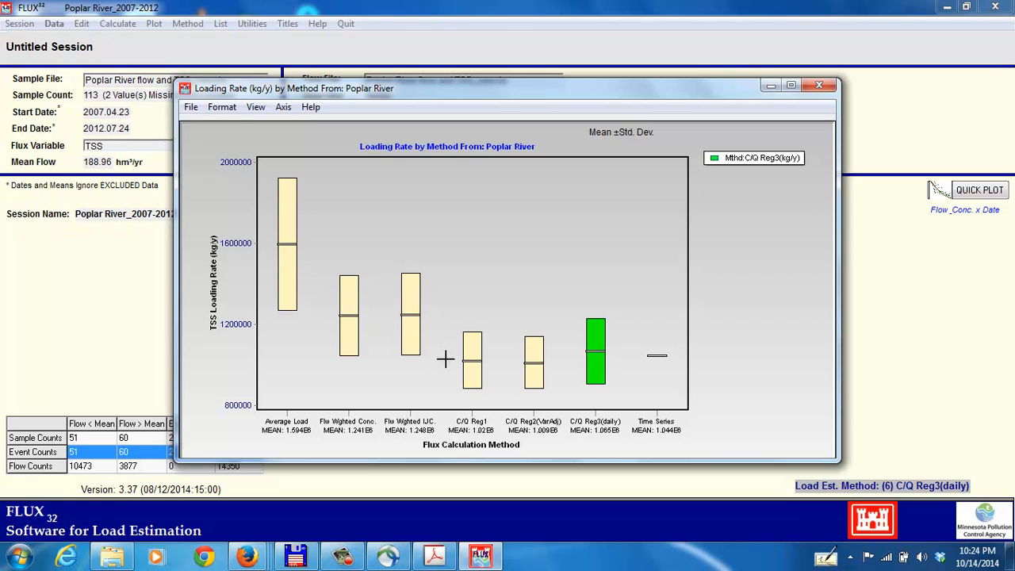
{"action": "mouse_move", "coordinate": [589, 371]}
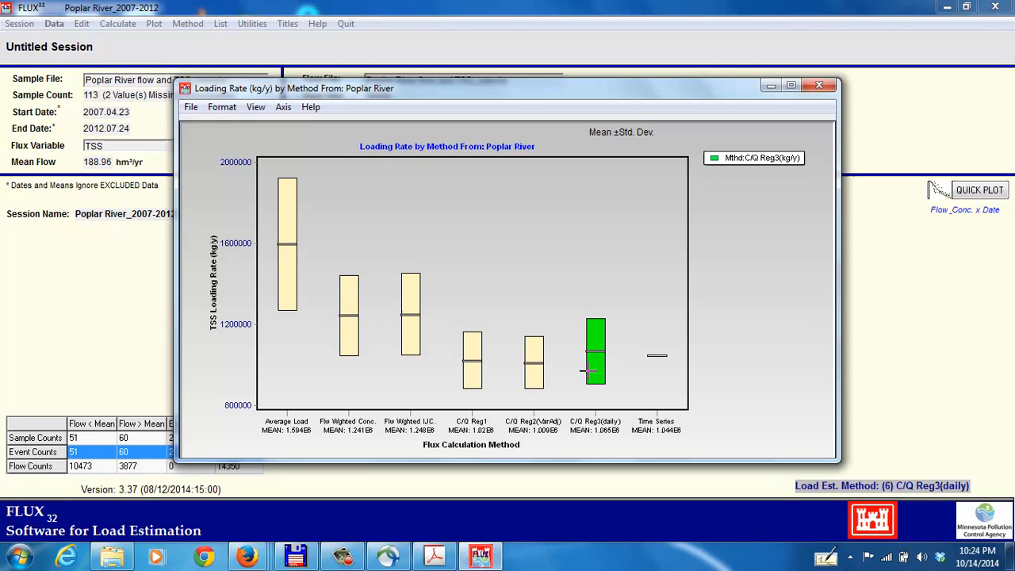
{"action": "mouse_move", "coordinate": [397, 352]}
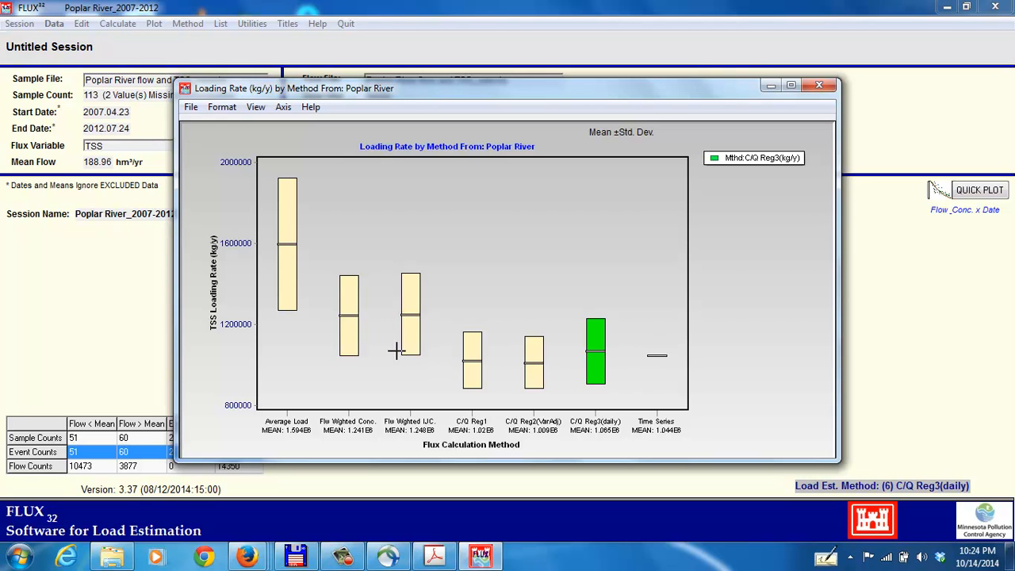
{"action": "mouse_move", "coordinate": [287, 242]}
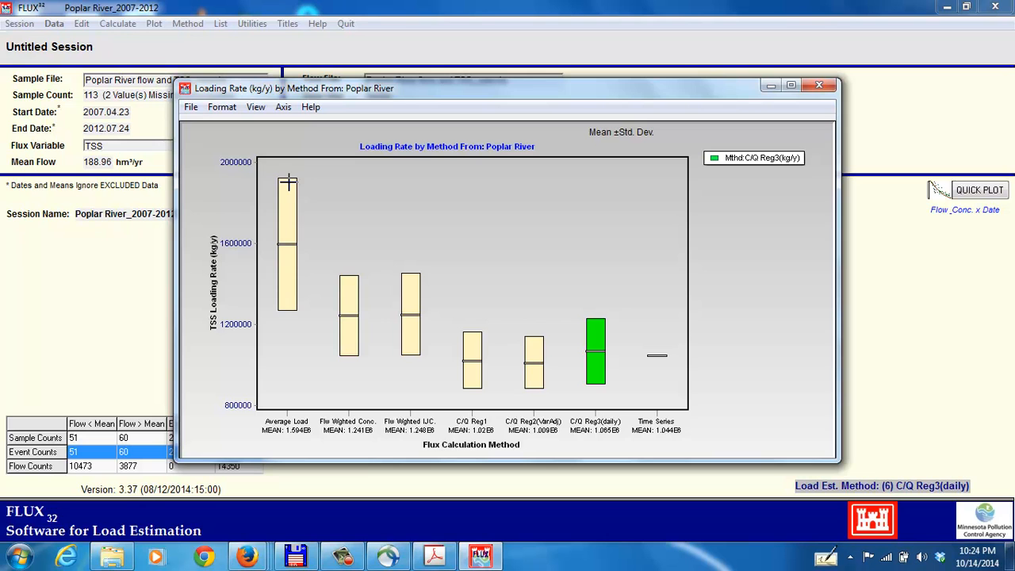
{"action": "mouse_move", "coordinate": [292, 184]}
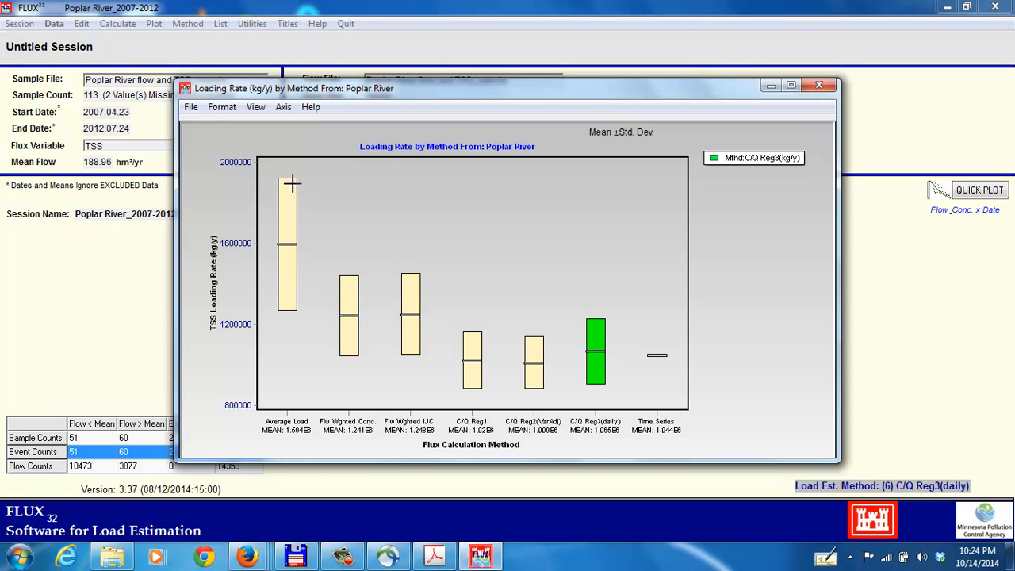
{"action": "mouse_move", "coordinate": [295, 282]}
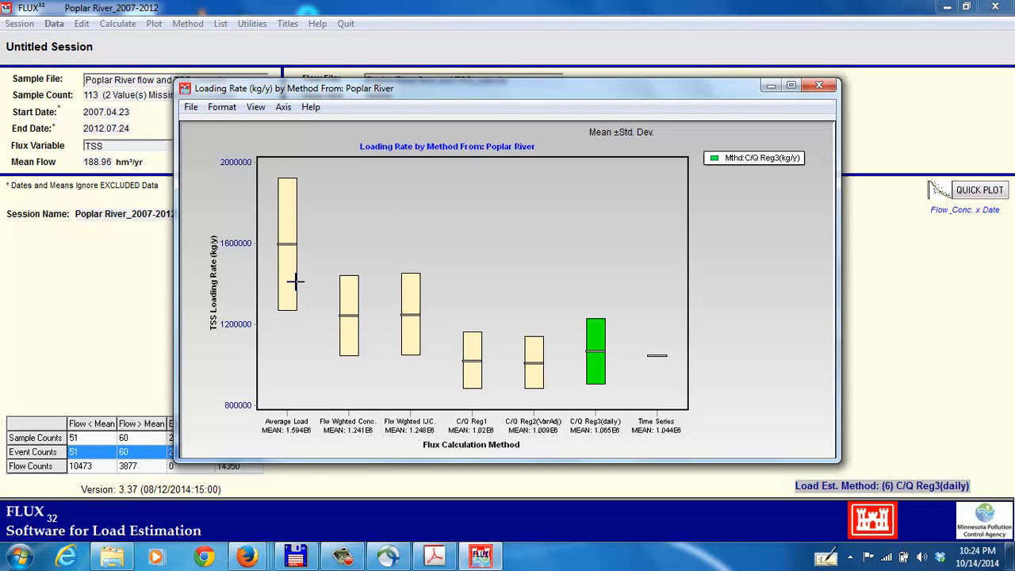
{"action": "mouse_move", "coordinate": [443, 405]}
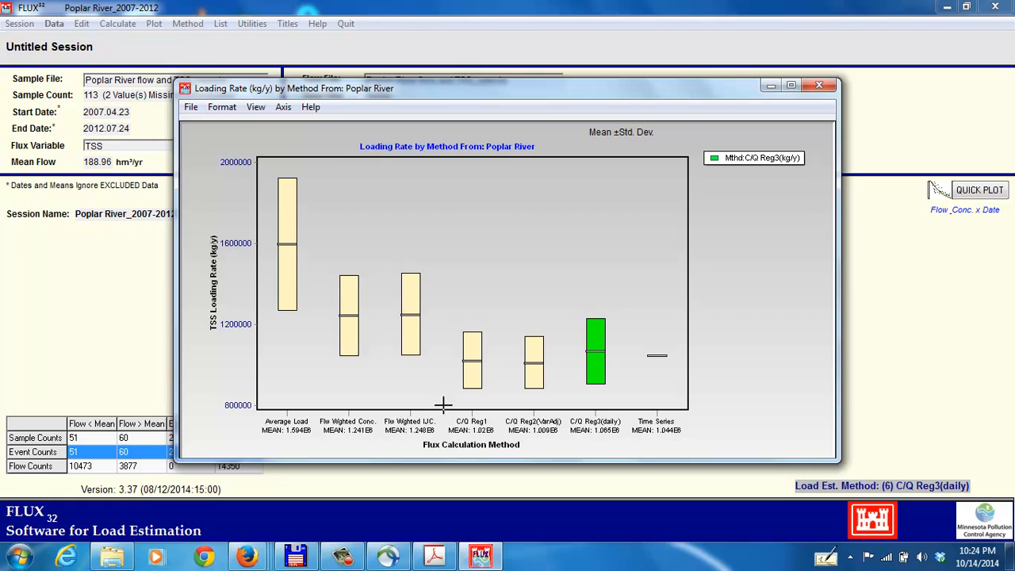
{"action": "mouse_move", "coordinate": [508, 401]}
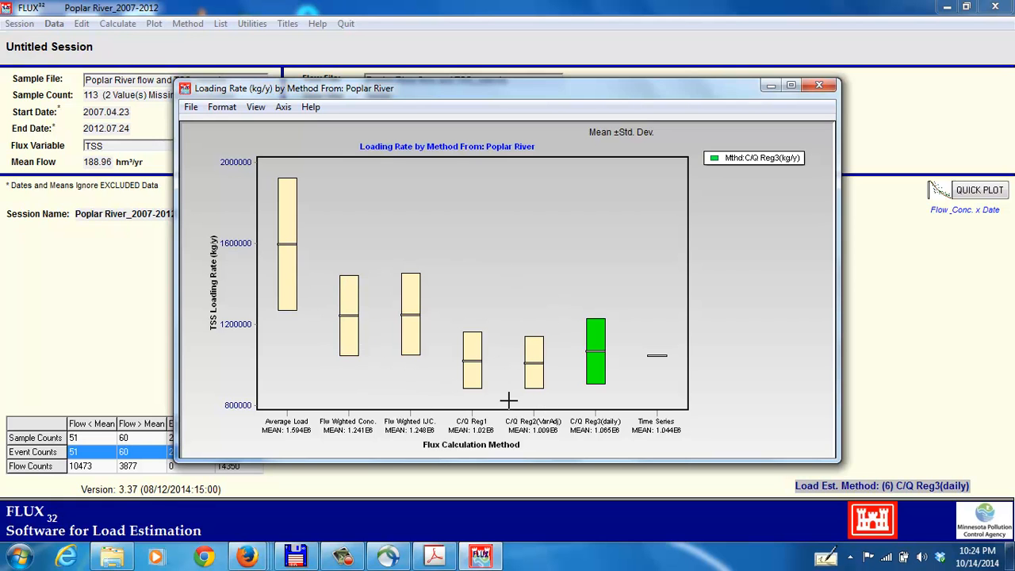
{"action": "mouse_move", "coordinate": [575, 390]}
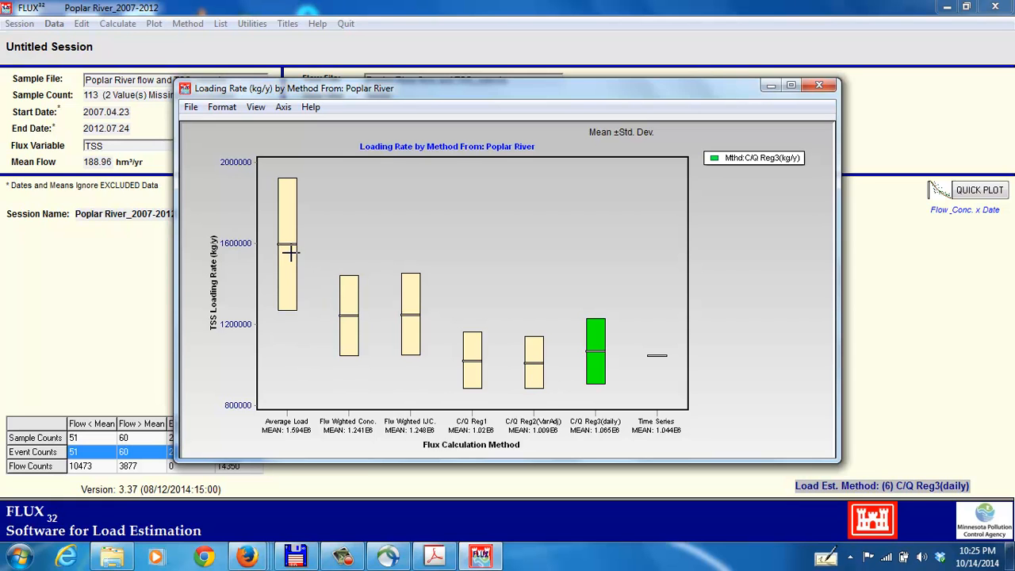
{"action": "mouse_move", "coordinate": [485, 393]}
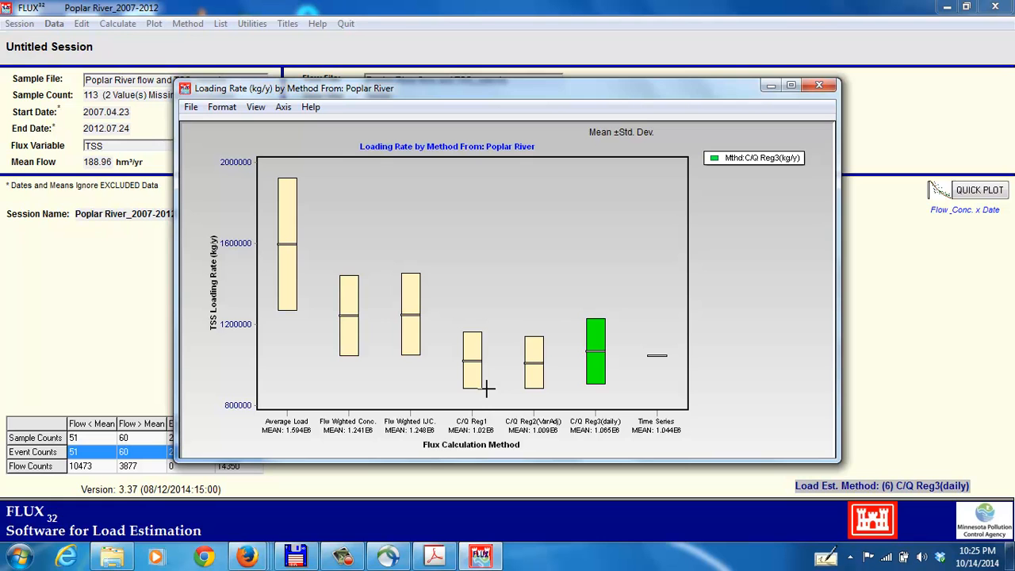
{"action": "mouse_move", "coordinate": [599, 378]}
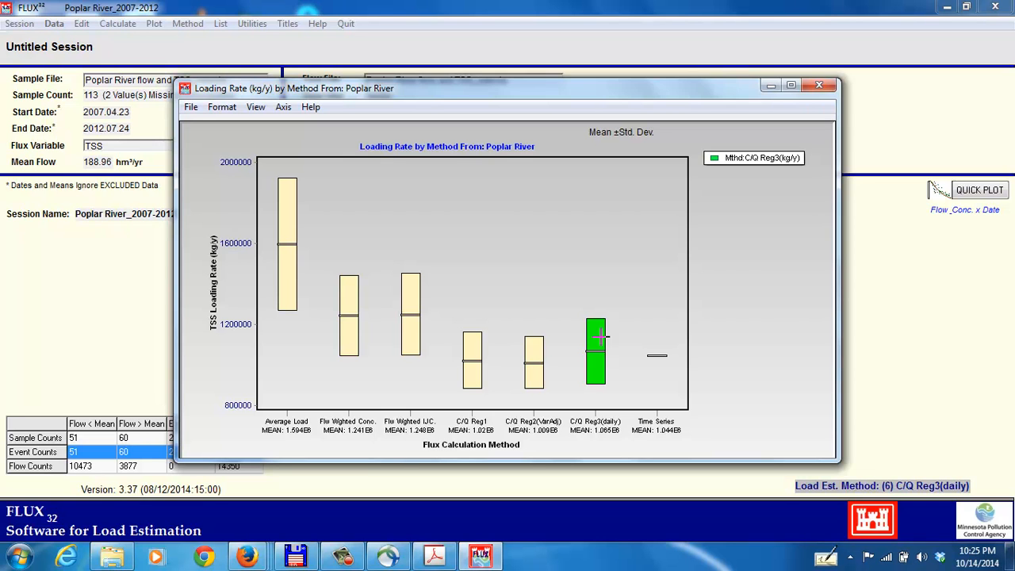
{"action": "mouse_move", "coordinate": [631, 349]}
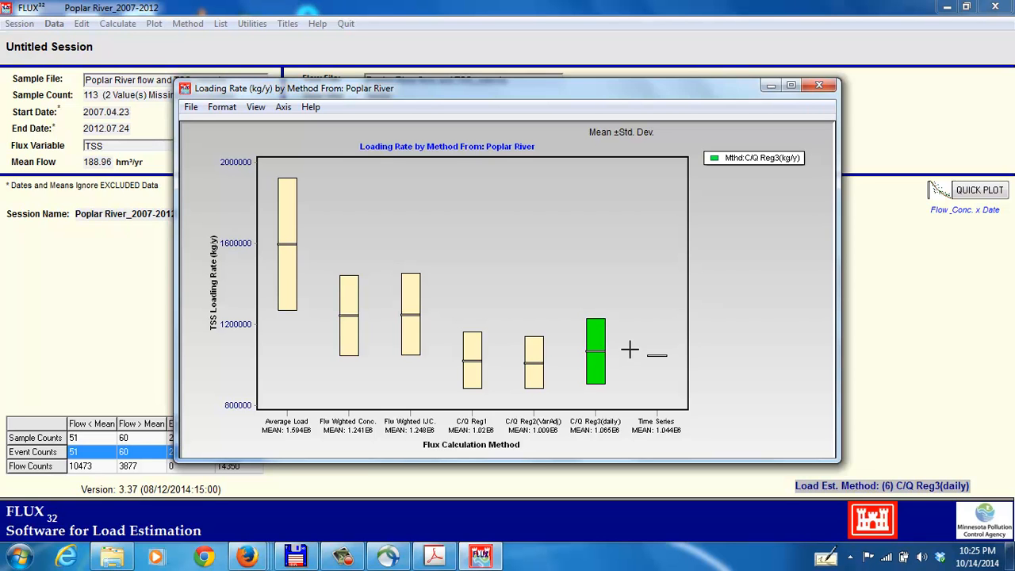
{"action": "mouse_move", "coordinate": [288, 246]}
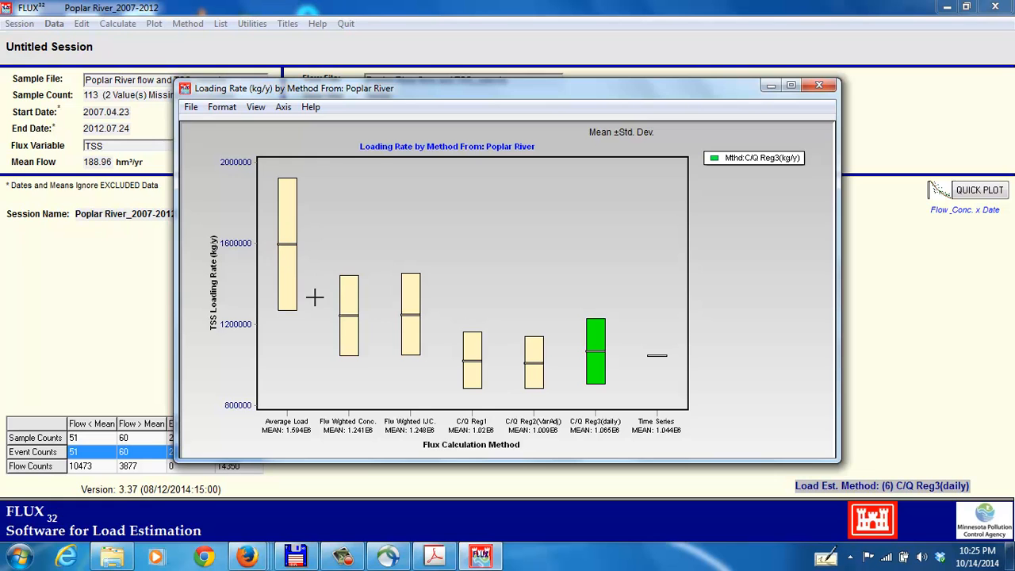
{"action": "mouse_move", "coordinate": [420, 340]}
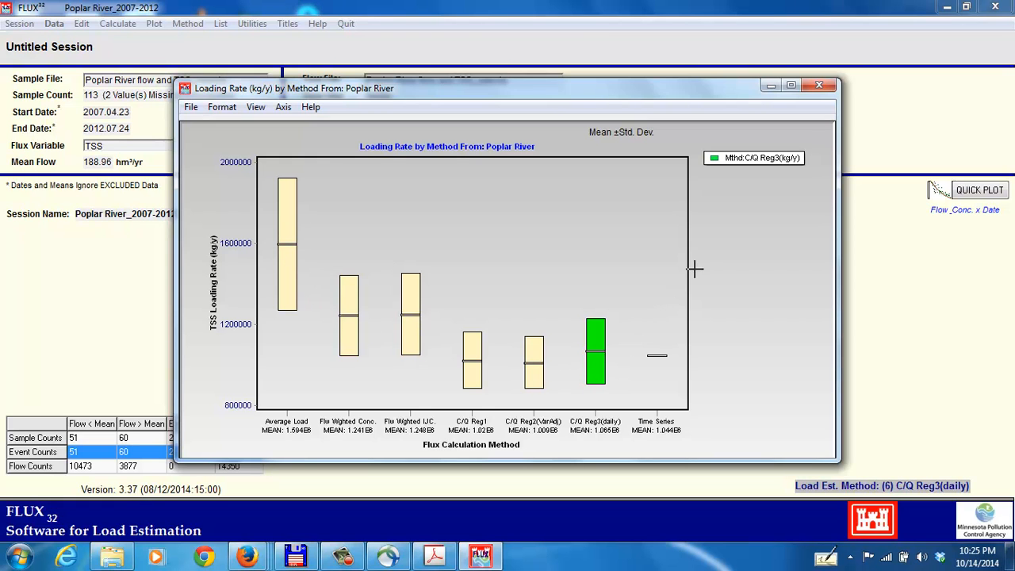
{"action": "mouse_move", "coordinate": [820, 86]}
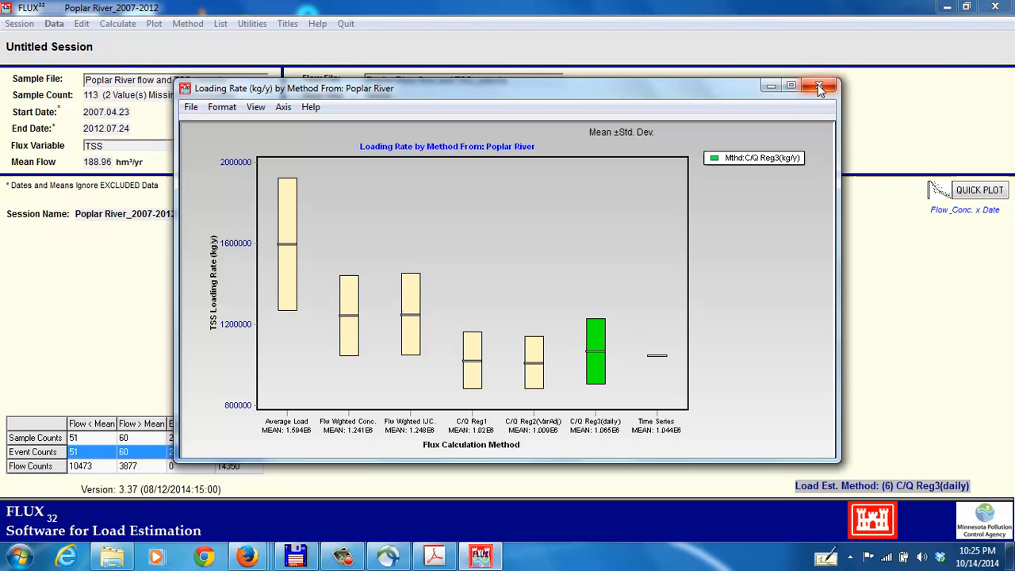
{"action": "left_click", "coordinate": [822, 88]}
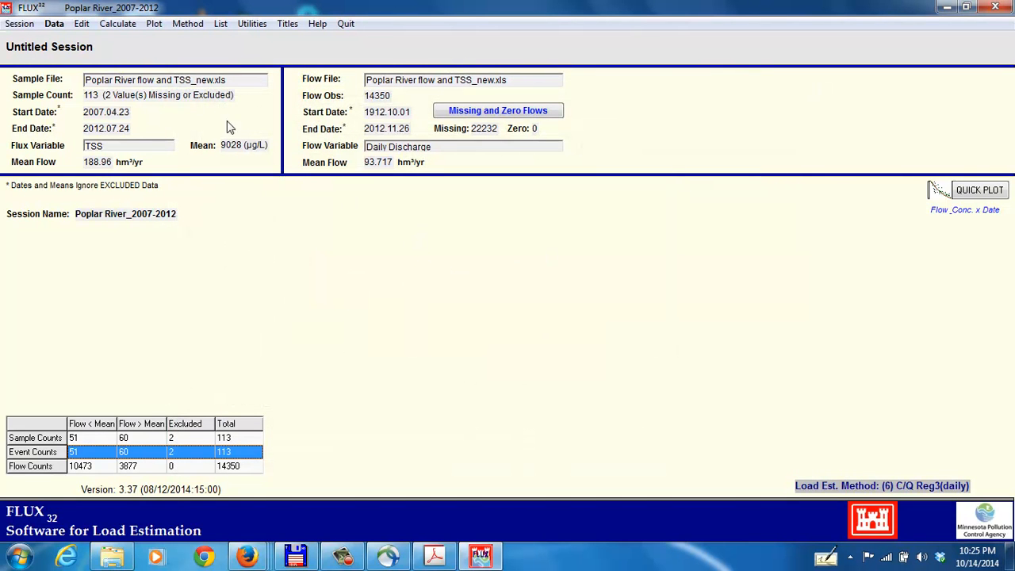
Replace the two strata with four automatic flow strata holding 26, 44, 38 and 3 samples
{"action": "left_click", "coordinate": [54, 23]}
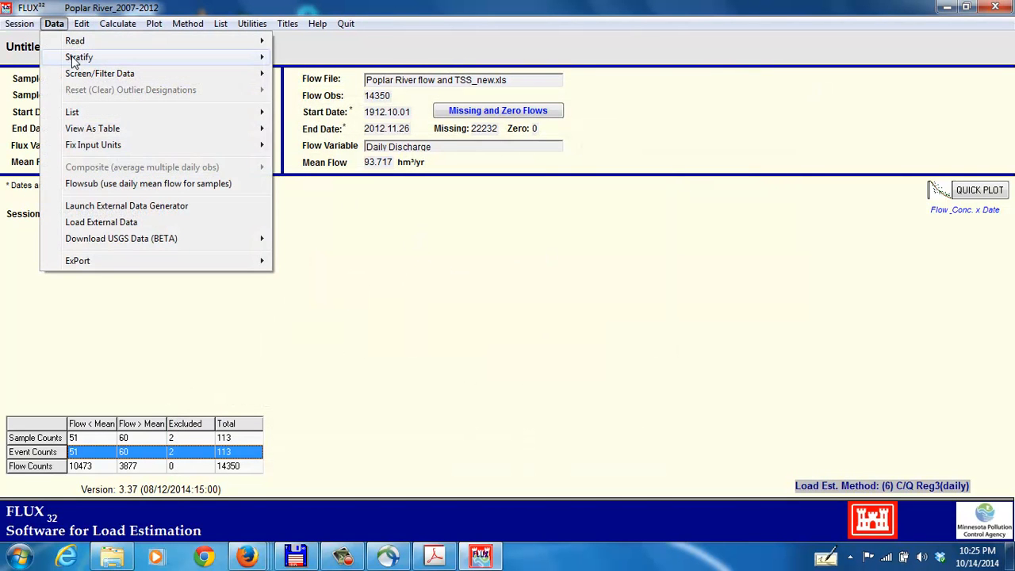
{"action": "left_click", "coordinate": [252, 23]}
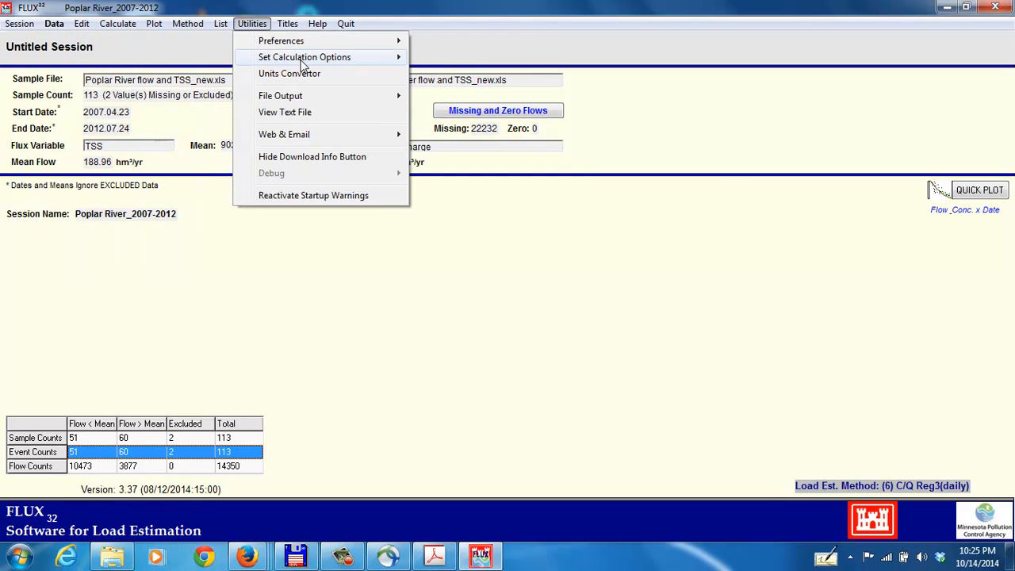
{"action": "left_click", "coordinate": [54, 23]}
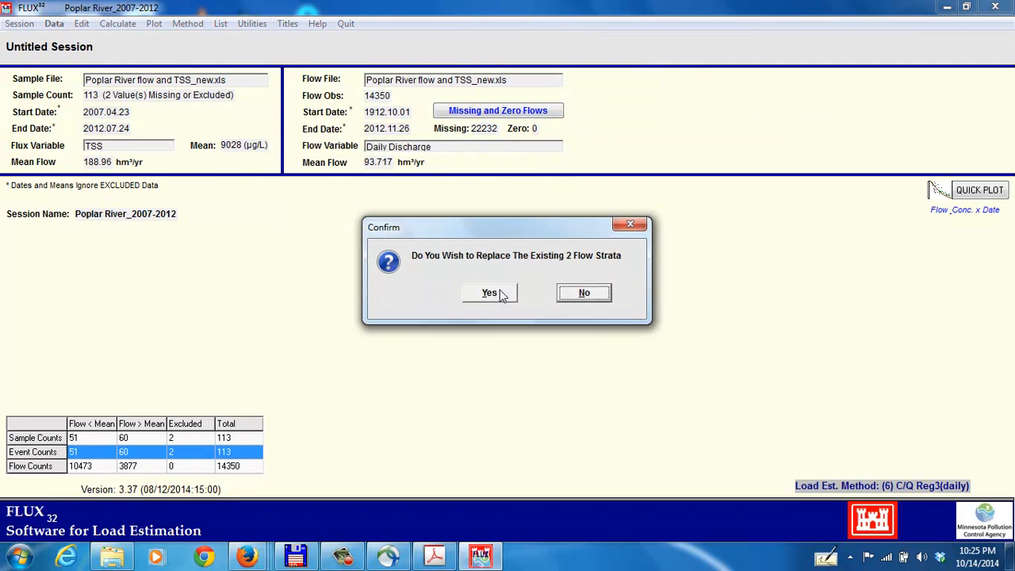
{"action": "left_click", "coordinate": [490, 293]}
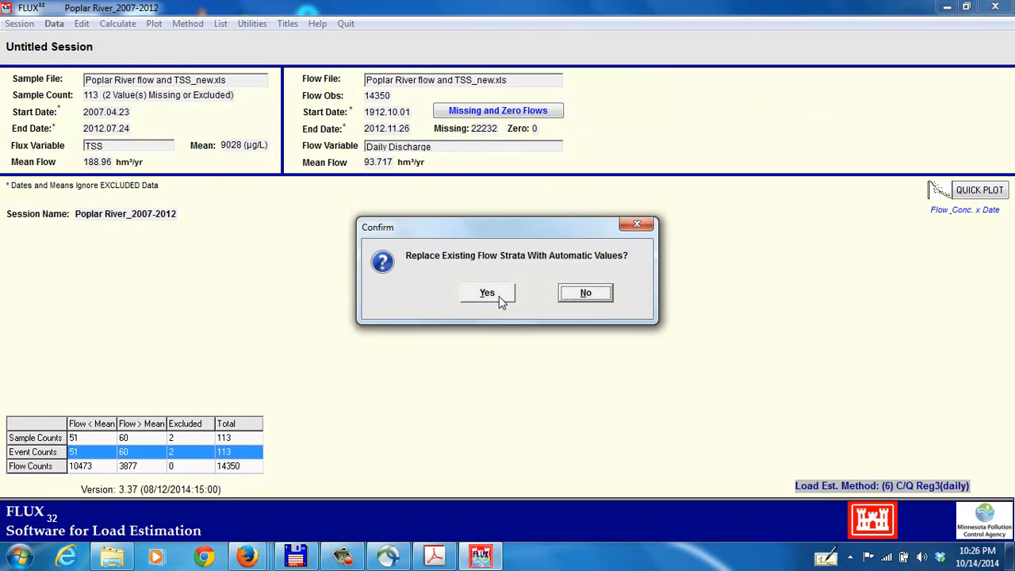
{"action": "left_click", "coordinate": [487, 293]}
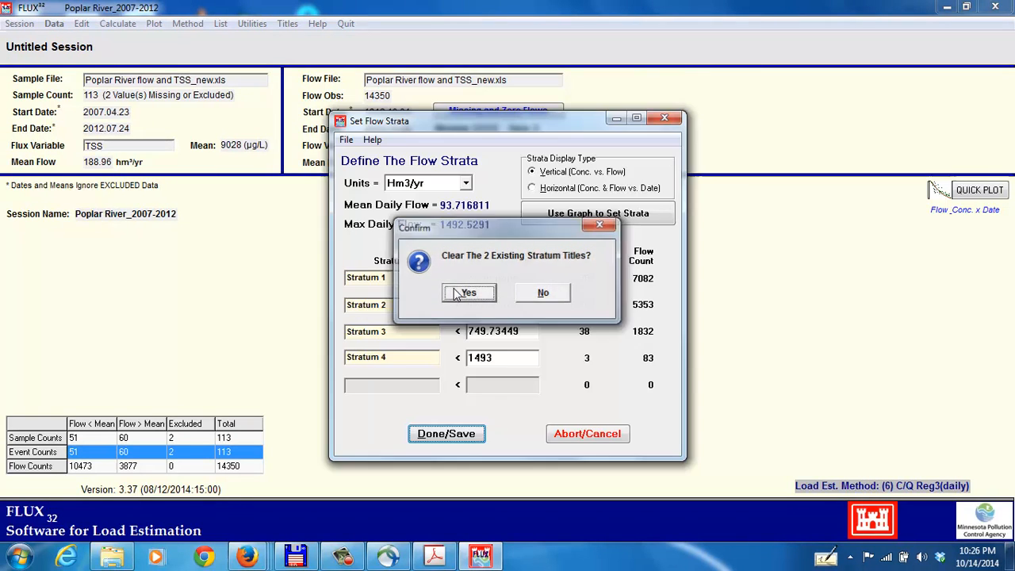
{"action": "left_click", "coordinate": [469, 292]}
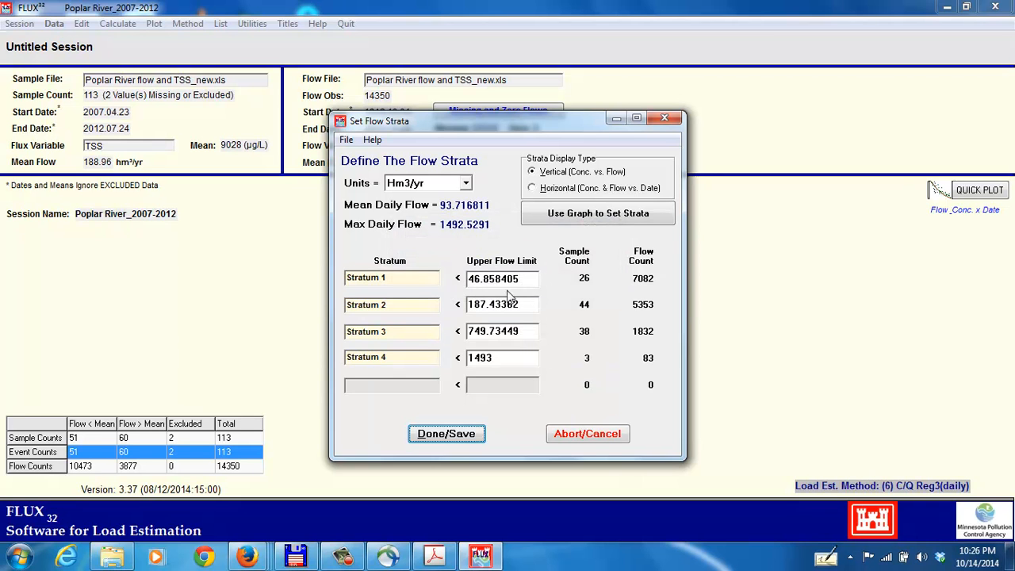
{"action": "mouse_move", "coordinate": [496, 373]}
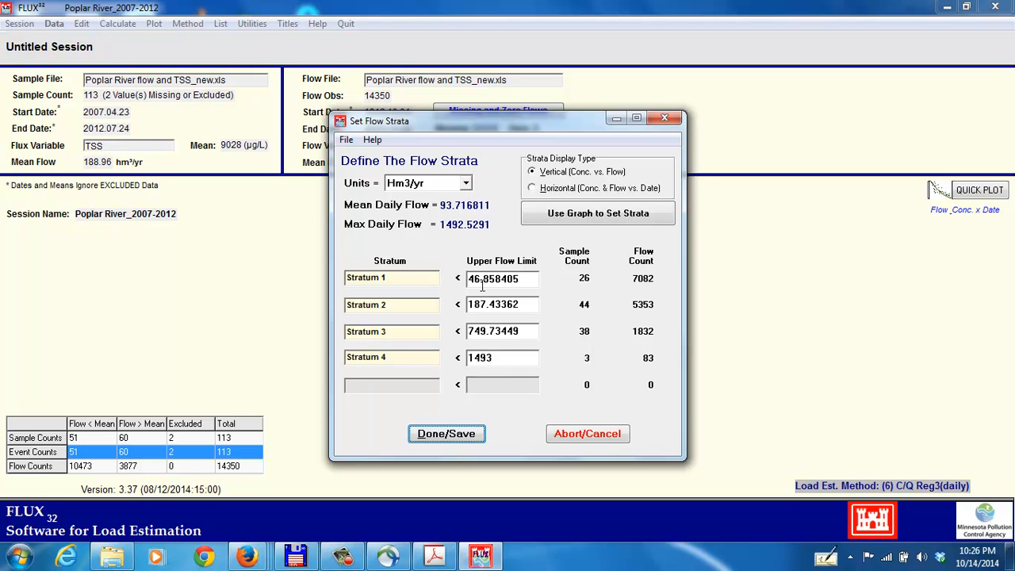
{"action": "mouse_move", "coordinate": [578, 413]}
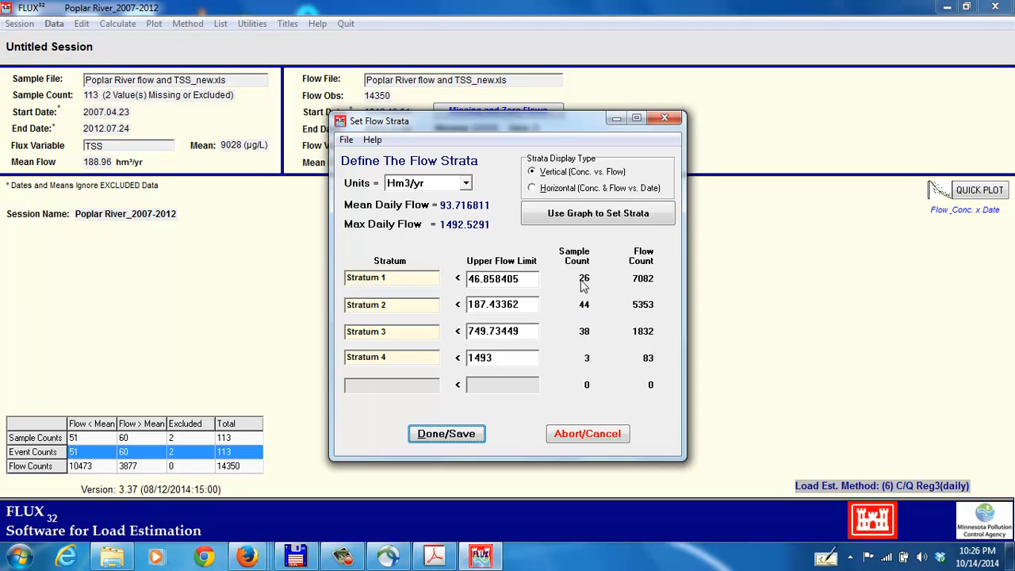
{"action": "mouse_move", "coordinate": [575, 375]}
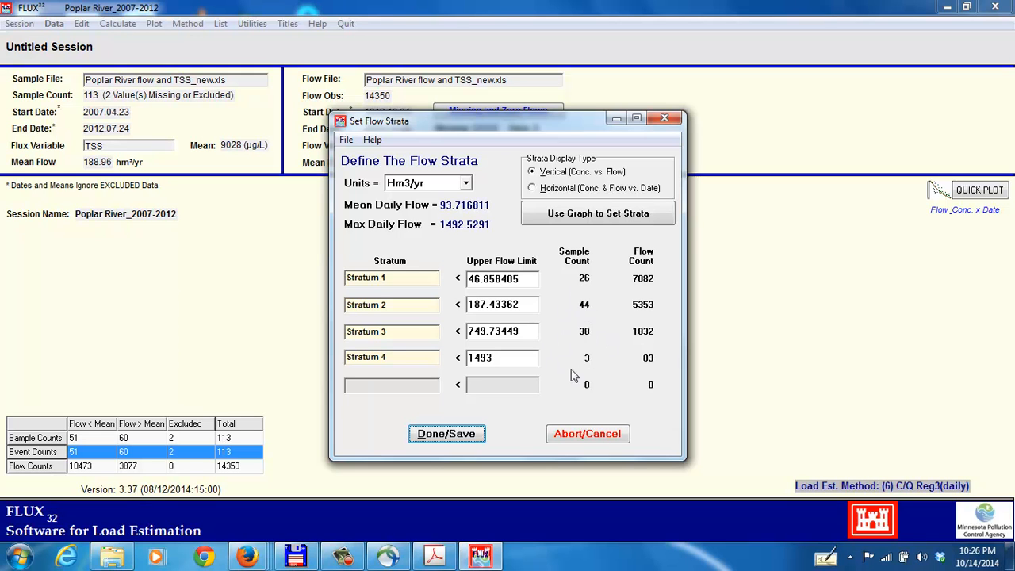
{"action": "mouse_move", "coordinate": [532, 428]}
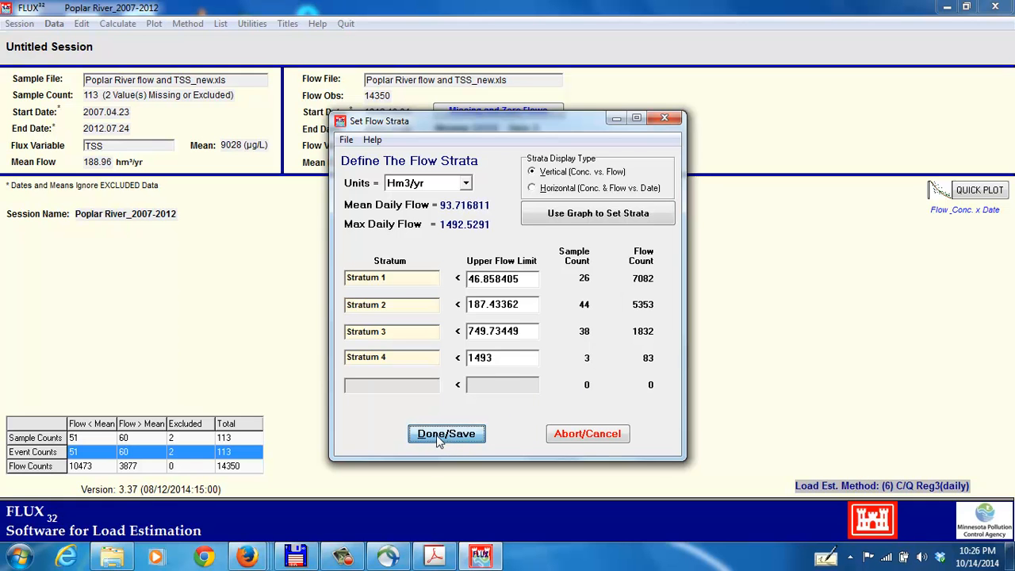
{"action": "left_click", "coordinate": [446, 433]}
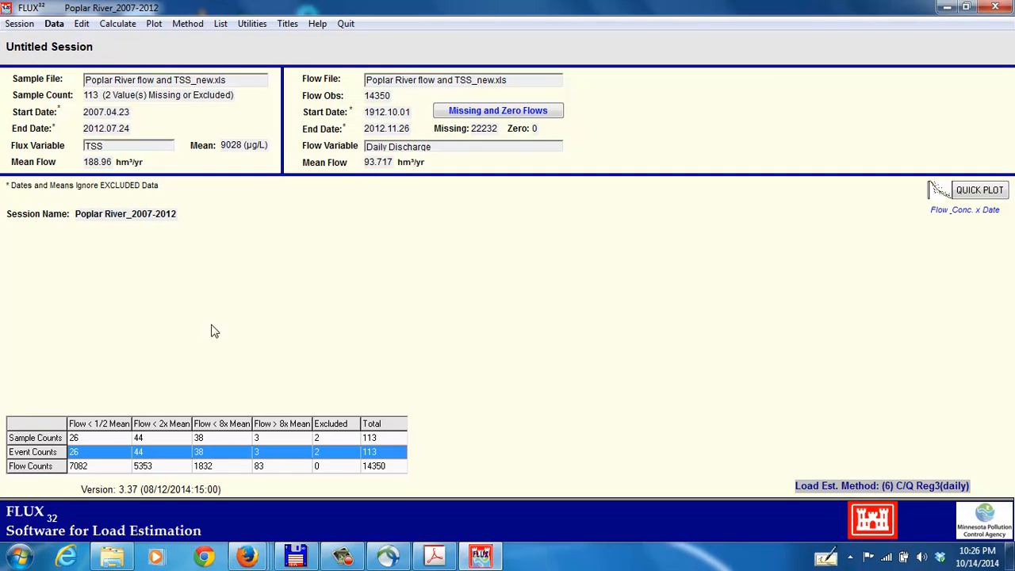
{"action": "mouse_move", "coordinate": [52, 460]}
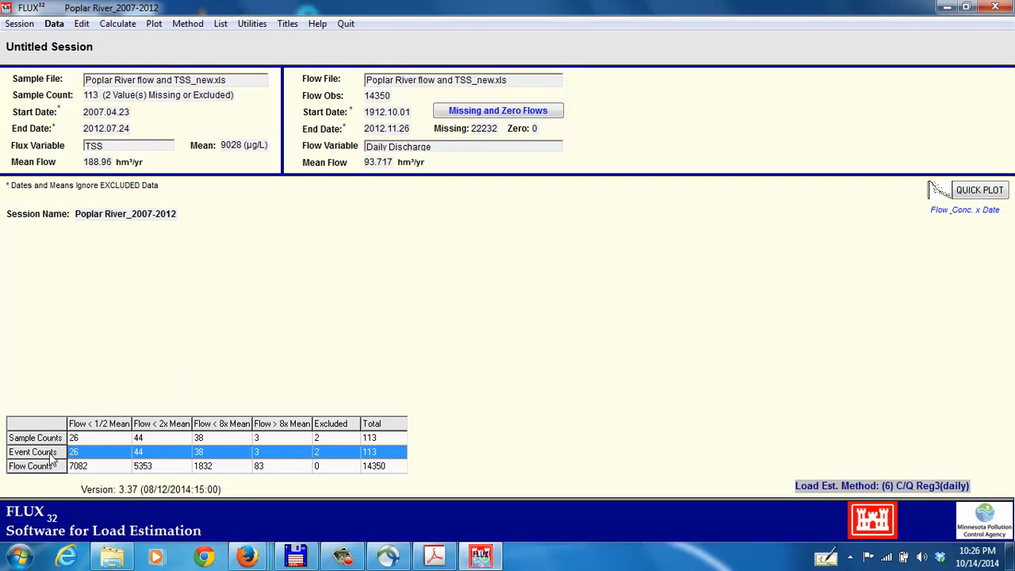
{"action": "mouse_move", "coordinate": [50, 475]}
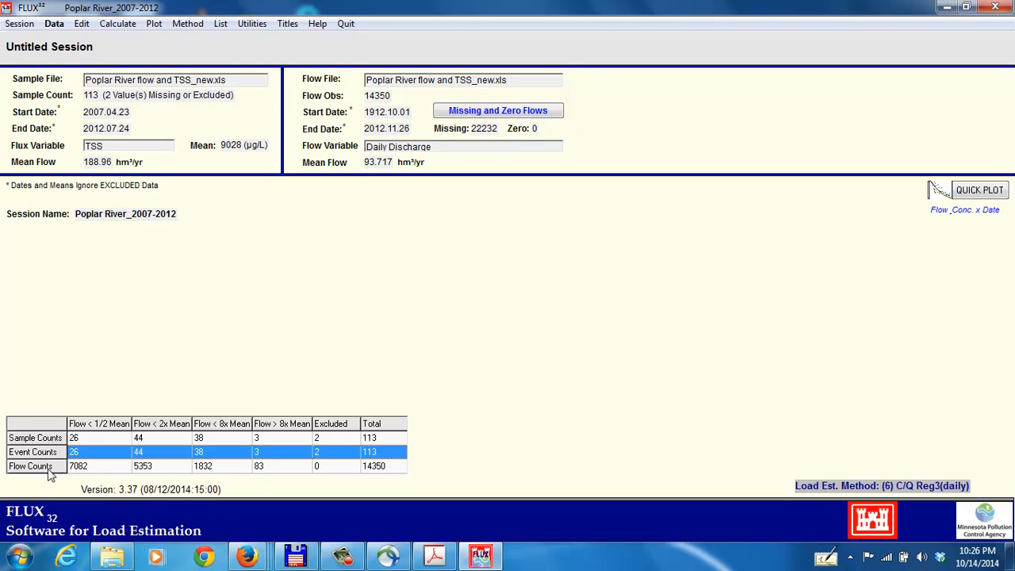
{"action": "mouse_move", "coordinate": [84, 439]}
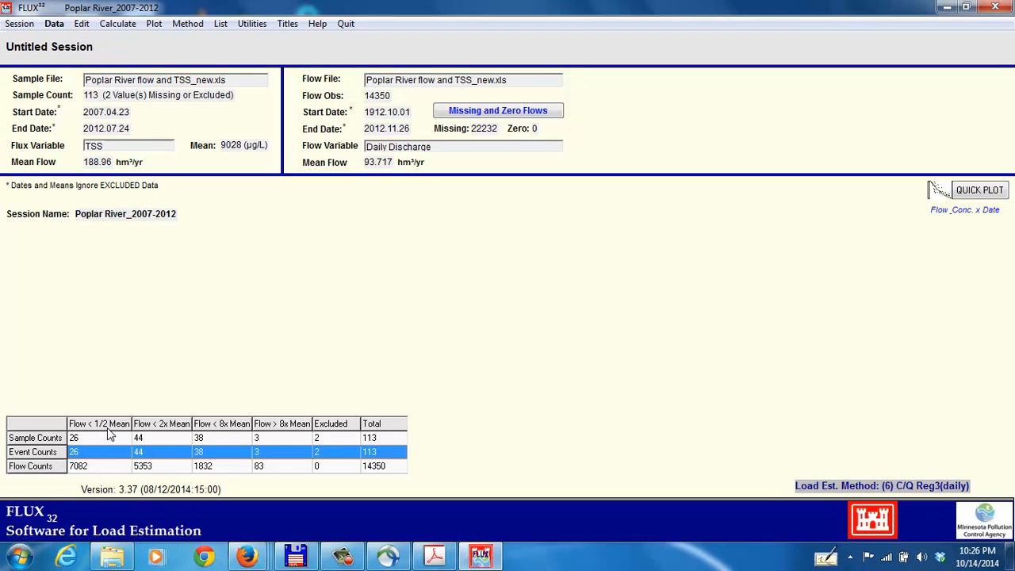
{"action": "mouse_move", "coordinate": [182, 437]}
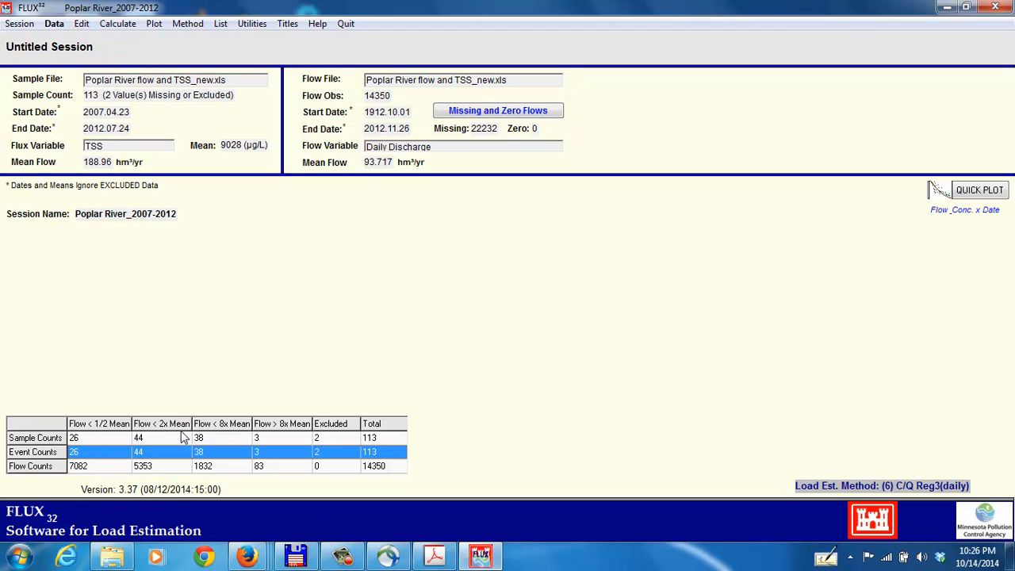
{"action": "mouse_move", "coordinate": [168, 434]}
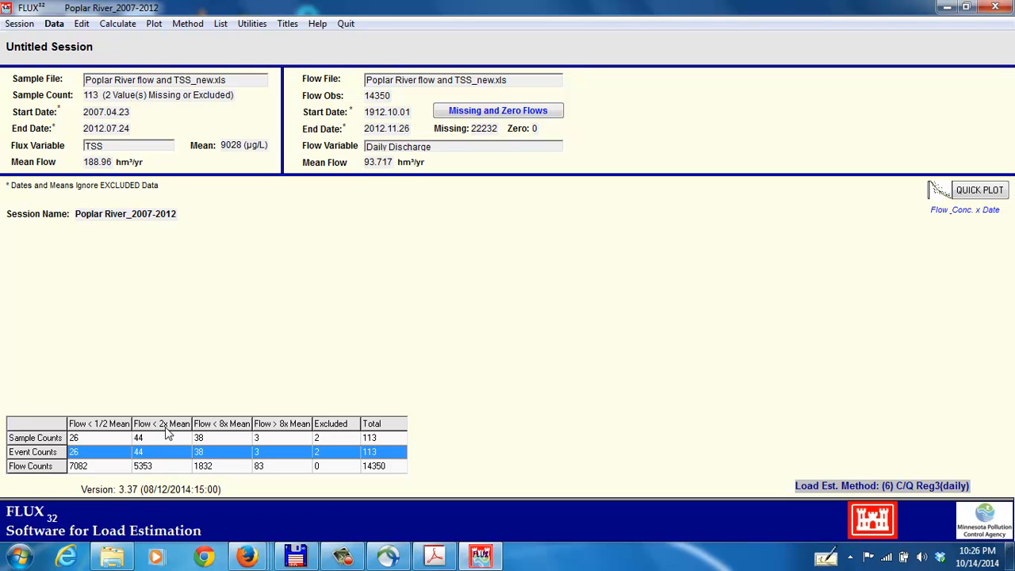
{"action": "mouse_move", "coordinate": [218, 445]}
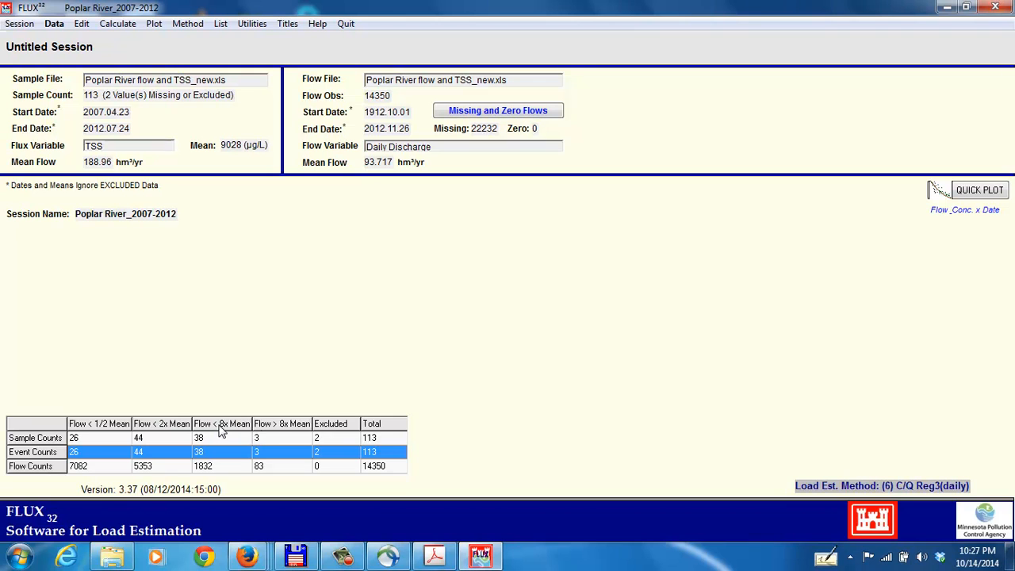
{"action": "mouse_move", "coordinate": [278, 429]}
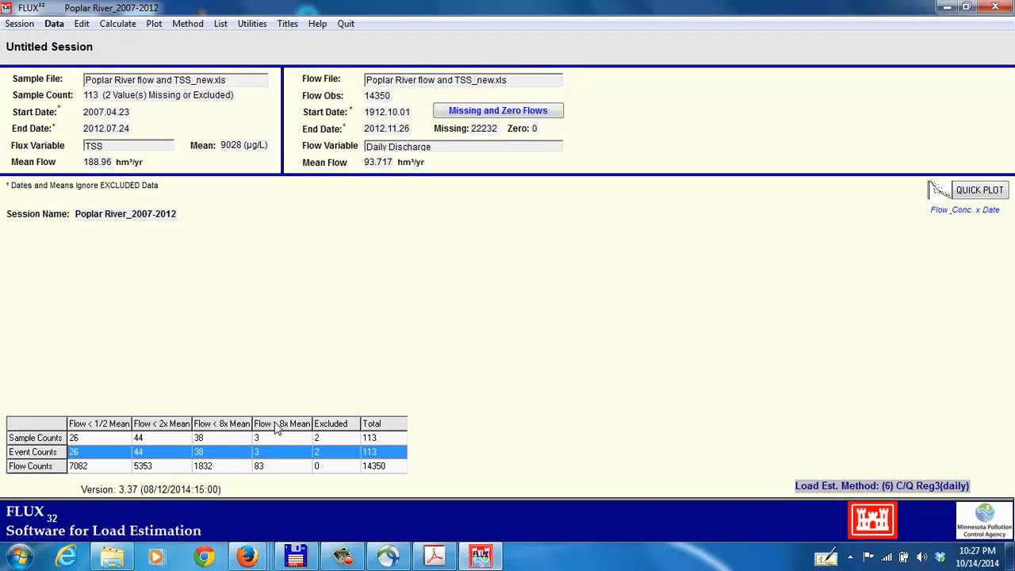
{"action": "mouse_move", "coordinate": [284, 430]}
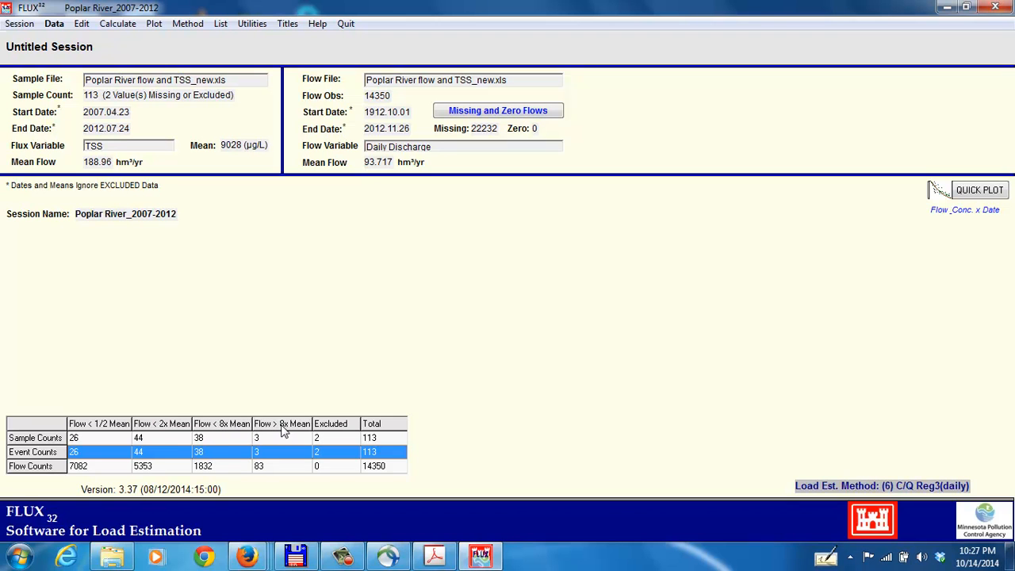
{"action": "mouse_move", "coordinate": [223, 125]}
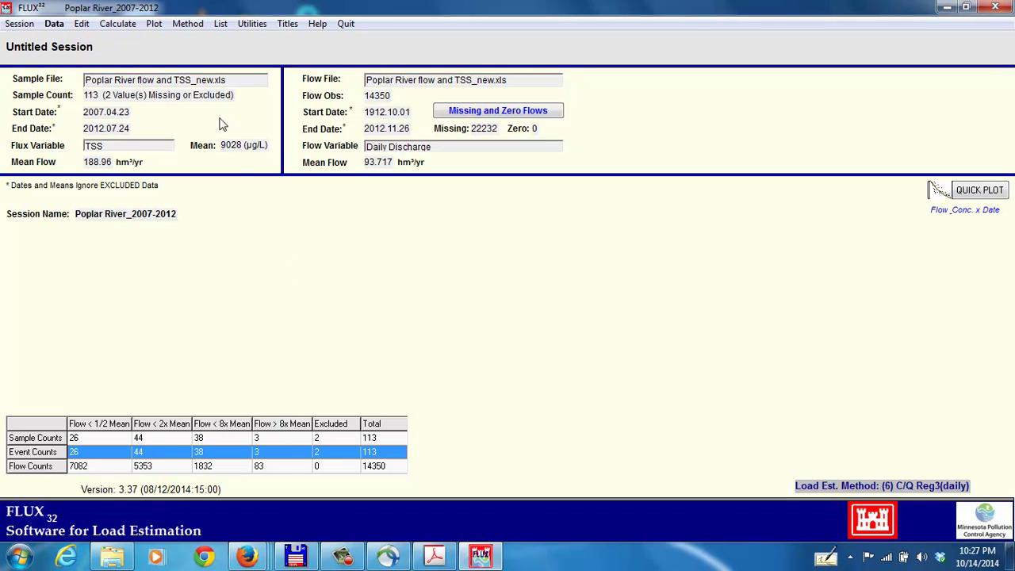
{"action": "left_click", "coordinate": [117, 23]}
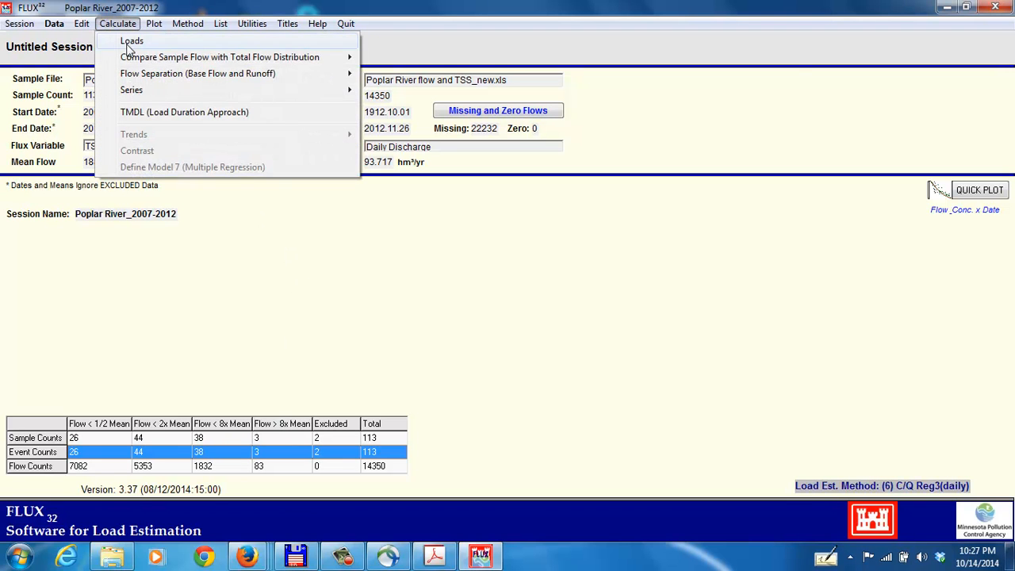
Calculate four-strata TSS loads and scroll to the C.V. column showing 0.13–0.16
{"action": "left_click", "coordinate": [132, 40]}
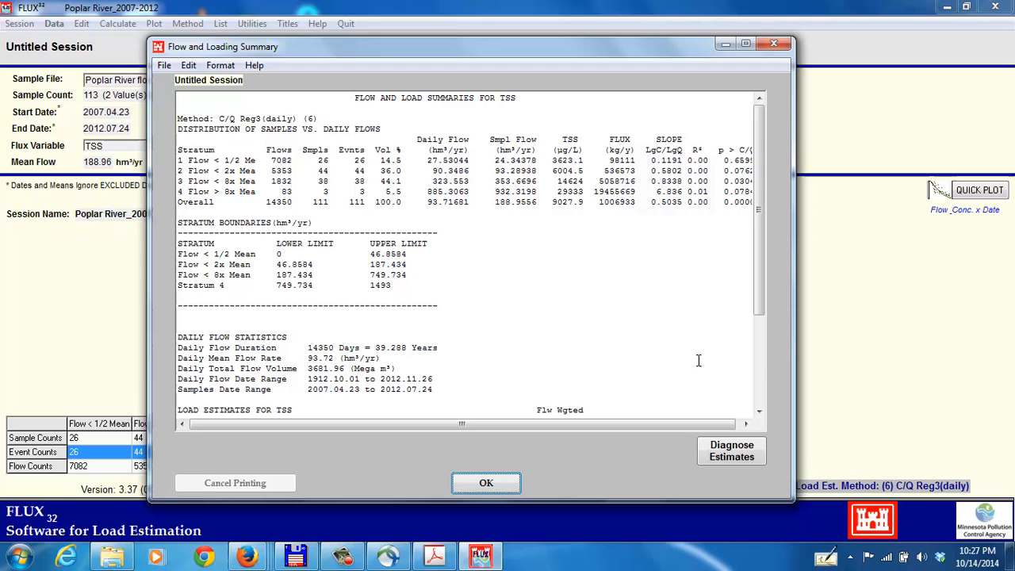
{"action": "mouse_move", "coordinate": [438, 340]}
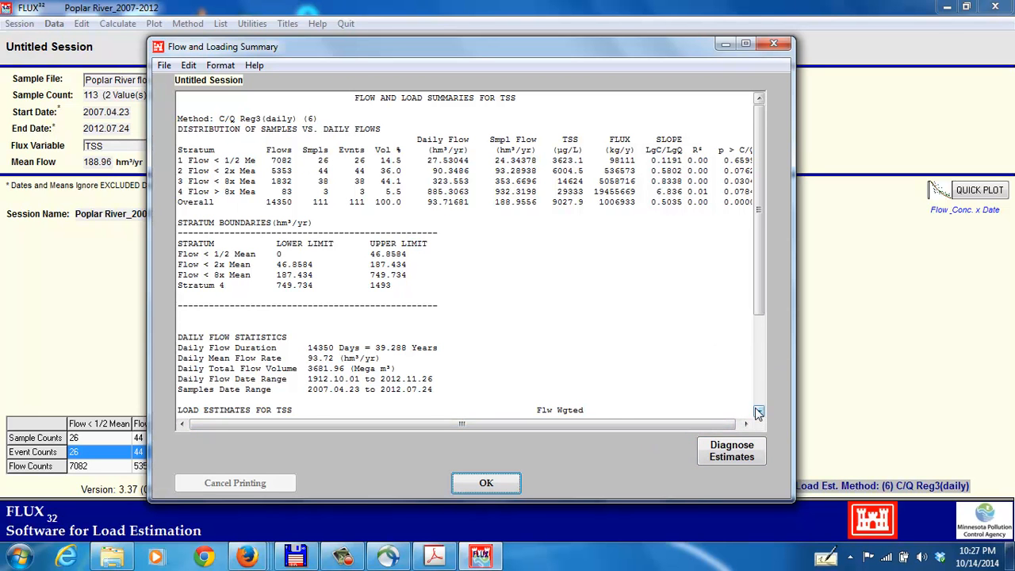
{"action": "scroll", "scroll_direction": "down", "scroll_amount": 3}
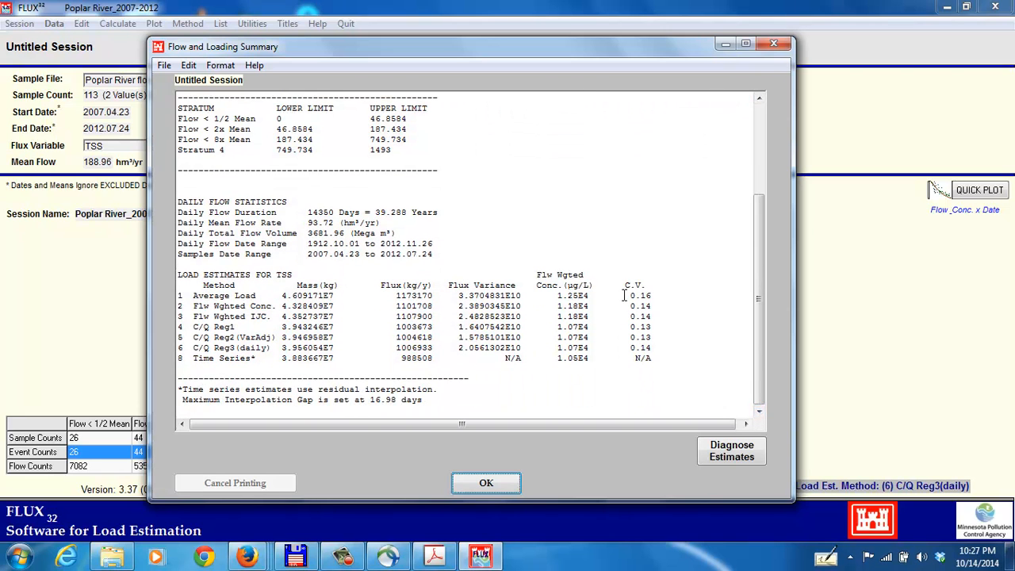
{"action": "mouse_move", "coordinate": [665, 315]}
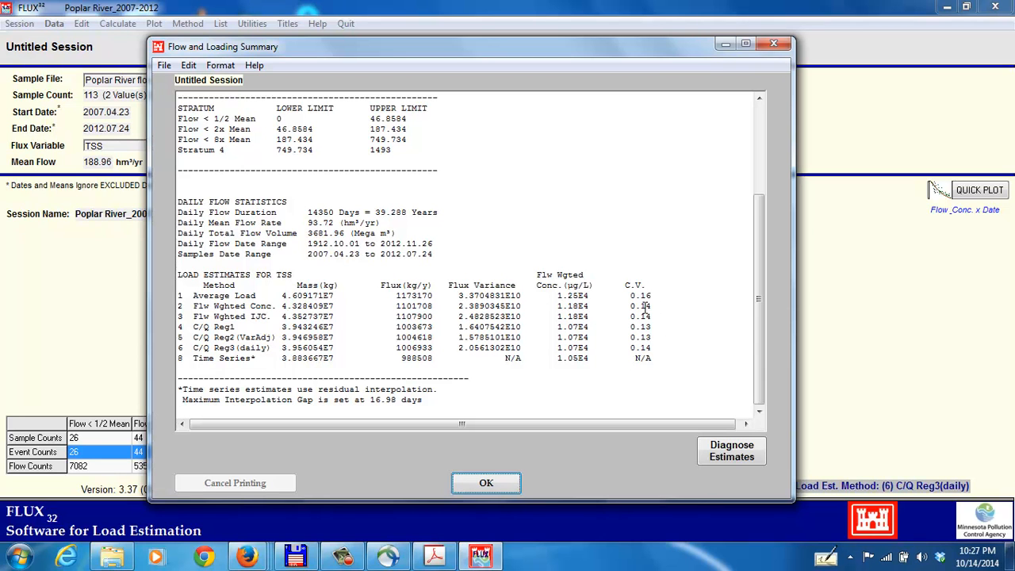
{"action": "mouse_move", "coordinate": [644, 308]}
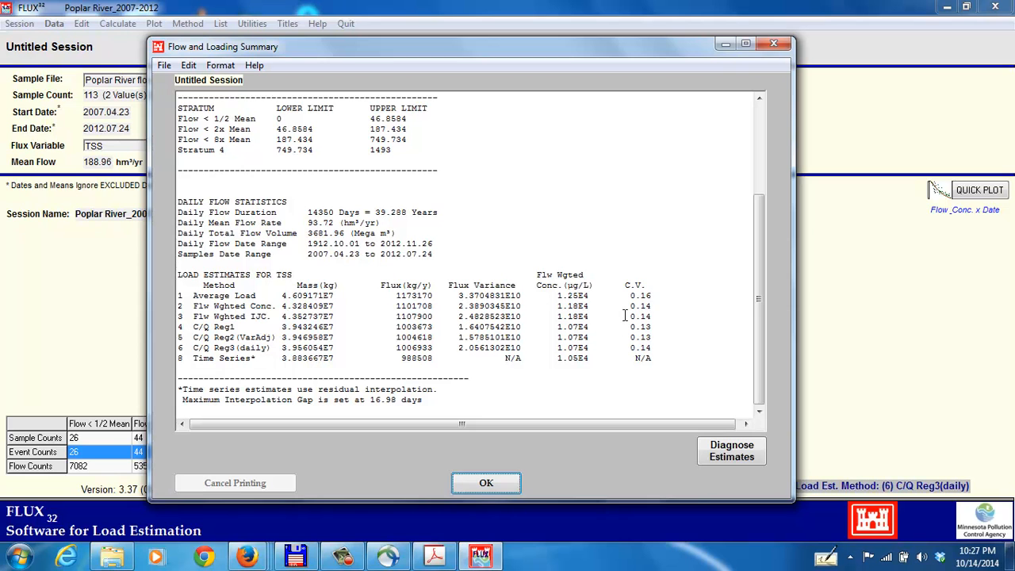
{"action": "mouse_move", "coordinate": [554, 403]}
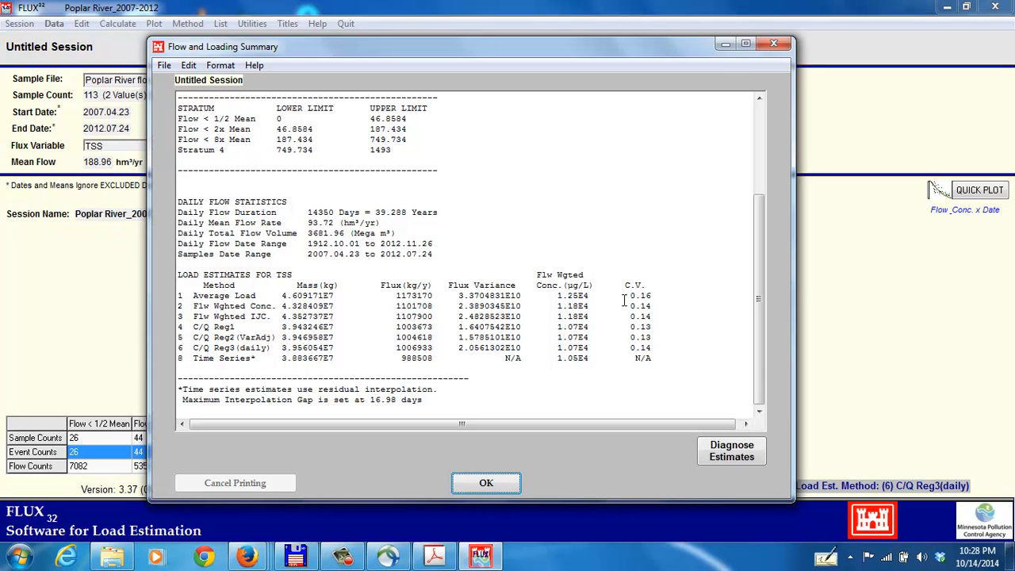
{"action": "mouse_move", "coordinate": [486, 484]}
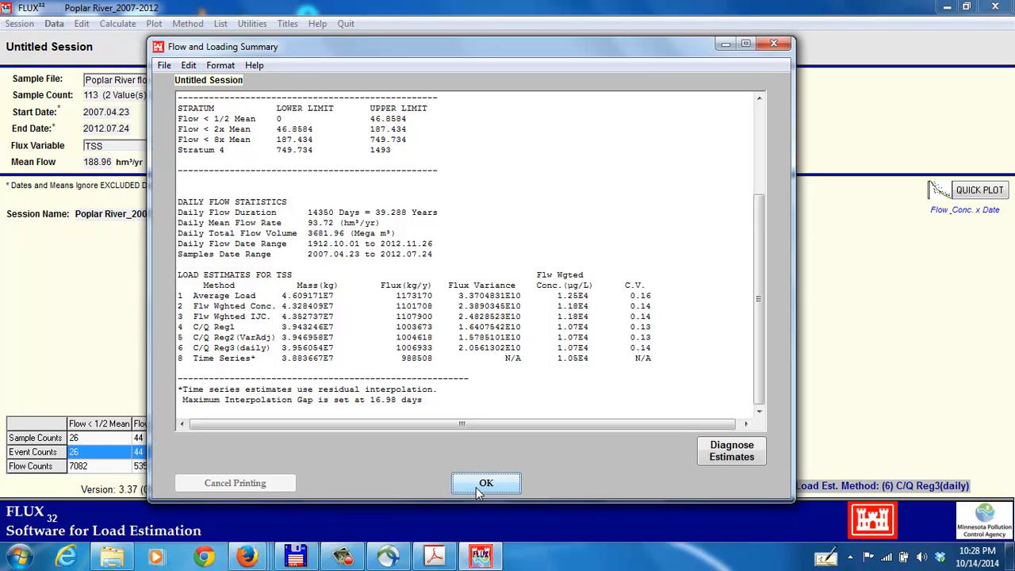
Close the four-strata loading summary and show the Data menu's Read options
{"action": "left_click", "coordinate": [486, 483]}
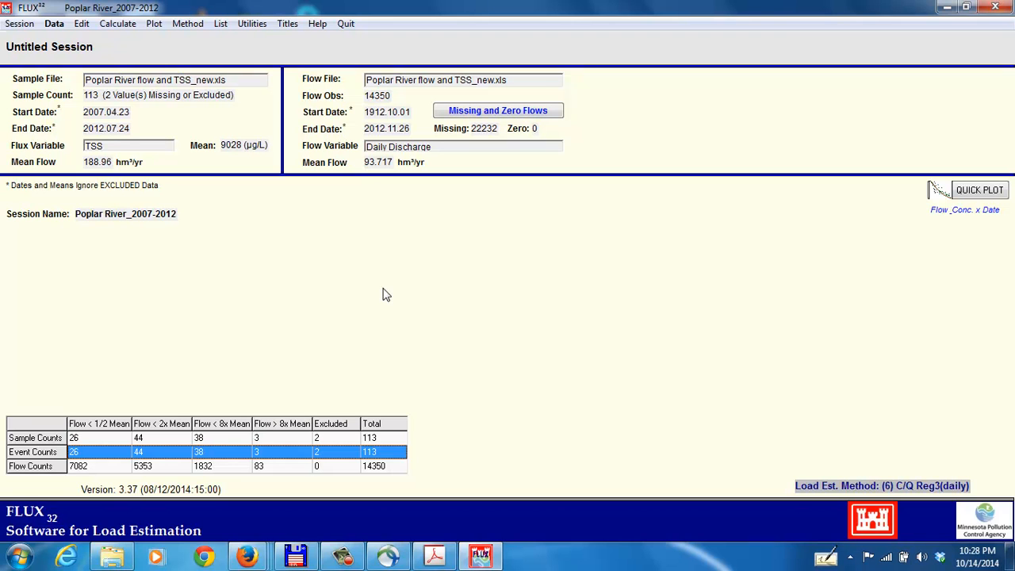
{"action": "mouse_move", "coordinate": [118, 23]}
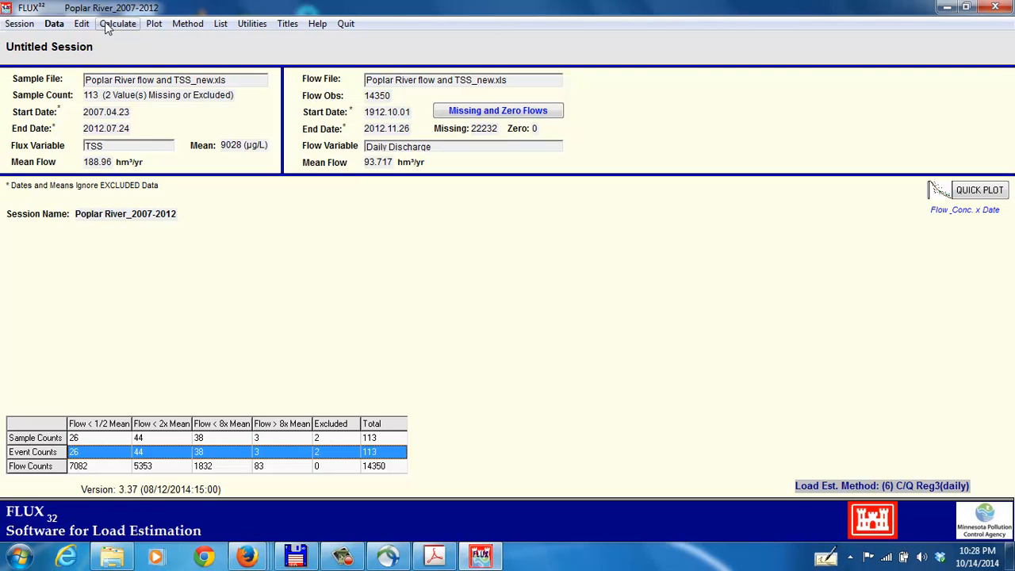
{"action": "mouse_move", "coordinate": [54, 23]}
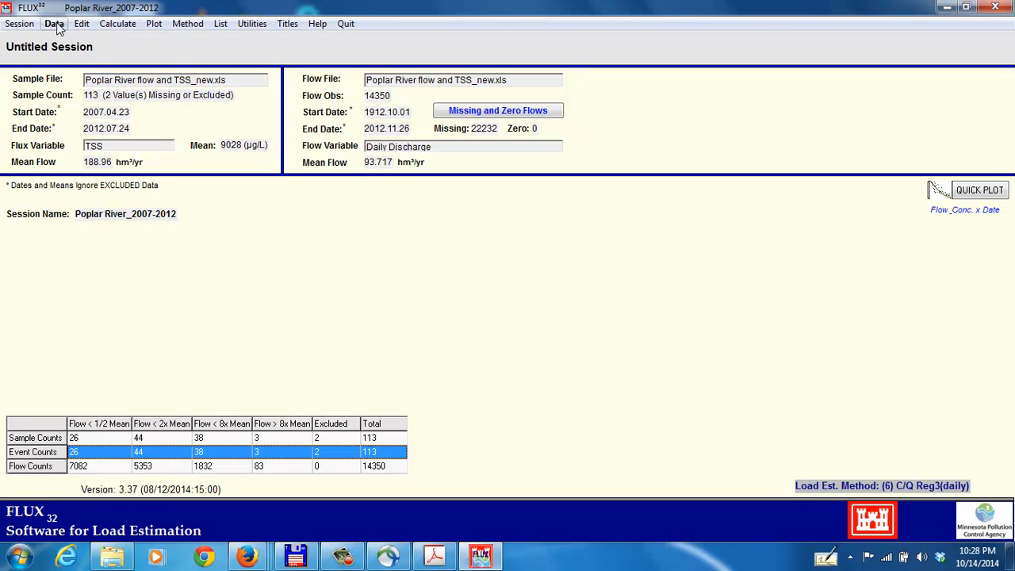
{"action": "left_click", "coordinate": [54, 23]}
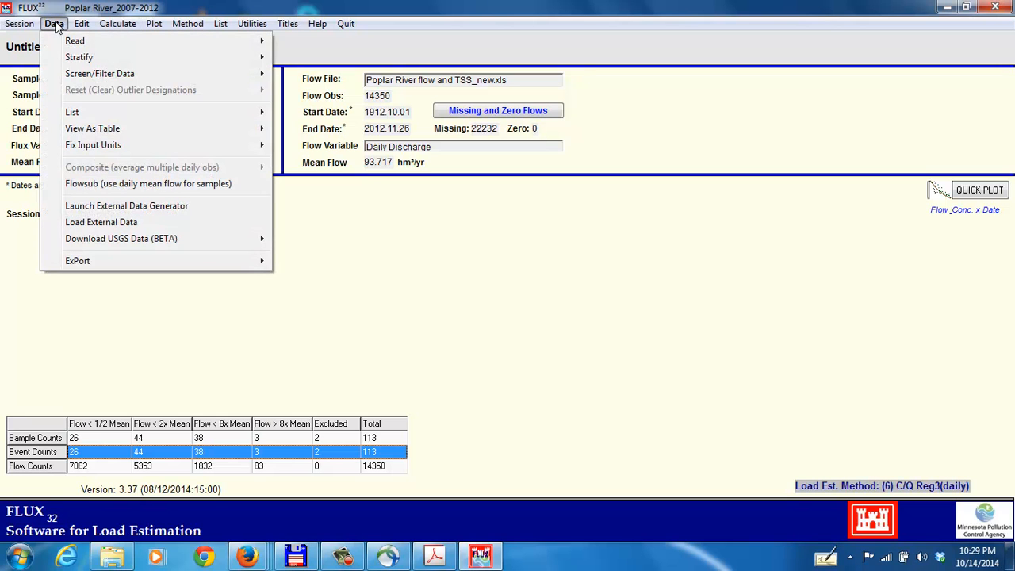
{"action": "mouse_move", "coordinate": [74, 40]}
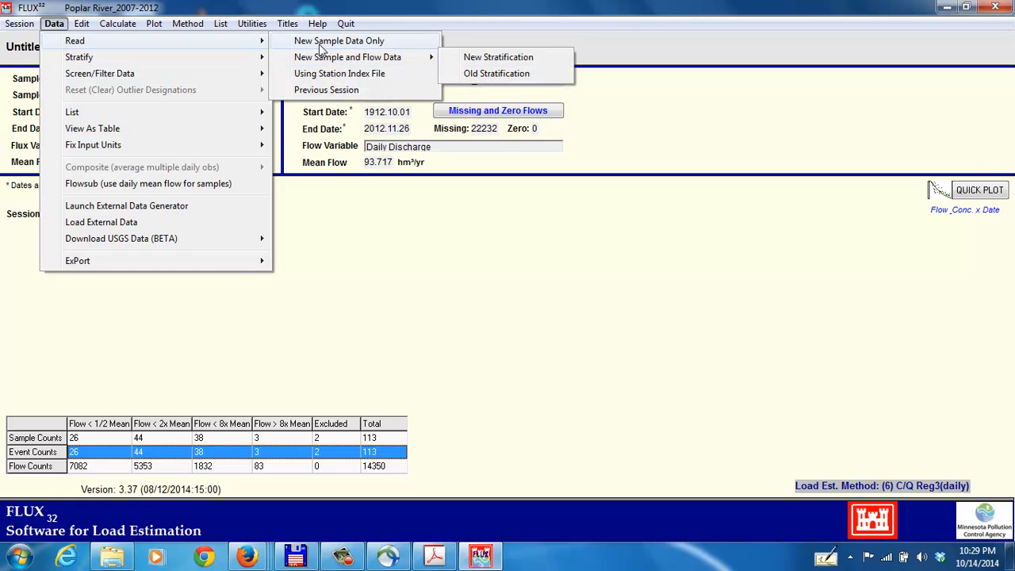
{"action": "mouse_move", "coordinate": [338, 40]}
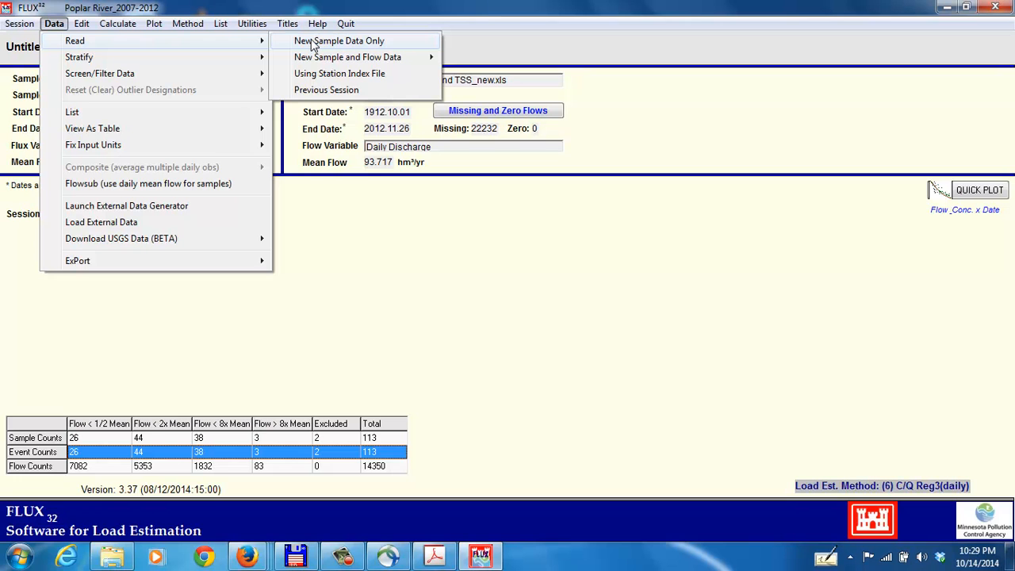
Read new sample data from the Poplar River flow and TSS_new workbook, confirming the data-screen reset
{"action": "left_click", "coordinate": [339, 40]}
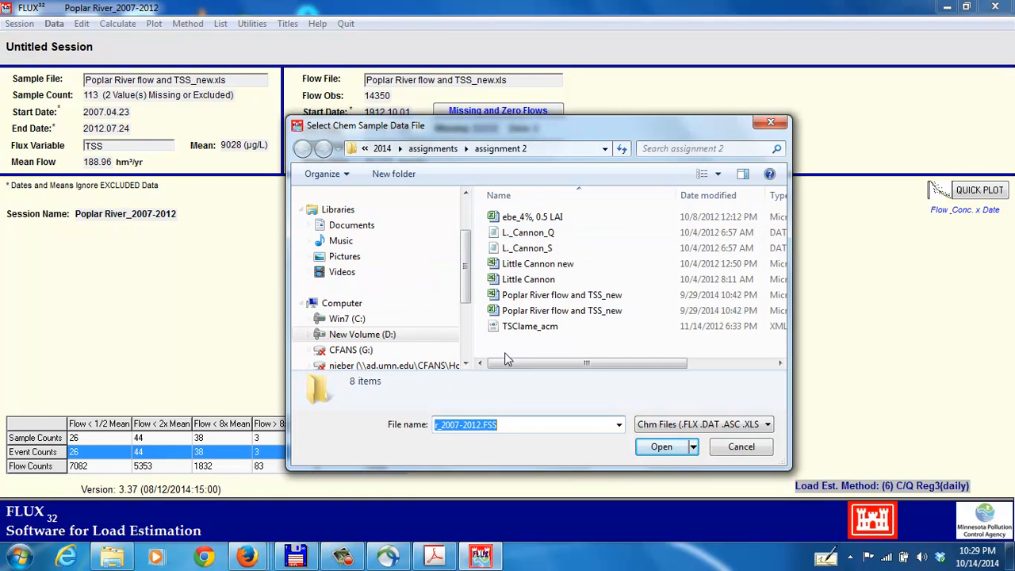
{"action": "mouse_move", "coordinate": [547, 295]}
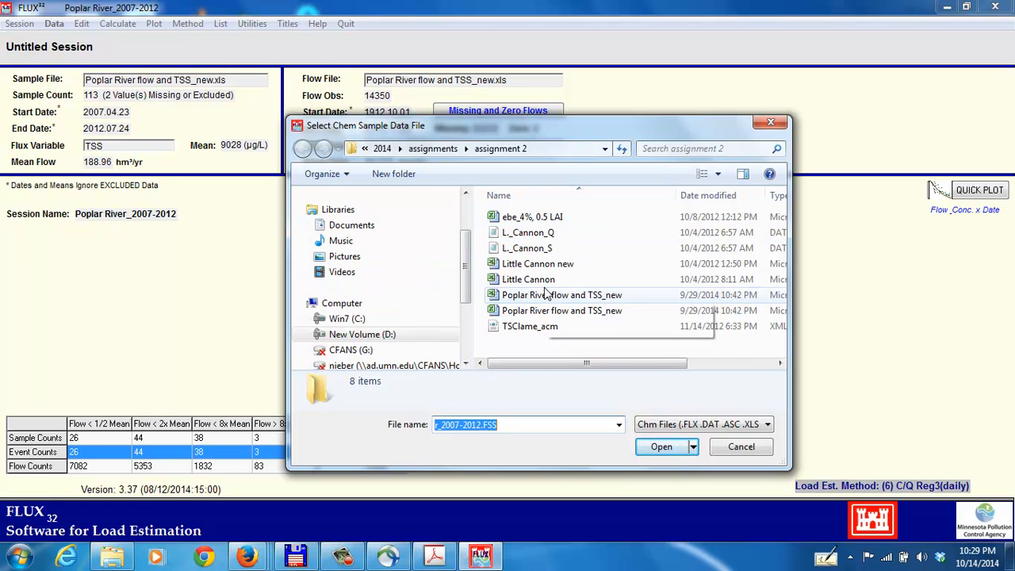
{"action": "left_click", "coordinate": [562, 295]}
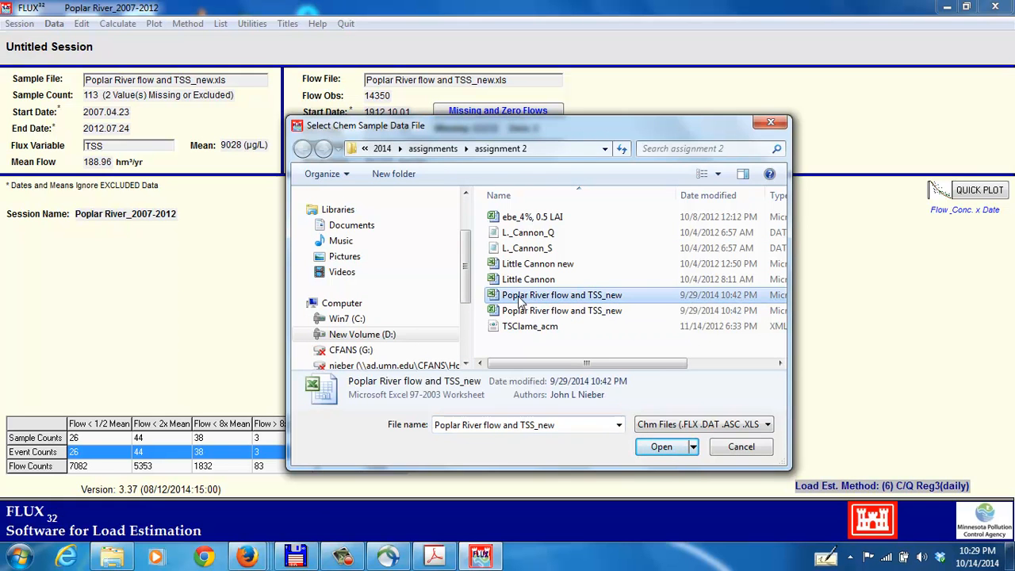
{"action": "mouse_move", "coordinate": [661, 447]}
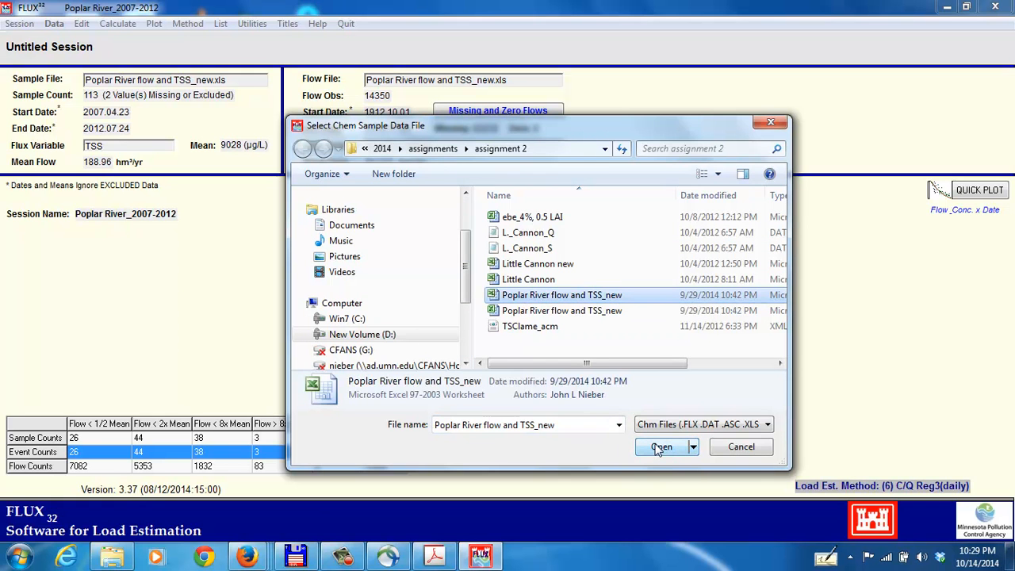
{"action": "left_click", "coordinate": [662, 447]}
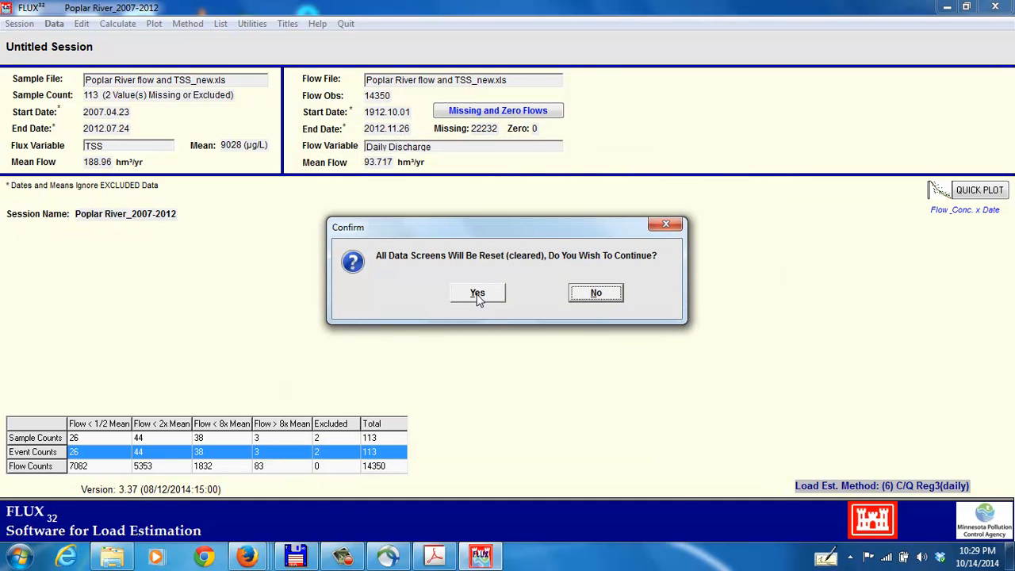
{"action": "left_click", "coordinate": [477, 293]}
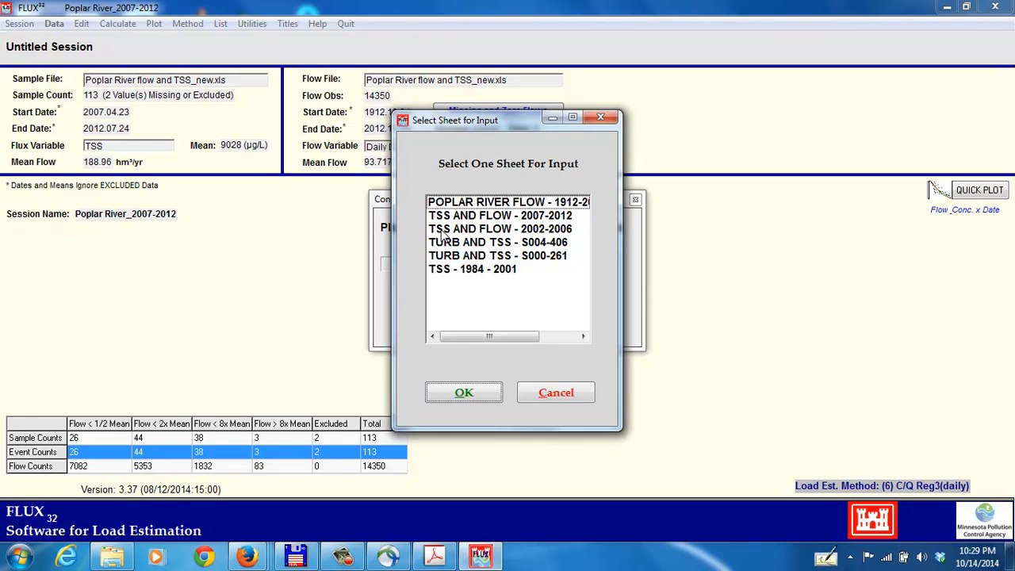
{"action": "mouse_move", "coordinate": [484, 229]}
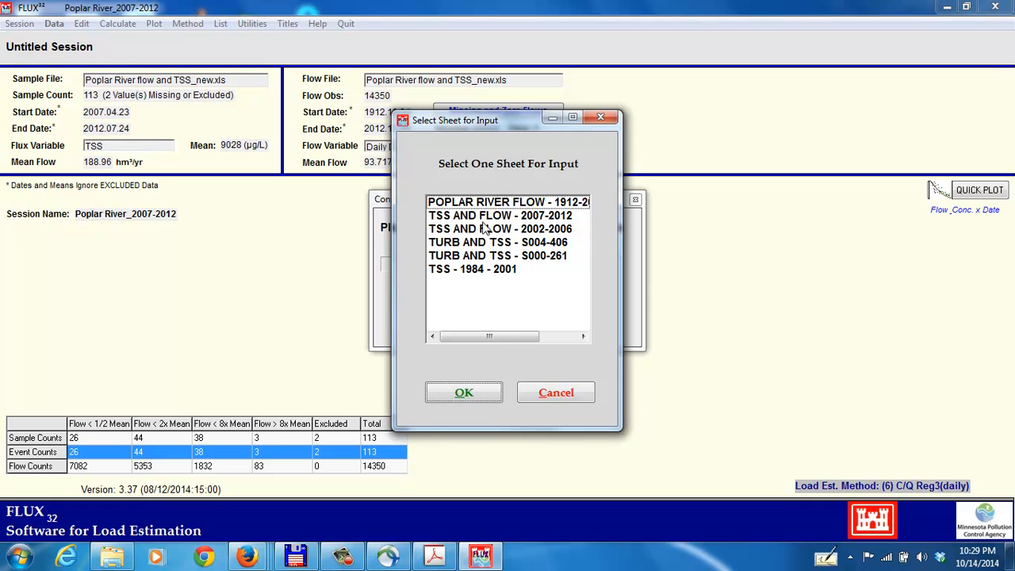
Read the 'TSS AND FLOW - 2002-2006' sheet with FLOW as flow field and TSS as constituent
{"action": "left_click", "coordinate": [500, 228]}
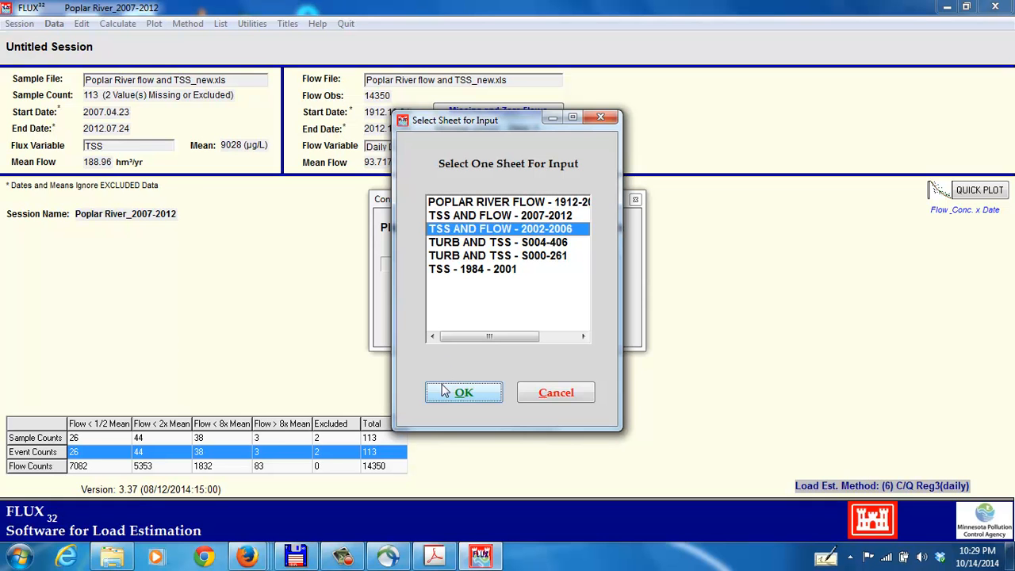
{"action": "left_click", "coordinate": [463, 392]}
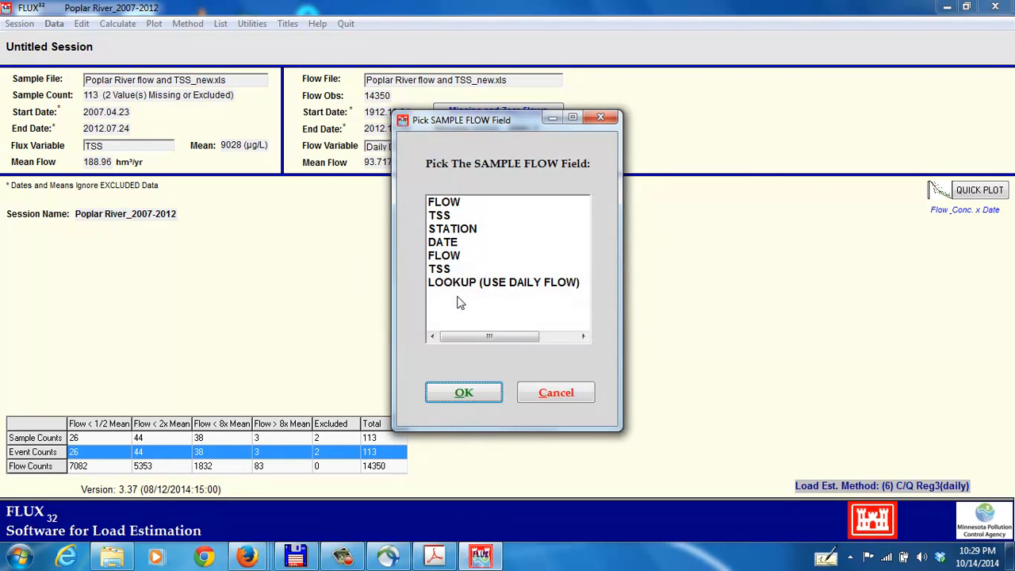
{"action": "mouse_move", "coordinate": [443, 207]}
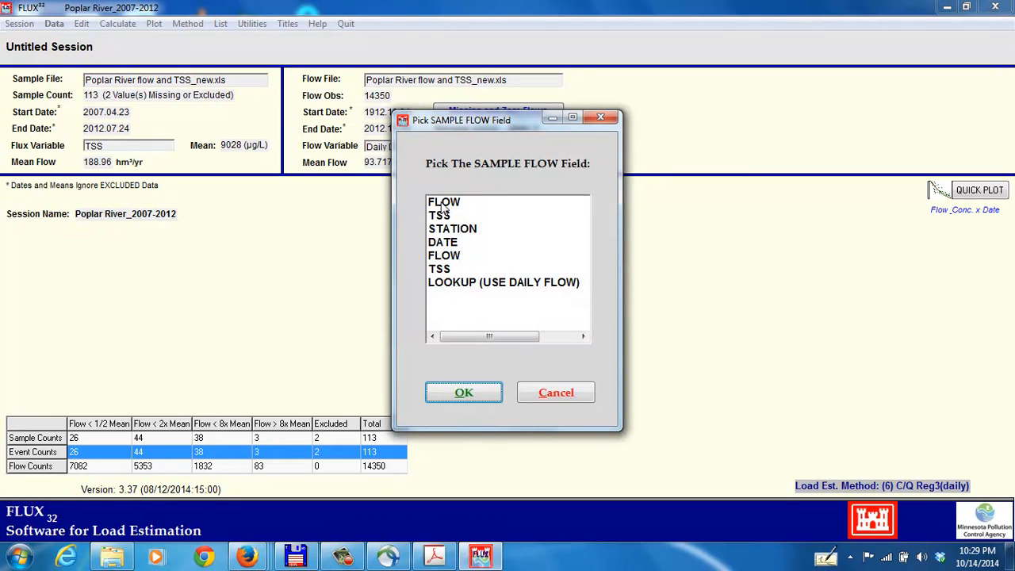
{"action": "left_click", "coordinate": [444, 201]}
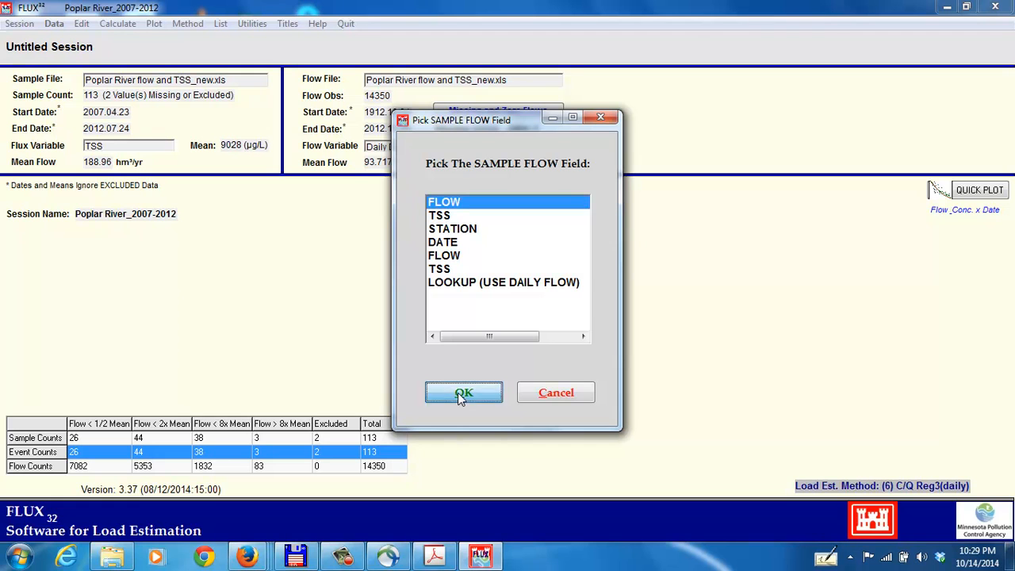
{"action": "left_click", "coordinate": [464, 392]}
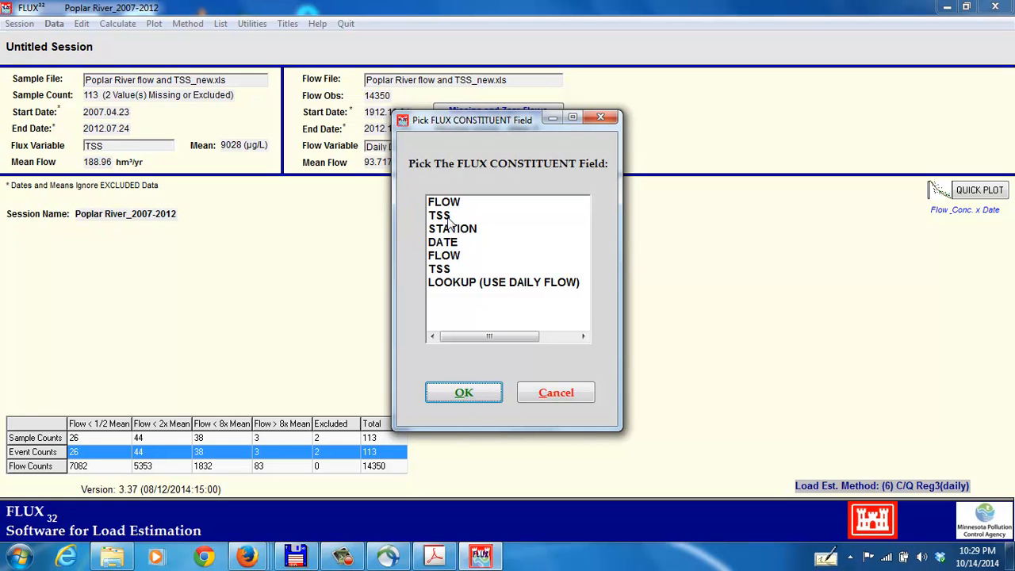
{"action": "left_click", "coordinate": [440, 215]}
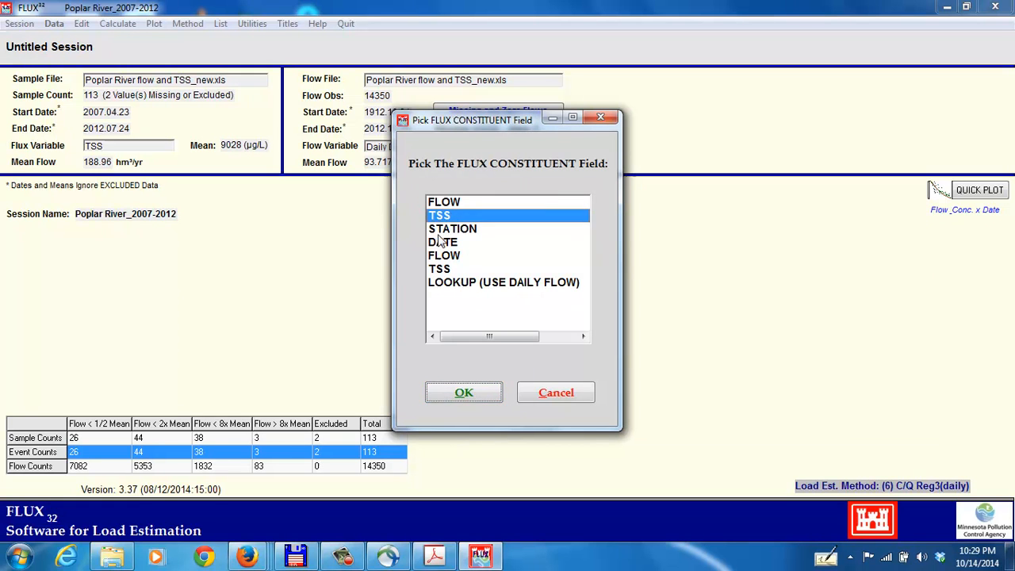
{"action": "left_click", "coordinate": [464, 392]}
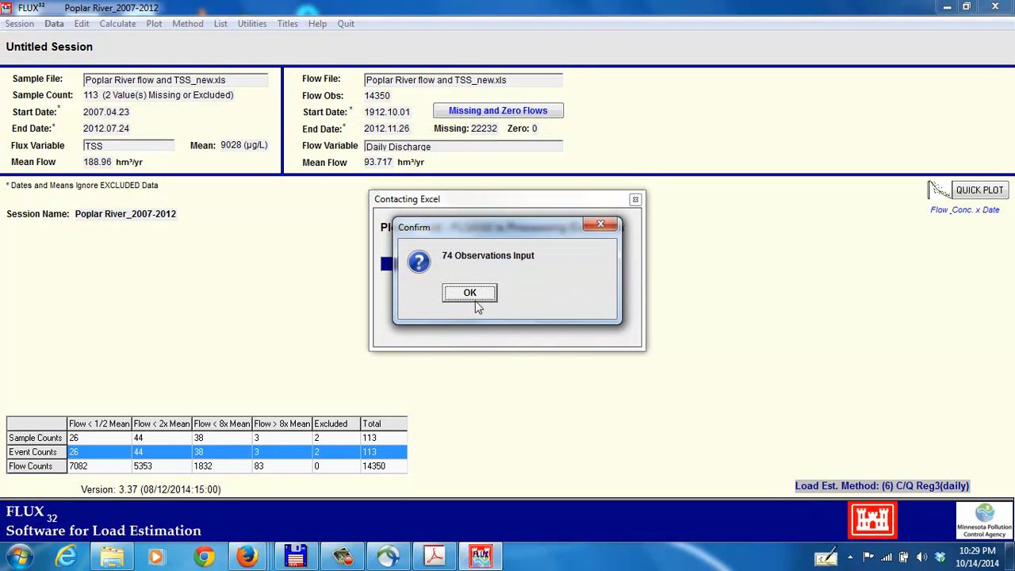
Acknowledge the 74 observations, clear data screens, and dismiss the stratification and divide-by-zero errors
{"action": "left_click", "coordinate": [469, 293]}
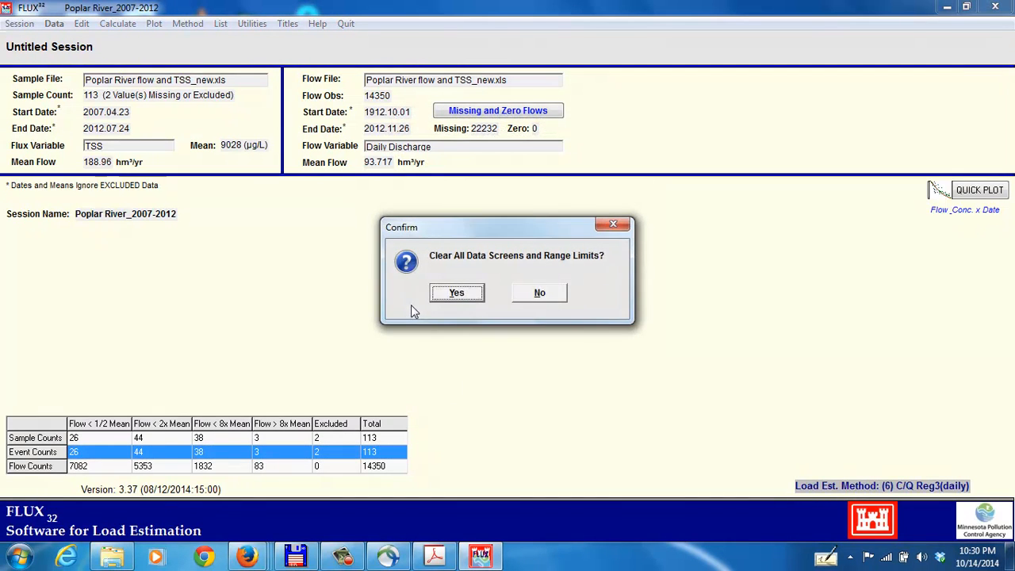
{"action": "left_click", "coordinate": [457, 293]}
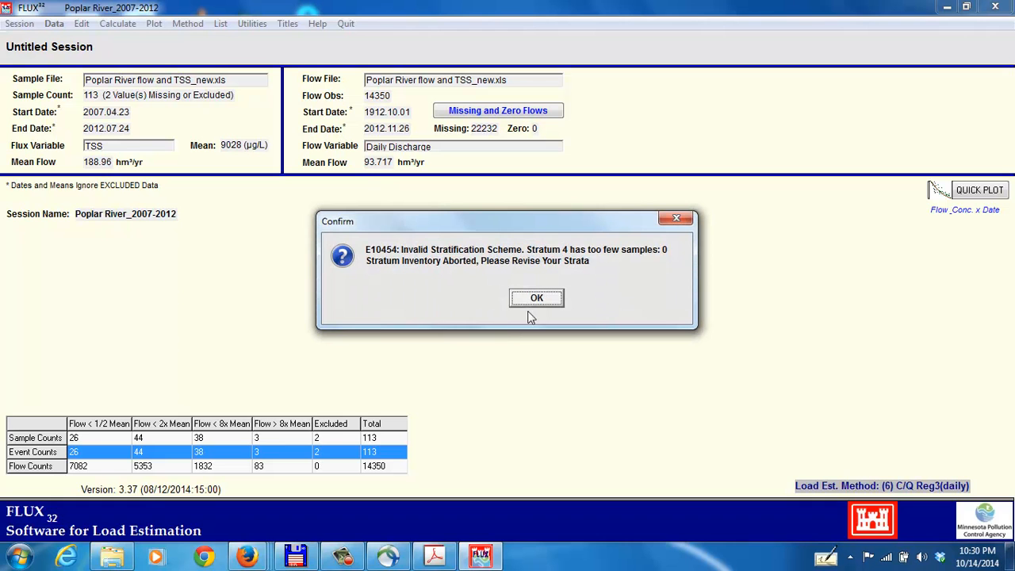
{"action": "mouse_move", "coordinate": [530, 309]}
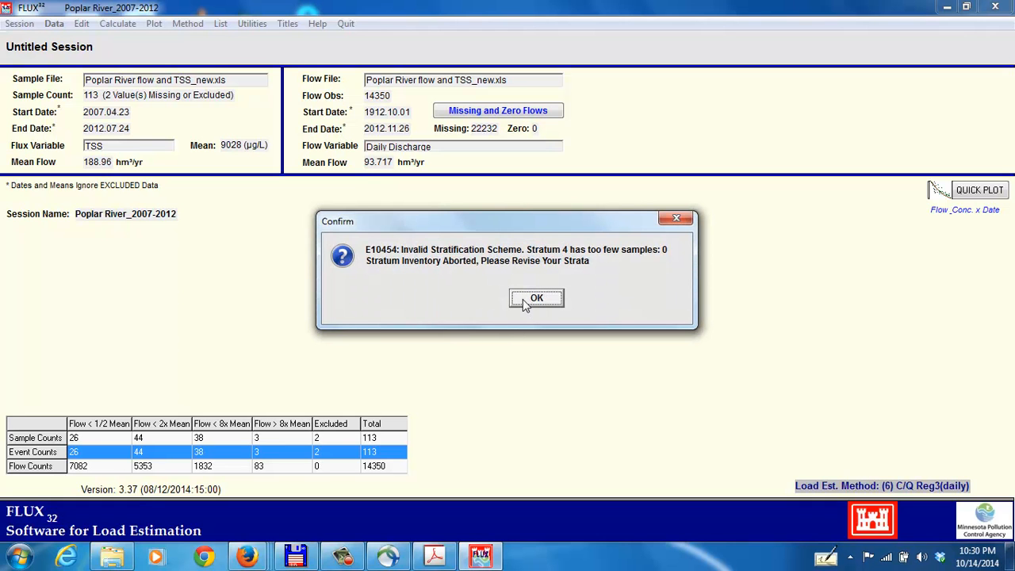
{"action": "left_click", "coordinate": [536, 298]}
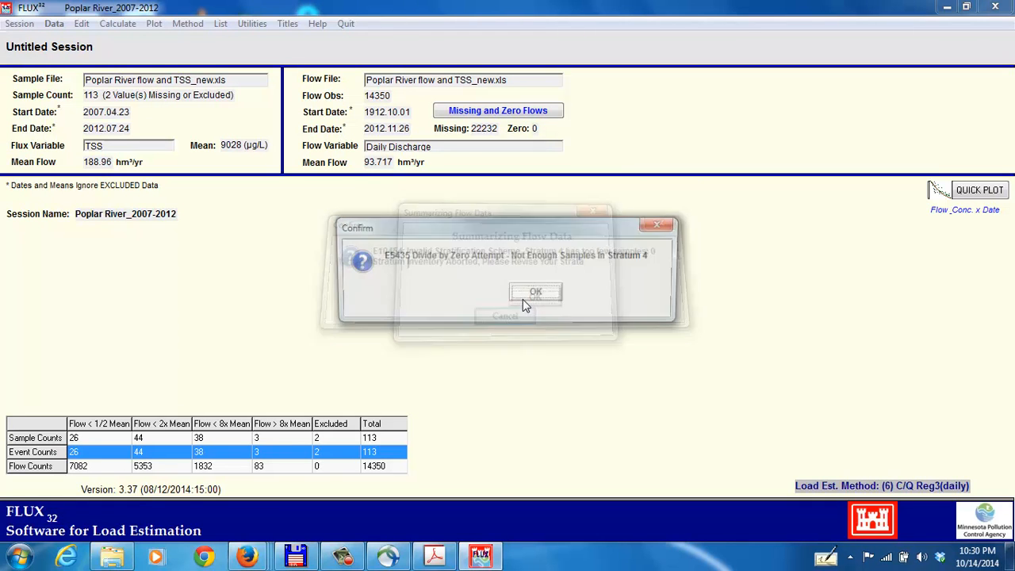
{"action": "left_click", "coordinate": [535, 291]}
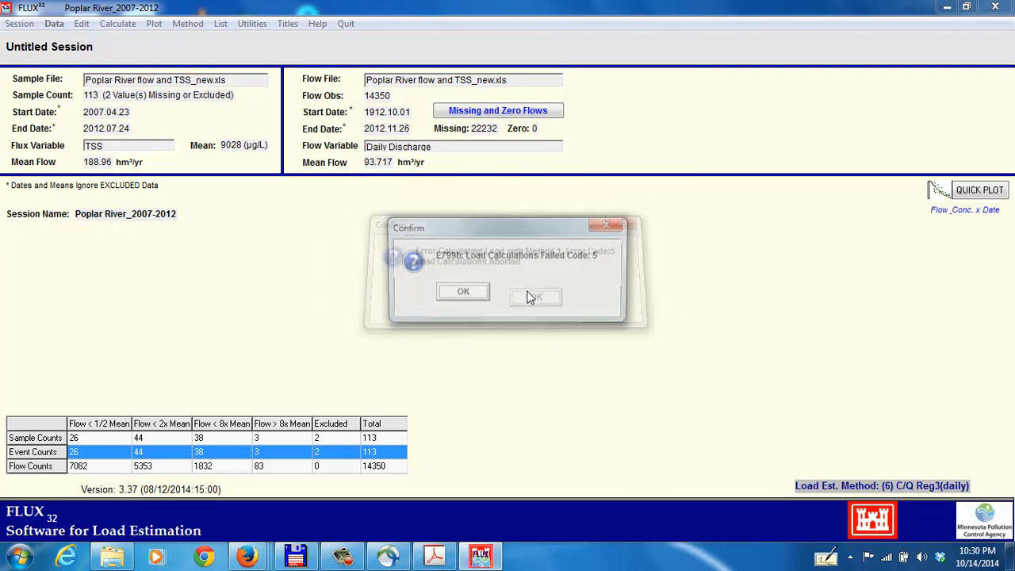
{"action": "left_click", "coordinate": [464, 291]}
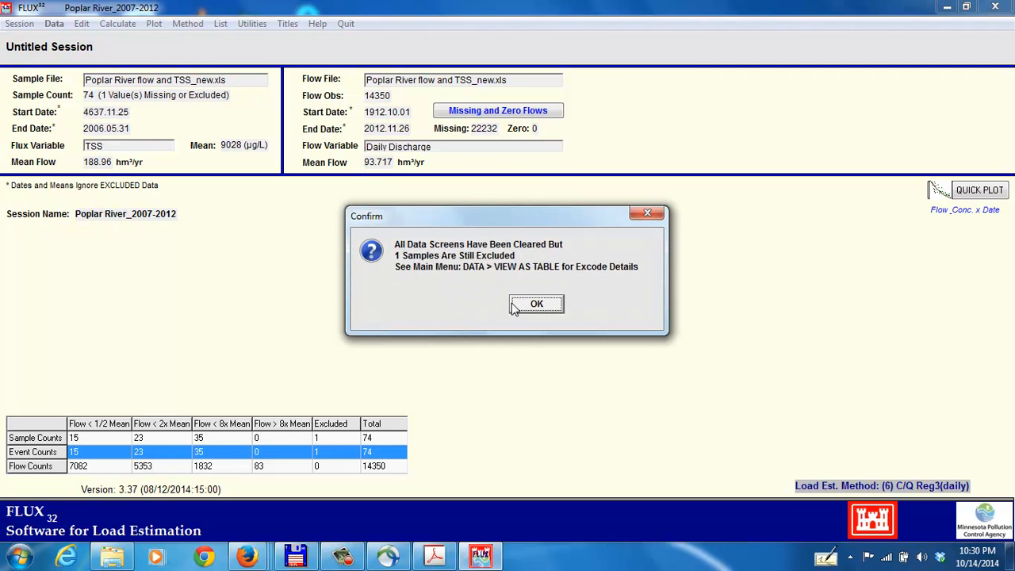
{"action": "left_click", "coordinate": [536, 304]}
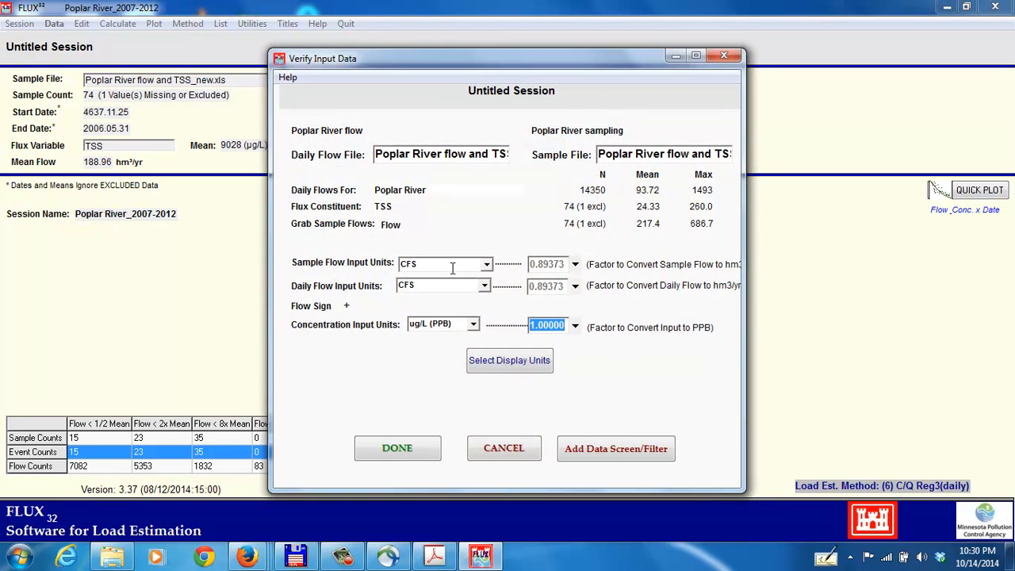
Set concentration input units to mg/L (PPM) and dismiss the follow-up errors restoring the samples
{"action": "left_click", "coordinate": [473, 324]}
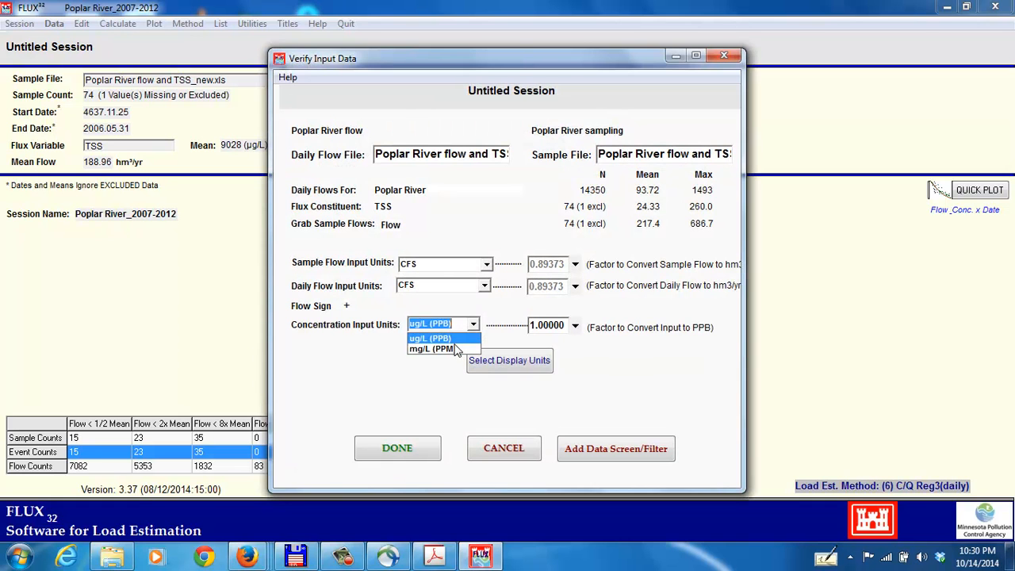
{"action": "mouse_move", "coordinate": [444, 349]}
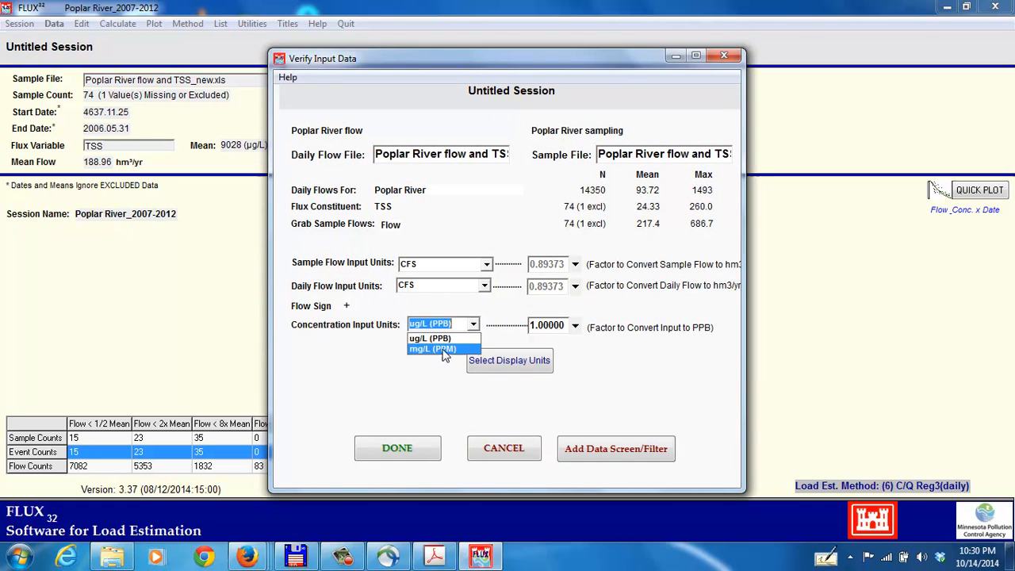
{"action": "left_click", "coordinate": [432, 349]}
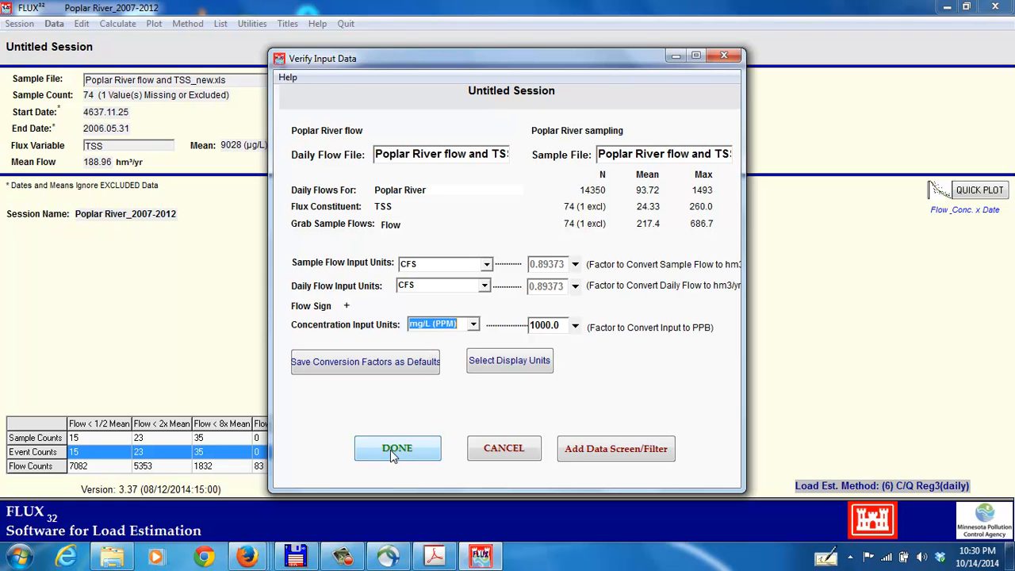
{"action": "mouse_move", "coordinate": [464, 350]}
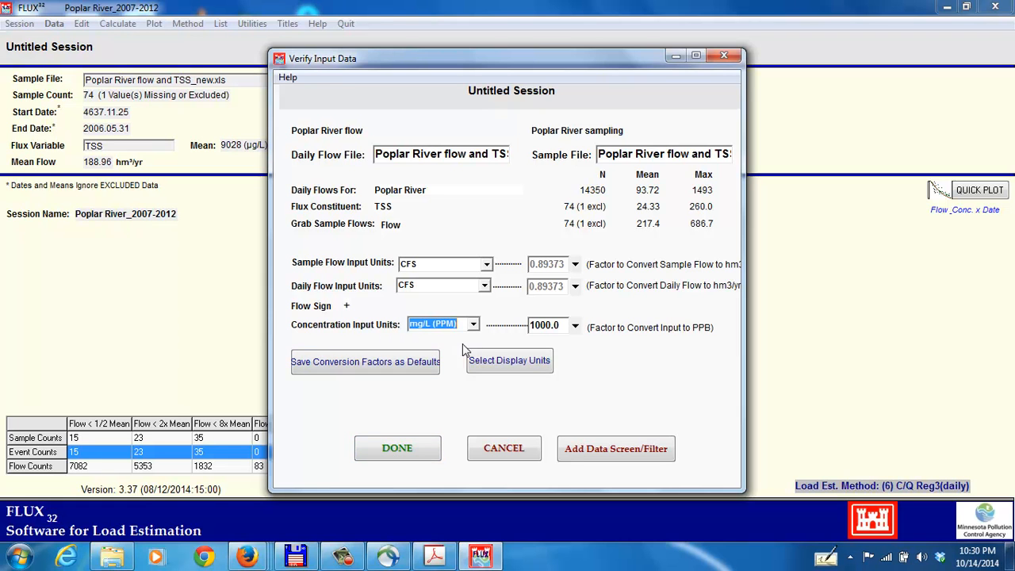
{"action": "mouse_move", "coordinate": [397, 333]}
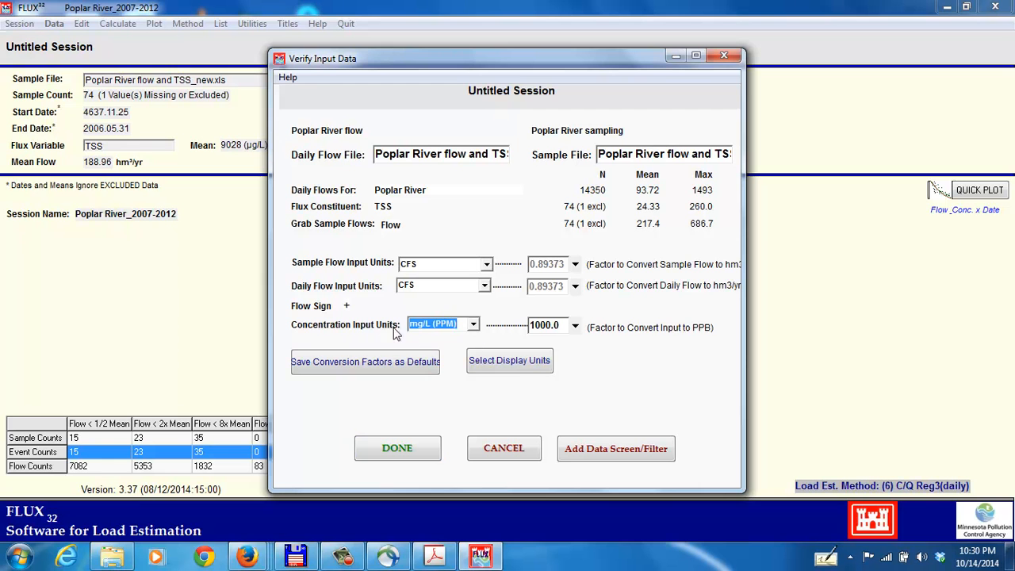
{"action": "left_click", "coordinate": [398, 449]}
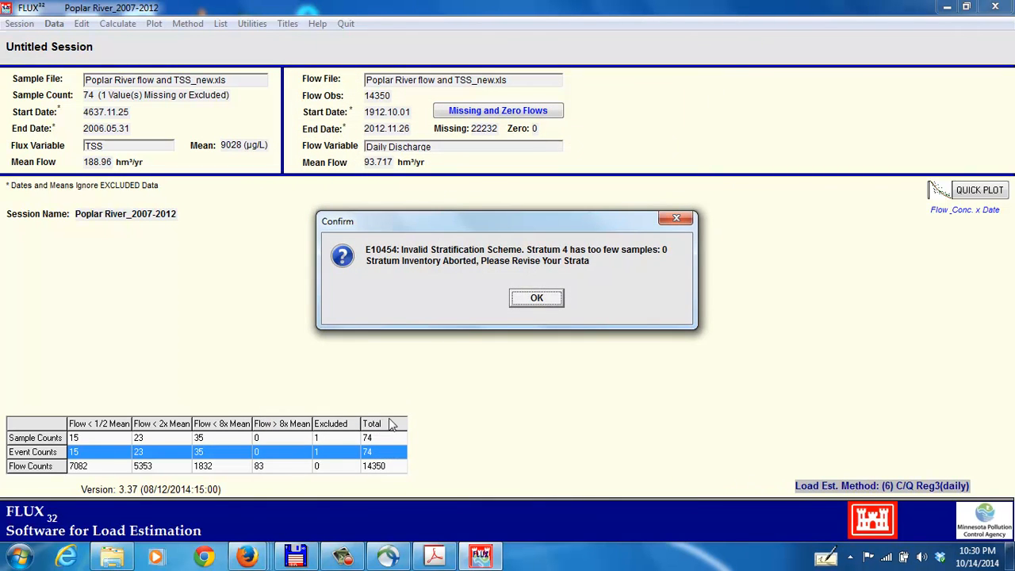
{"action": "left_click", "coordinate": [537, 298]}
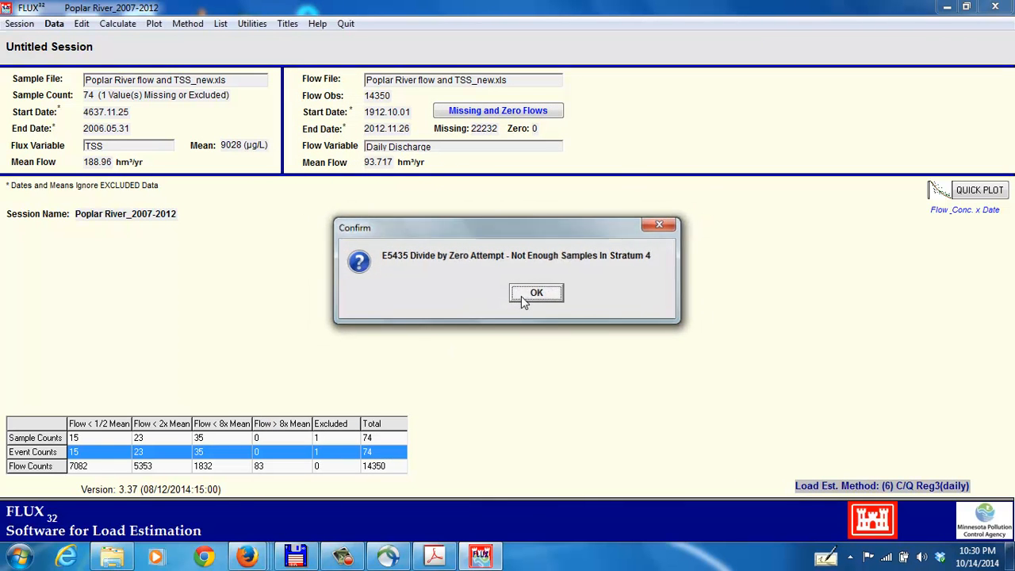
{"action": "left_click", "coordinate": [536, 293]}
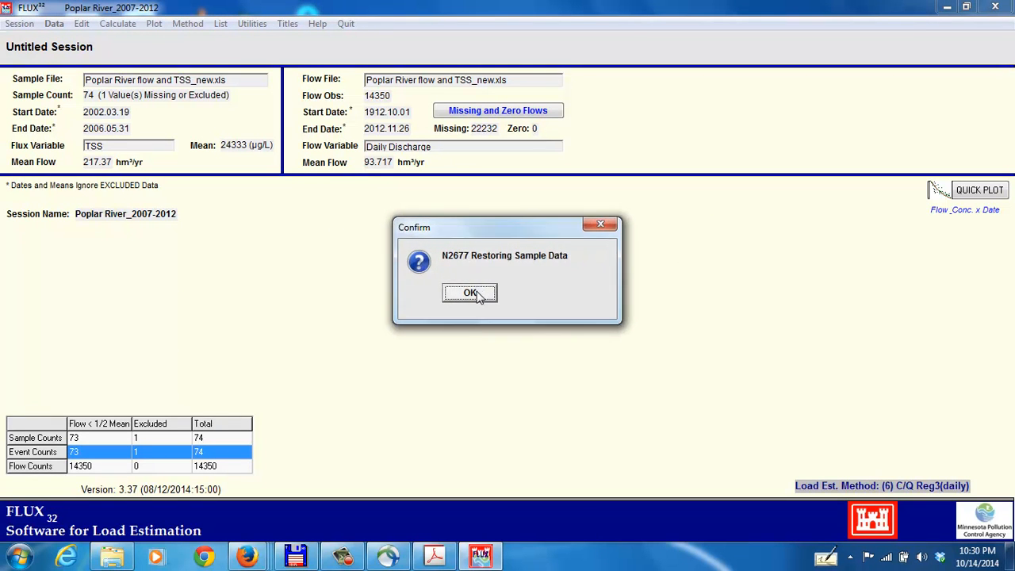
{"action": "left_click", "coordinate": [470, 293]}
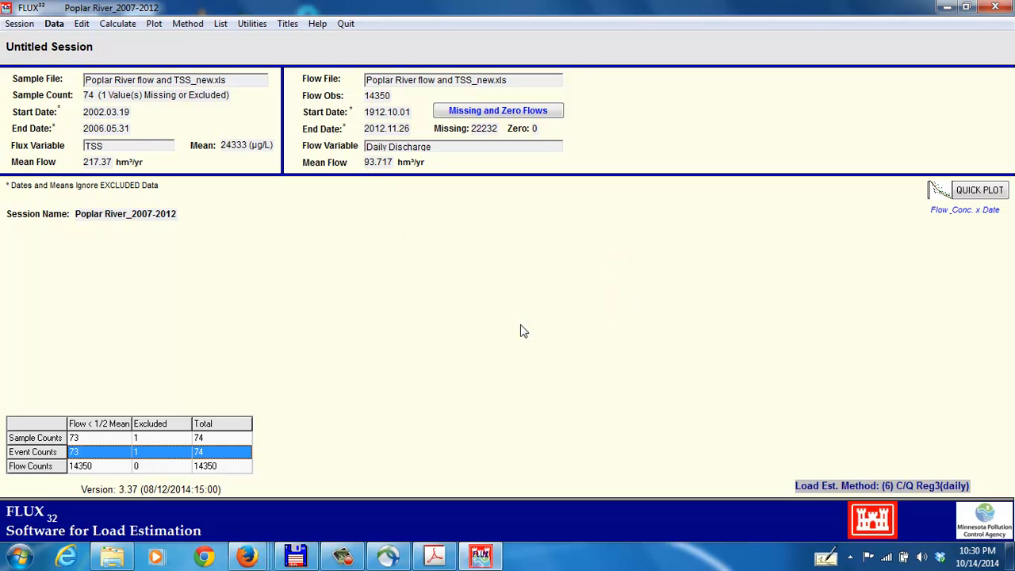
{"action": "mouse_move", "coordinate": [158, 44]}
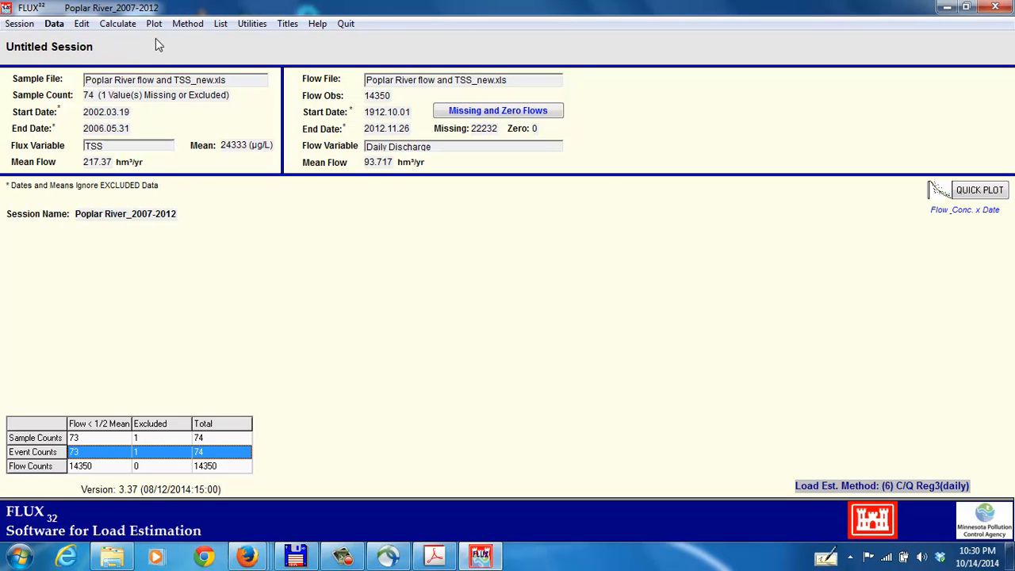
Attempt flow stratification from the Data menu and dismiss the 'already in one stratum' notice
{"action": "left_click", "coordinate": [54, 23]}
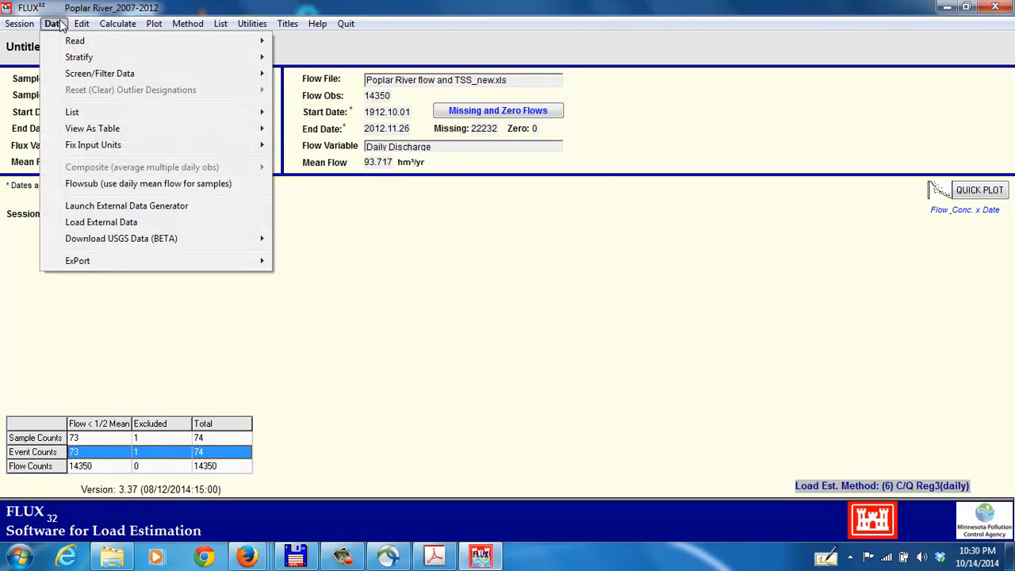
{"action": "left_click", "coordinate": [78, 57]}
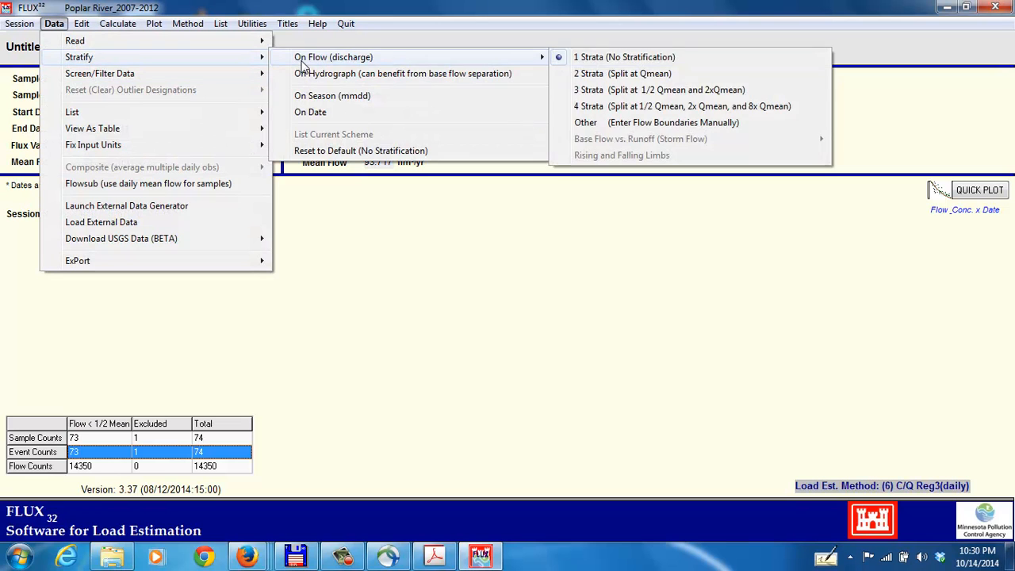
{"action": "left_click", "coordinate": [624, 57]}
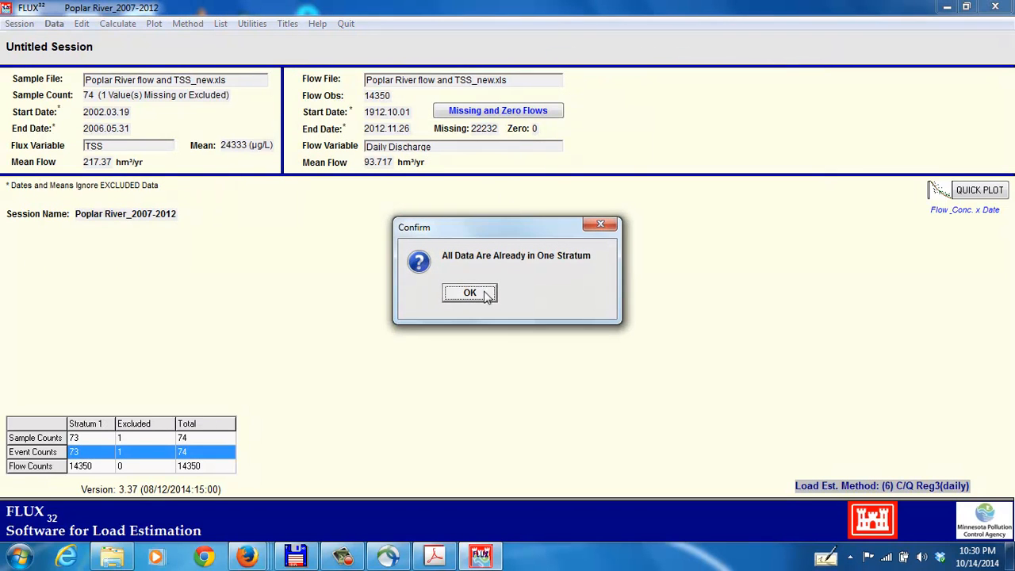
{"action": "left_click", "coordinate": [470, 293]}
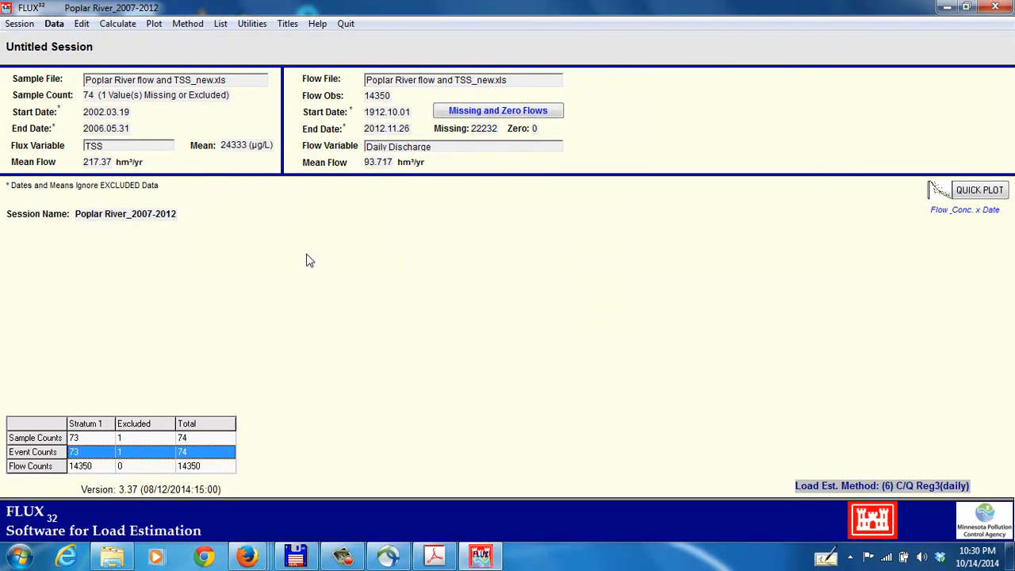
{"action": "mouse_move", "coordinate": [198, 202]}
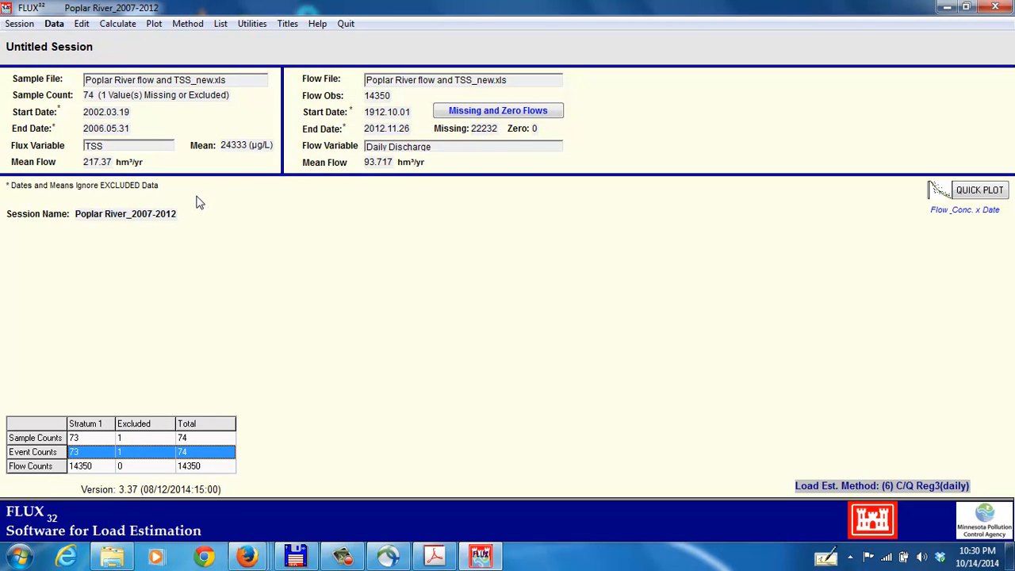
{"action": "mouse_move", "coordinate": [210, 217]}
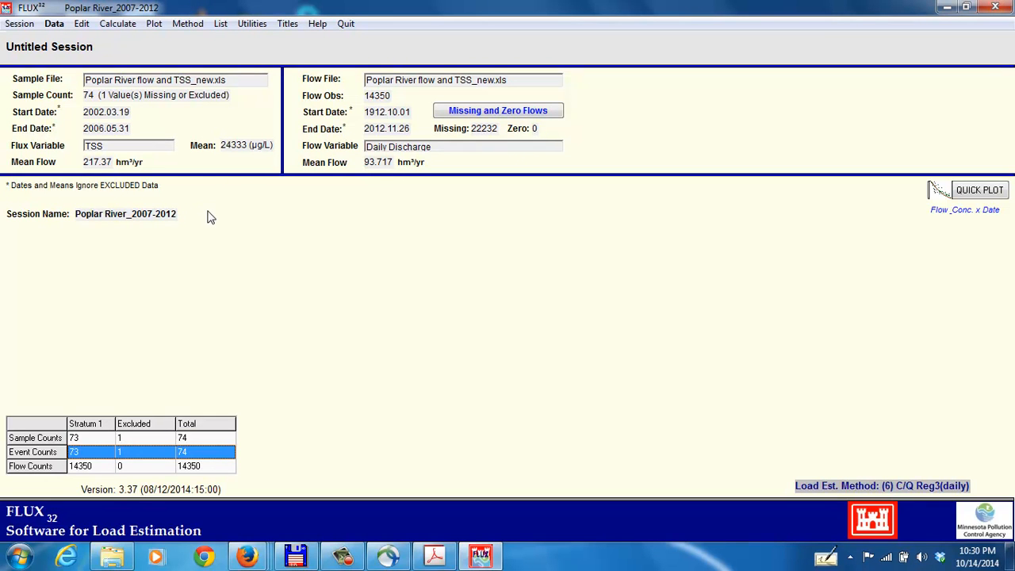
{"action": "mouse_move", "coordinate": [211, 208]}
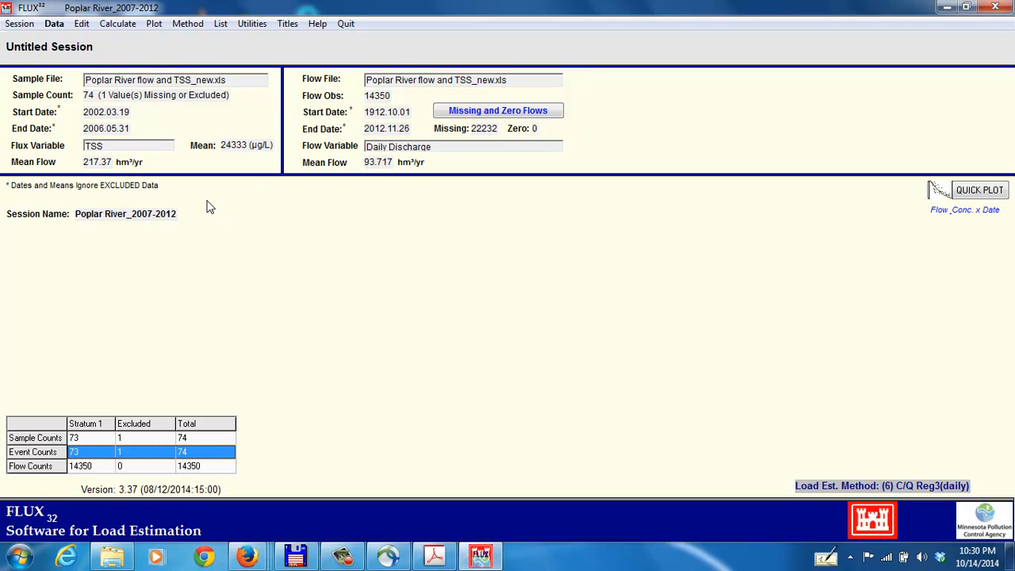
{"action": "mouse_move", "coordinate": [153, 129]}
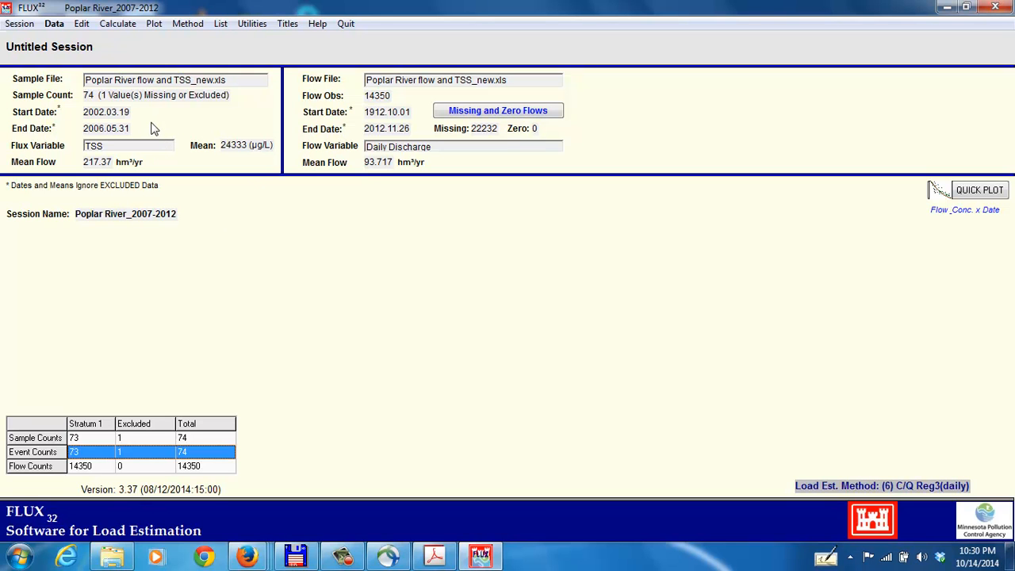
{"action": "mouse_move", "coordinate": [102, 115]}
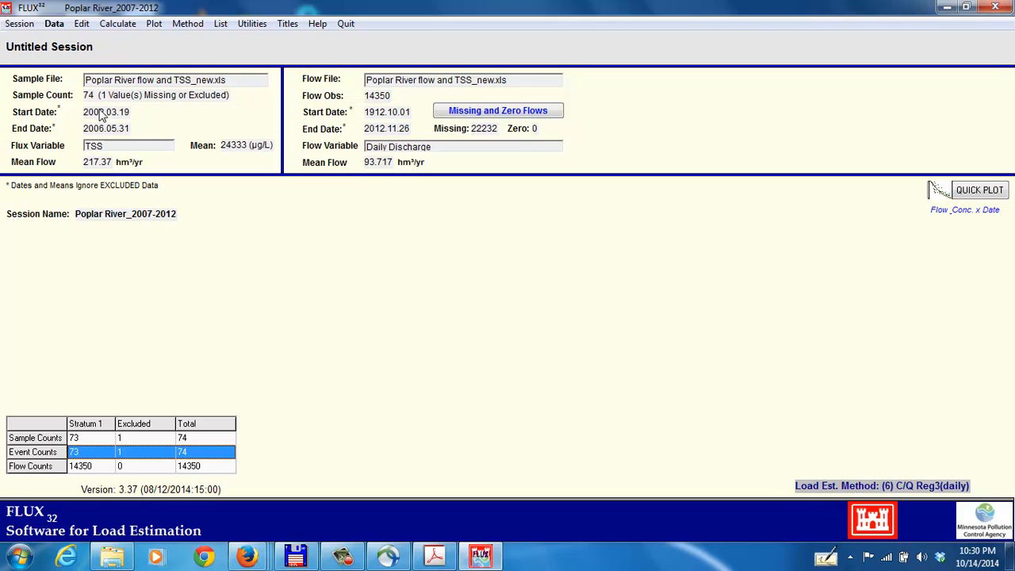
{"action": "mouse_move", "coordinate": [156, 133]}
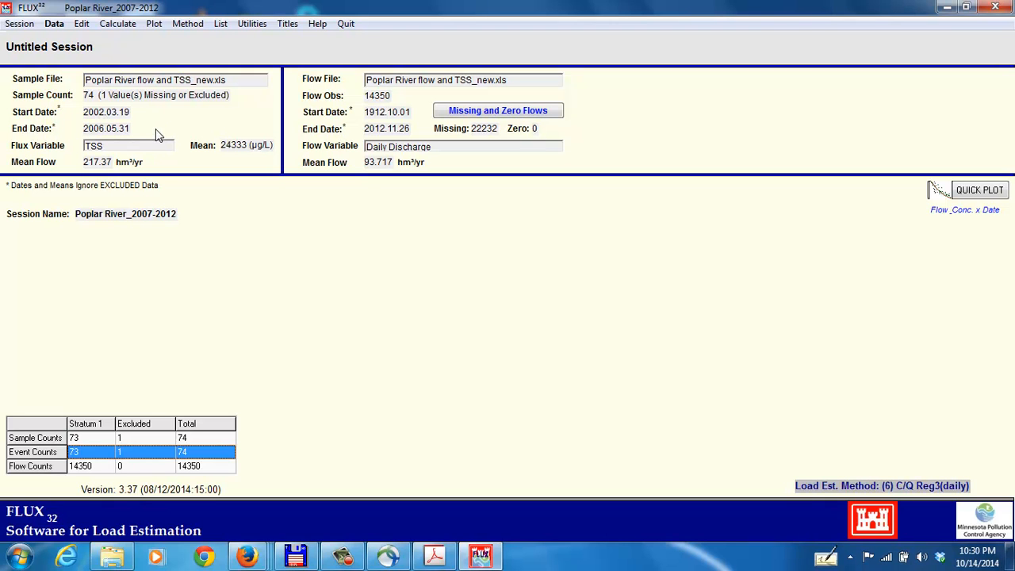
Calculate TSS loads from the Calculate menu, giving C.V. between 0.18 and 0.23
{"action": "left_click", "coordinate": [117, 23]}
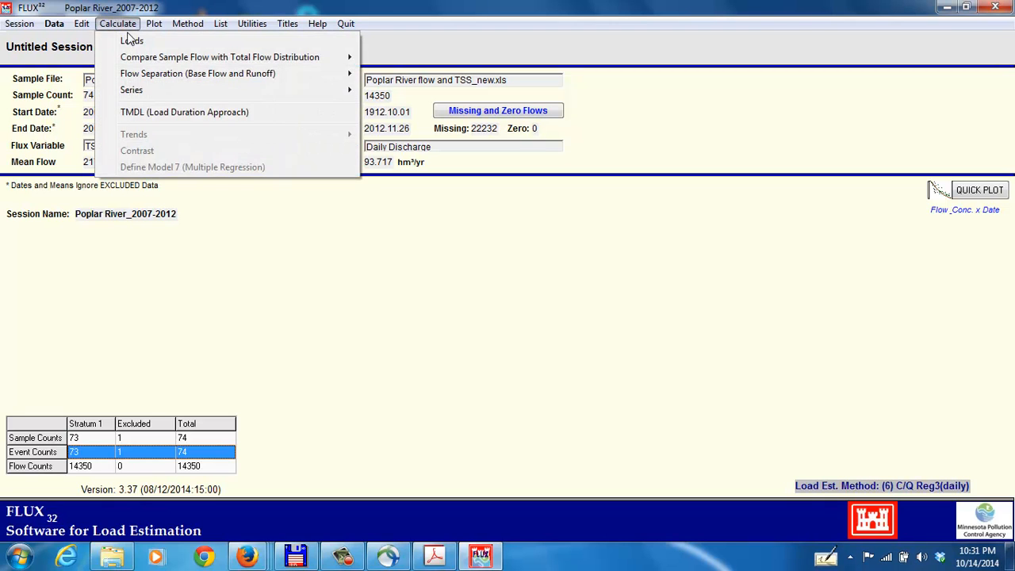
{"action": "mouse_move", "coordinate": [131, 40]}
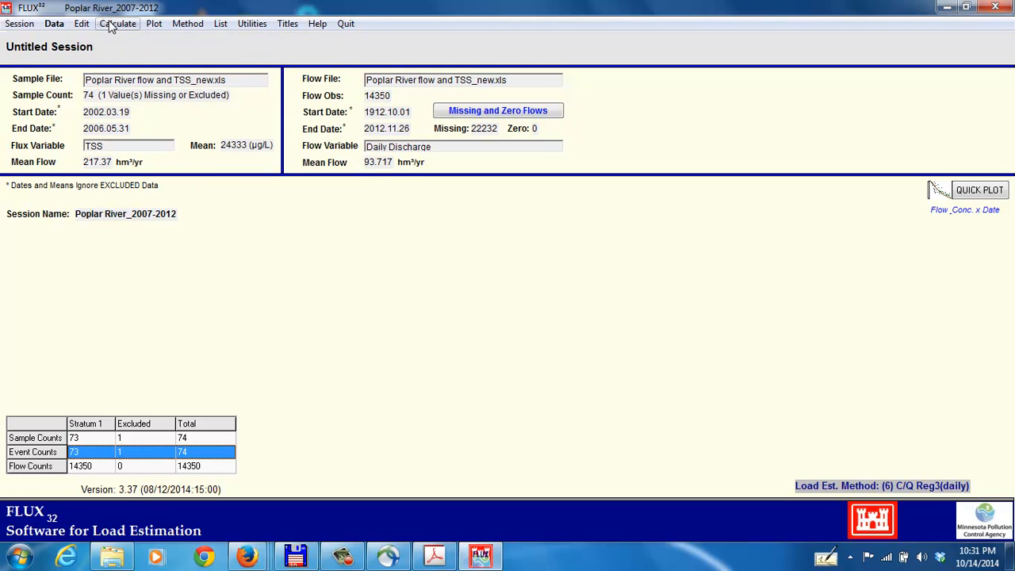
{"action": "mouse_move", "coordinate": [154, 23]}
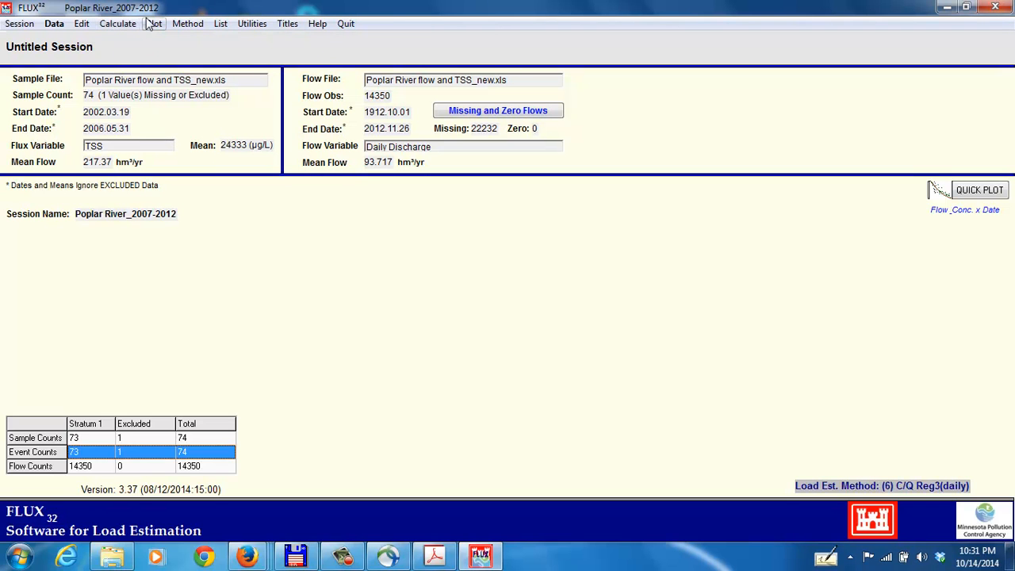
{"action": "left_click", "coordinate": [154, 23]}
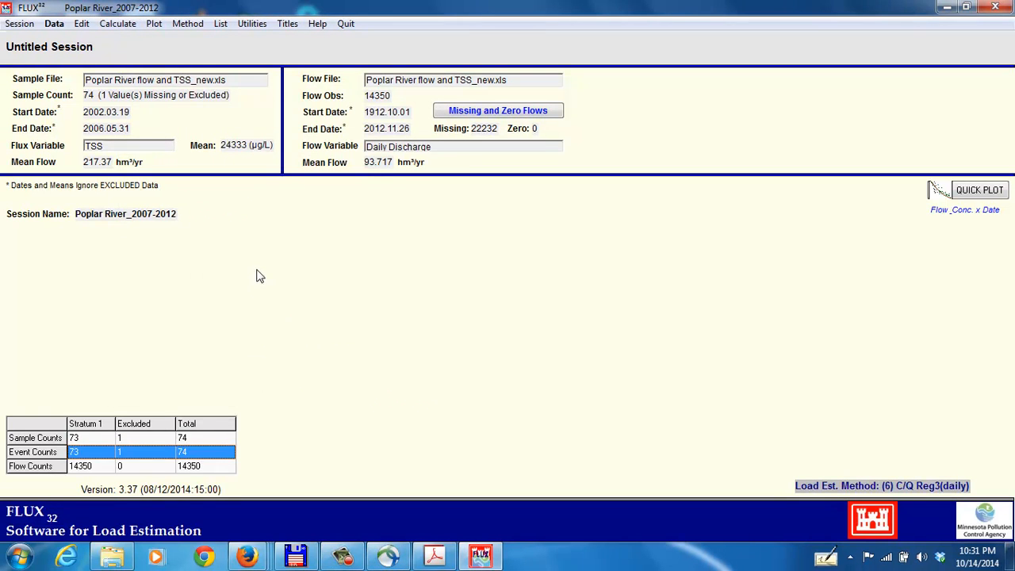
{"action": "left_click", "coordinate": [343, 555]}
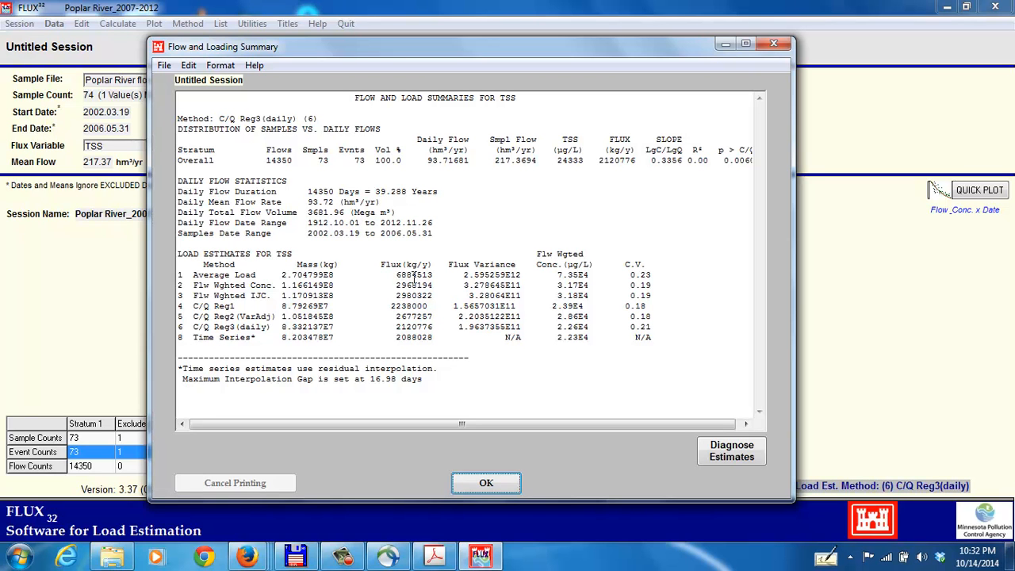
{"action": "mouse_move", "coordinate": [625, 306]}
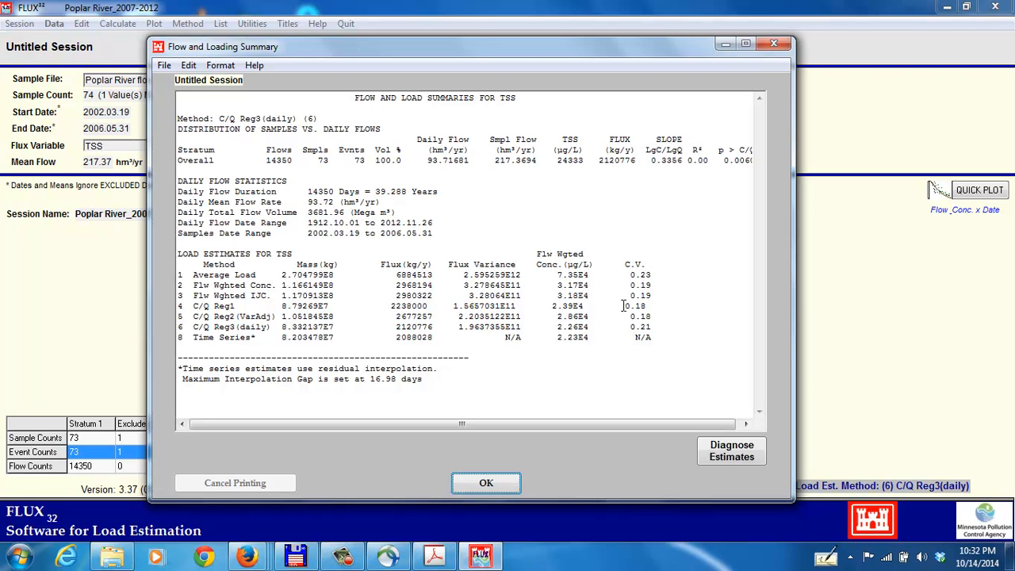
{"action": "mouse_move", "coordinate": [401, 314]}
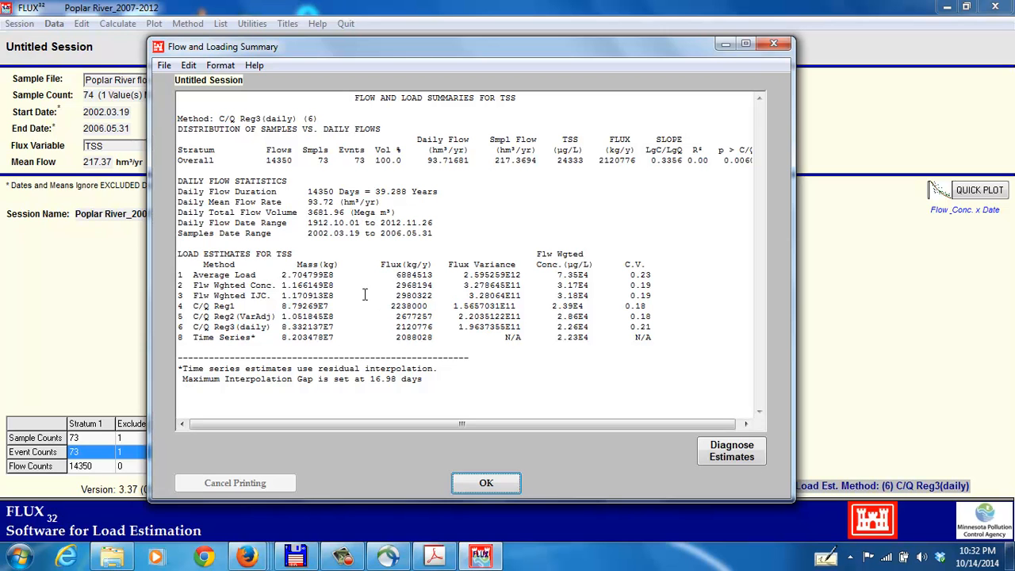
{"action": "mouse_move", "coordinate": [450, 461]}
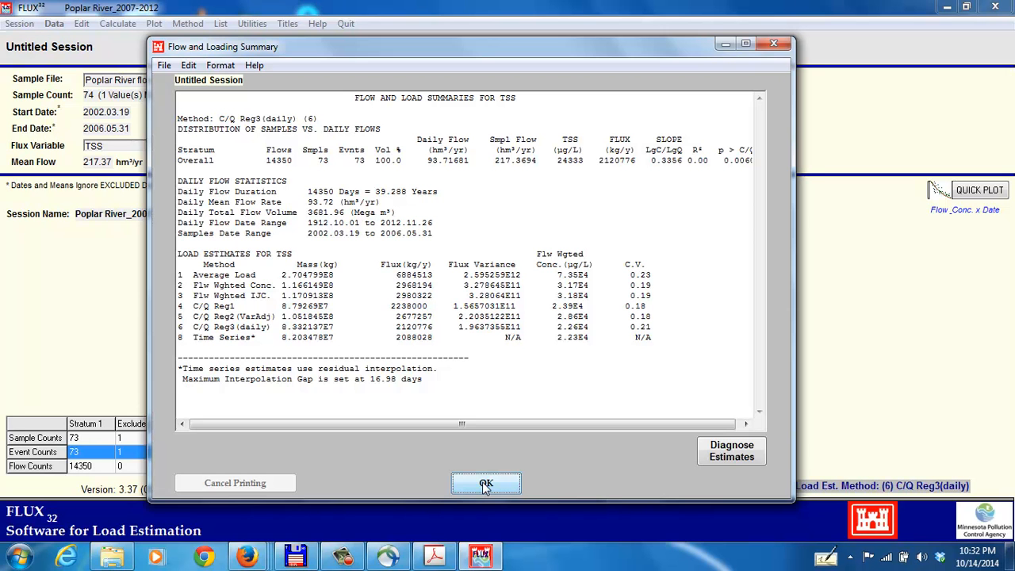
Close the summary and save three flow strata of 15, 23 and 35 samples
{"action": "left_click", "coordinate": [487, 484]}
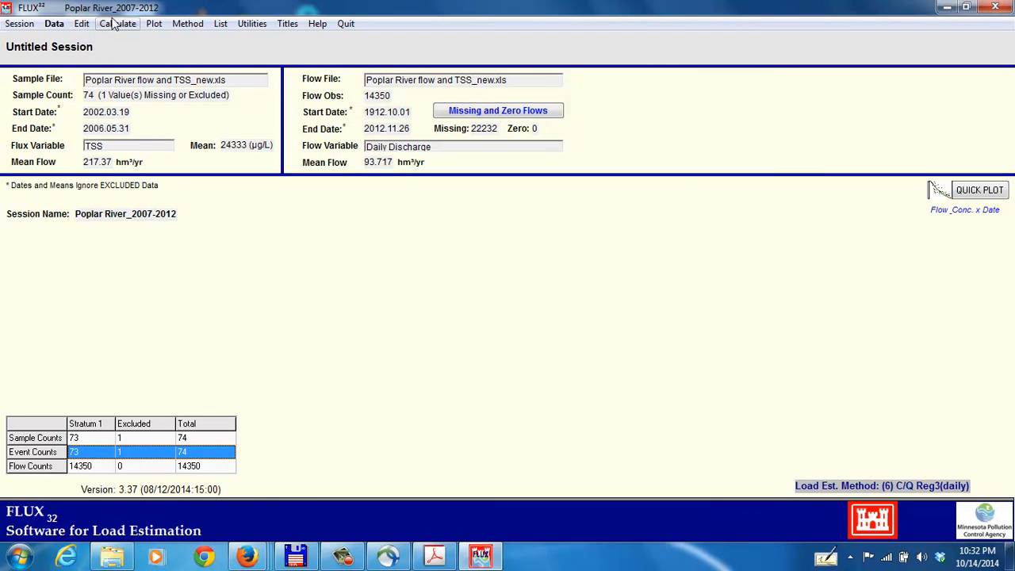
{"action": "left_click", "coordinate": [53, 23]}
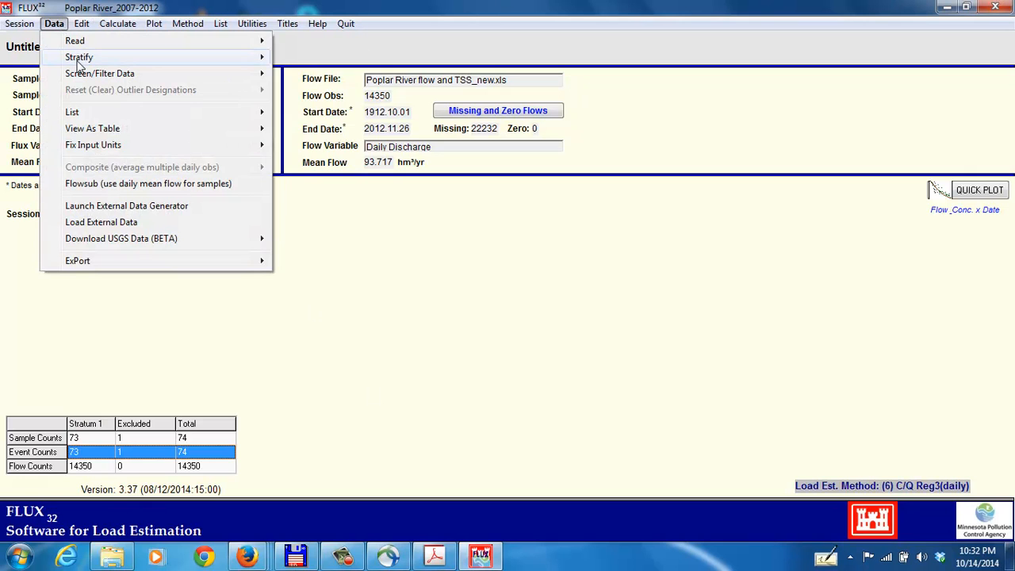
{"action": "mouse_move", "coordinate": [79, 57]}
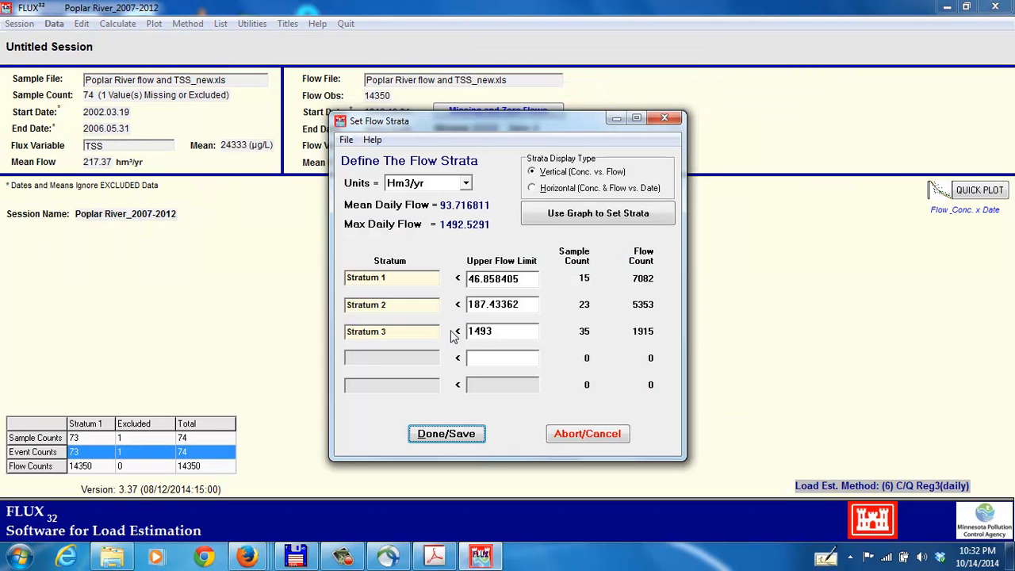
{"action": "left_click", "coordinate": [446, 433]}
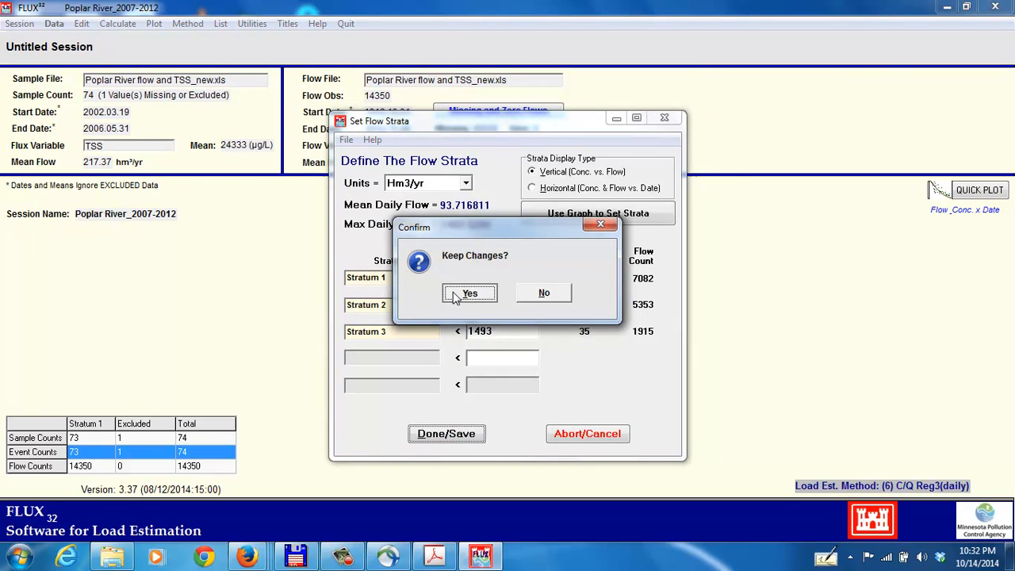
{"action": "left_click", "coordinate": [470, 293]}
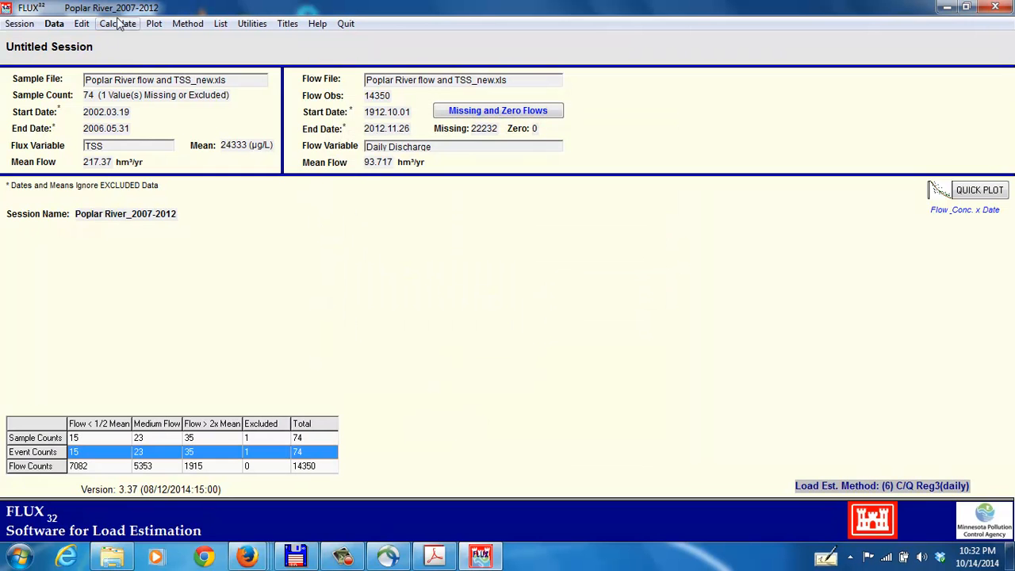
{"action": "mouse_move", "coordinate": [345, 310]}
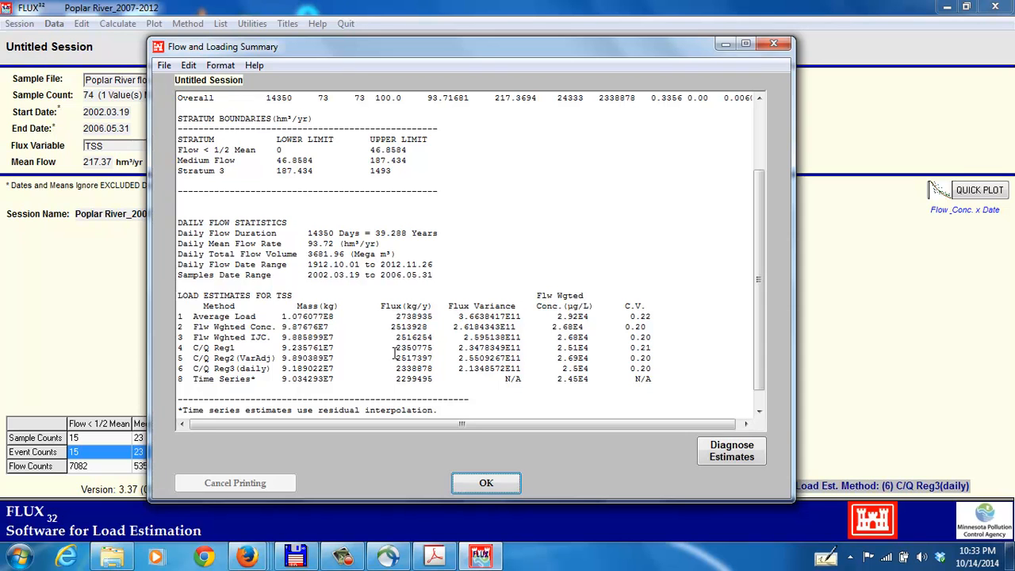
{"action": "mouse_move", "coordinate": [474, 335]}
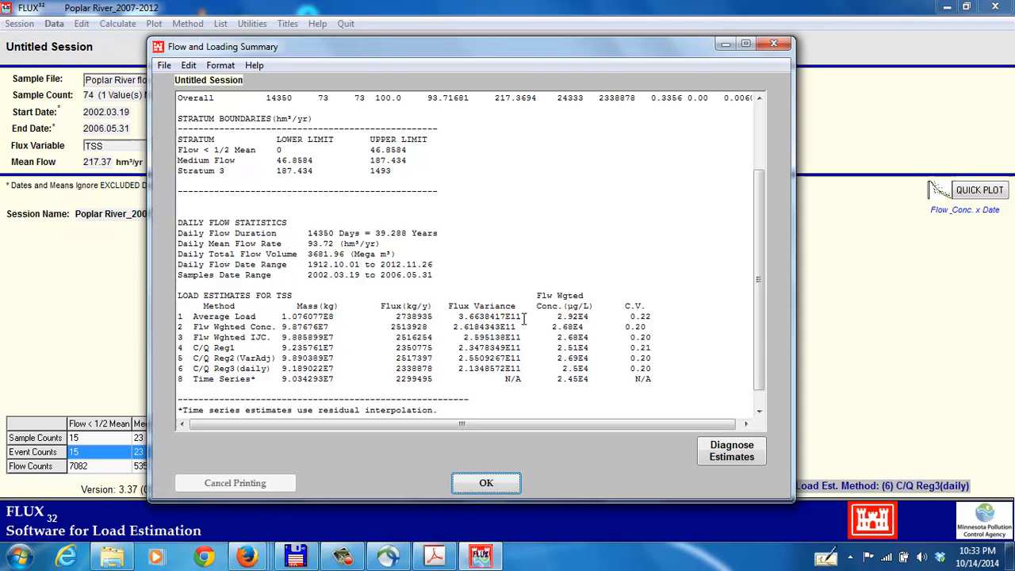
{"action": "mouse_move", "coordinate": [704, 310]}
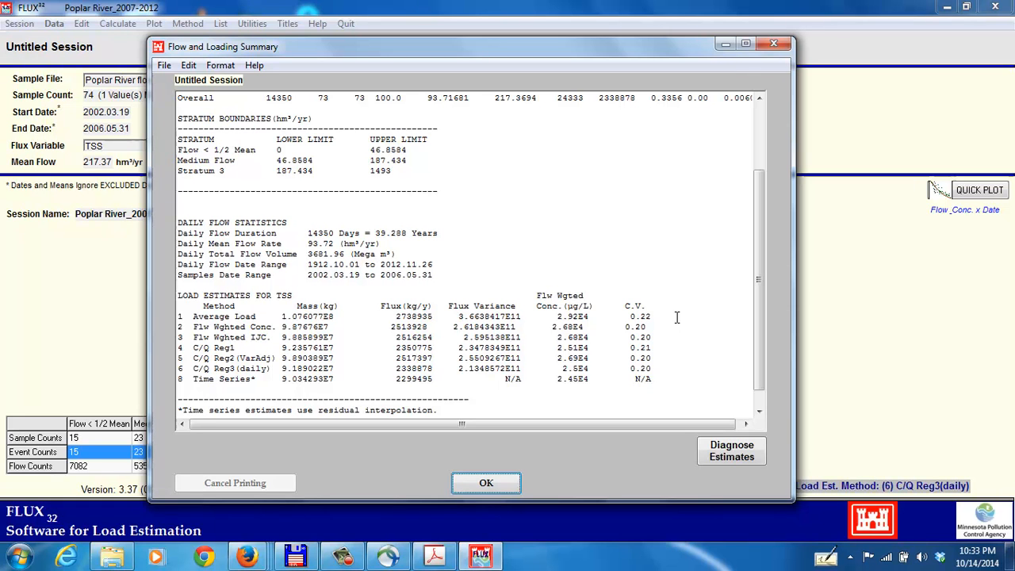
Close the stratified load summary, returning to the three-strata session screen
{"action": "left_click", "coordinate": [486, 483]}
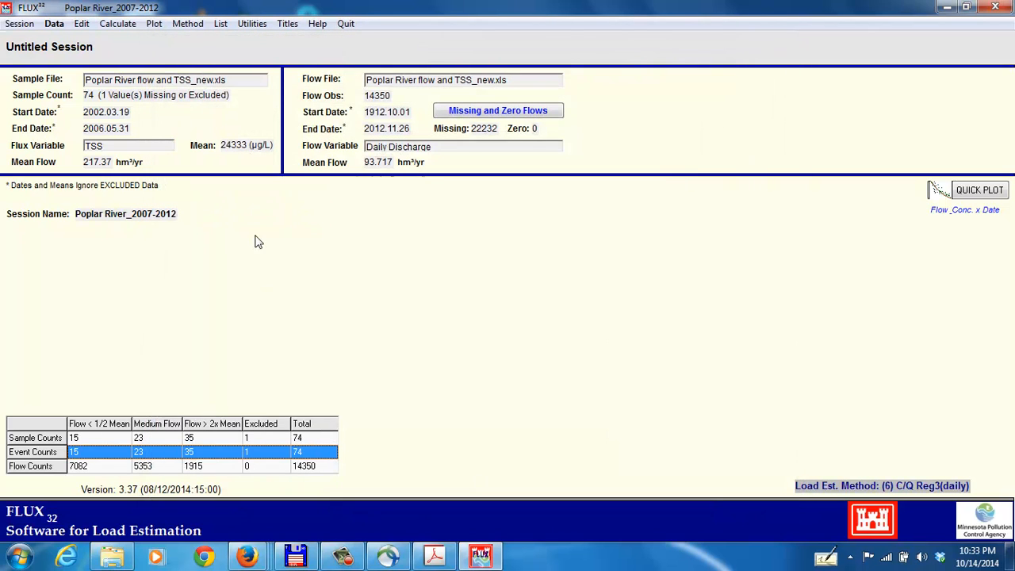
{"action": "mouse_move", "coordinate": [117, 23]}
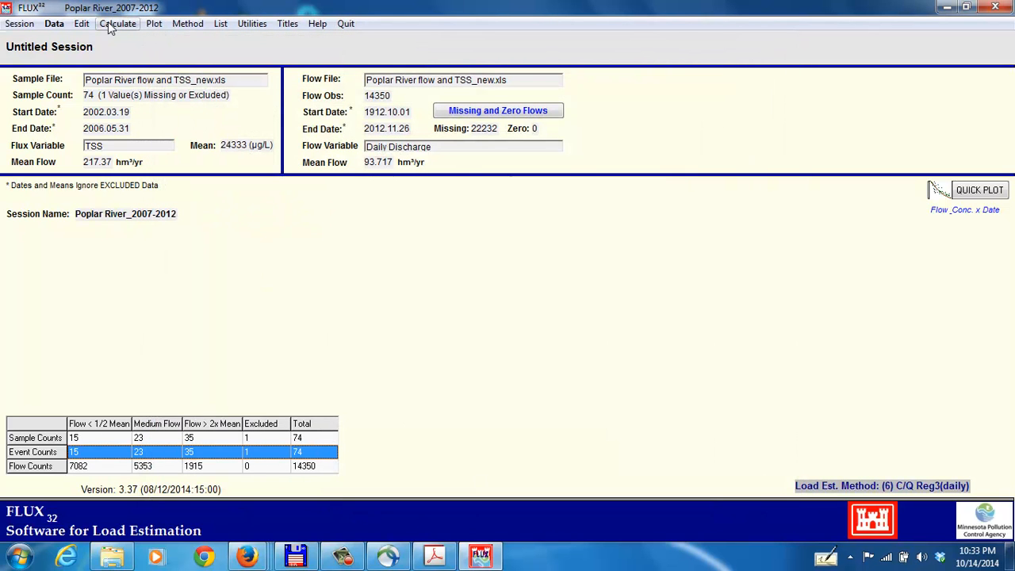
{"action": "left_click", "coordinate": [118, 23]}
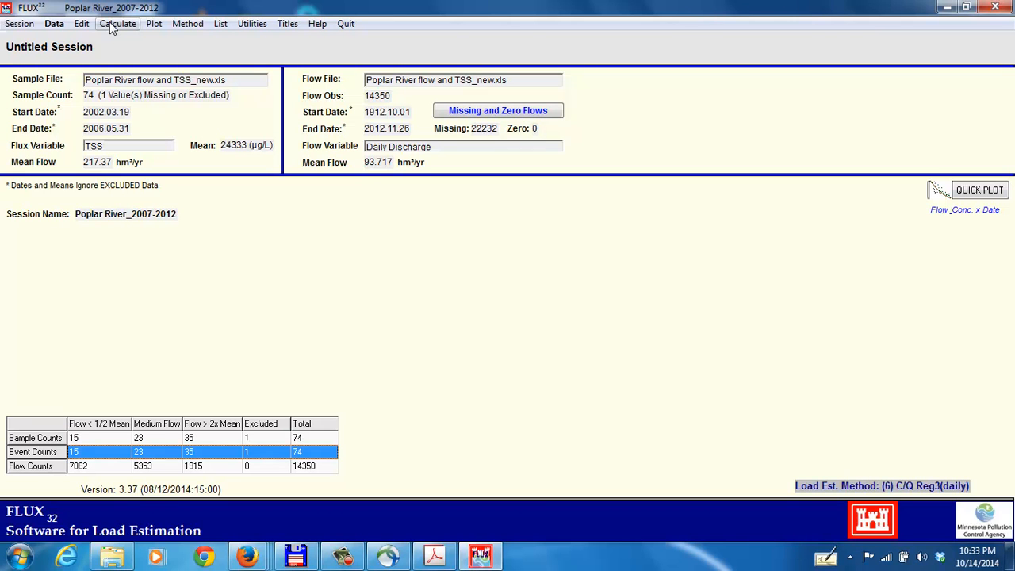
{"action": "mouse_move", "coordinate": [230, 46]}
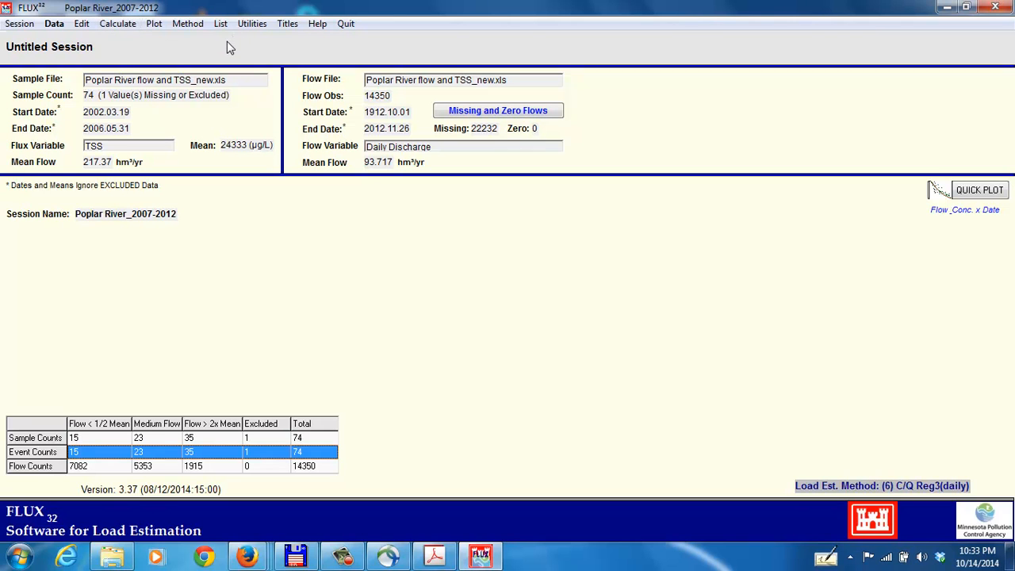
{"action": "mouse_move", "coordinate": [180, 159]}
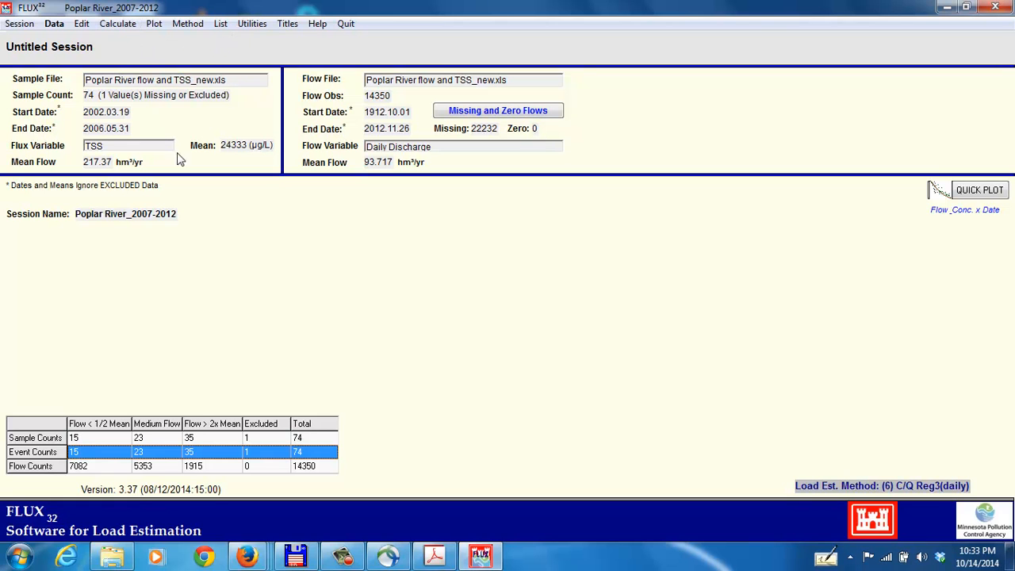